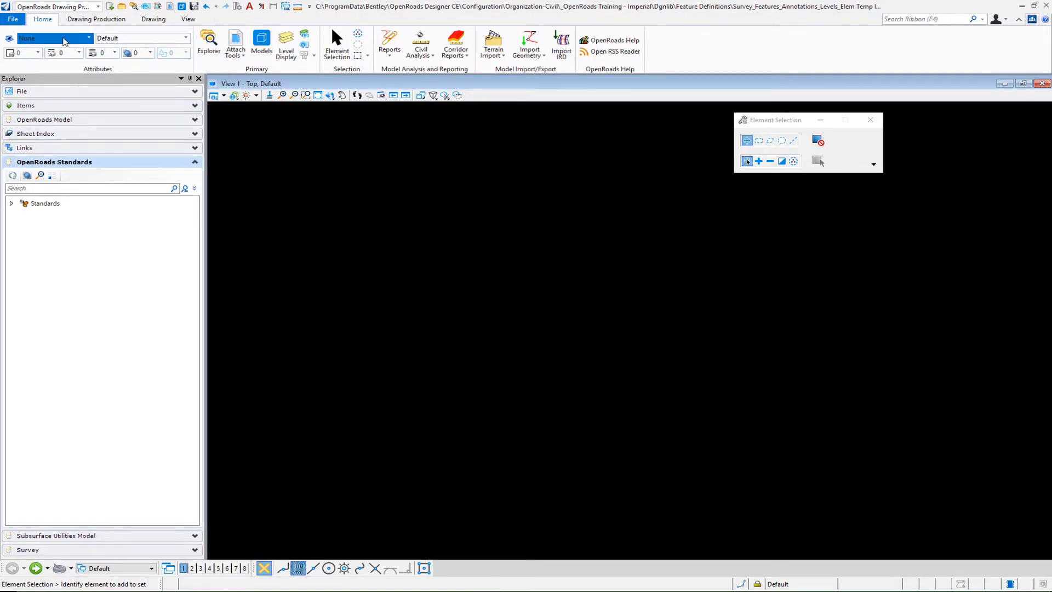
Open Element Templates and expand Survey_Features > Survey to select the Annotation group.
left_click(88, 38)
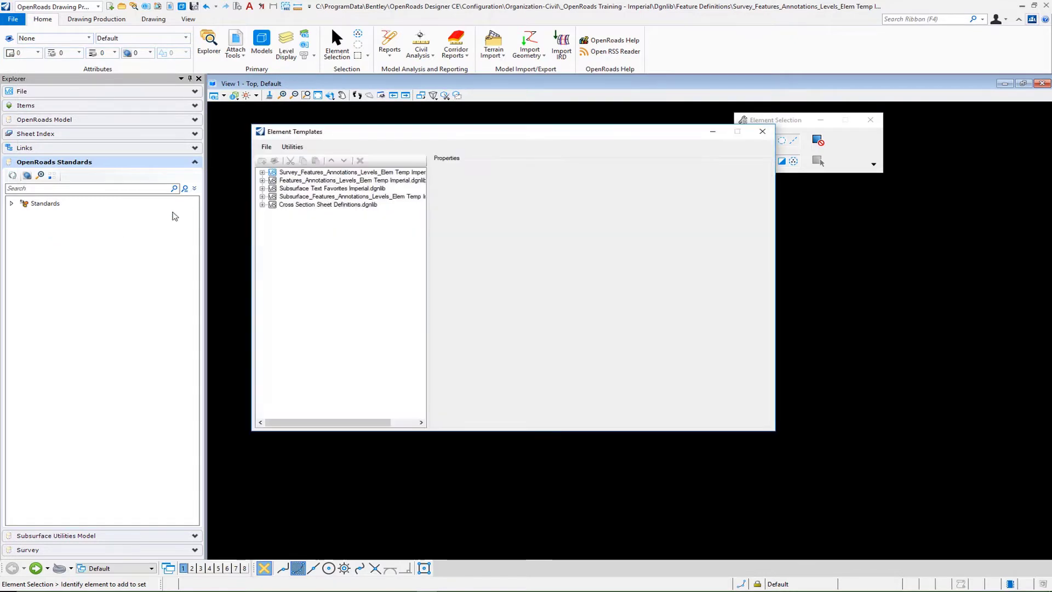
left_click(262, 171)
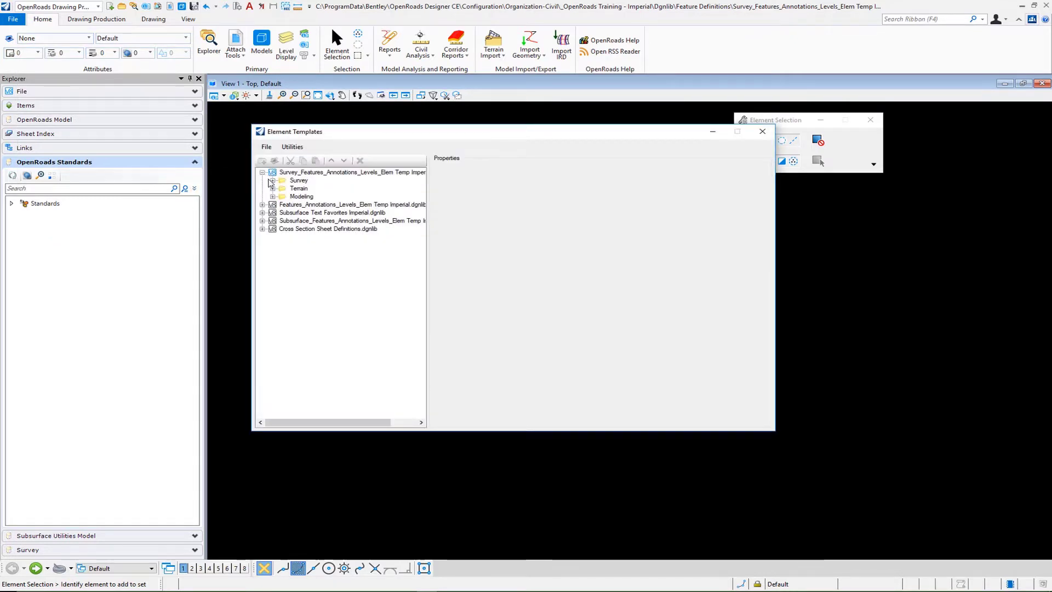
left_click(273, 180)
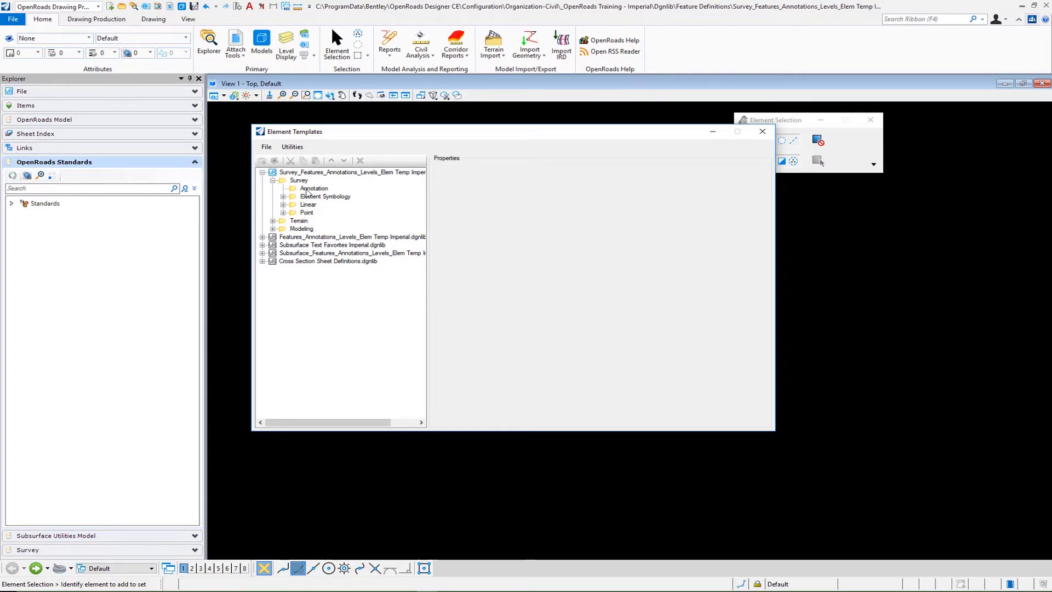
left_click(313, 188)
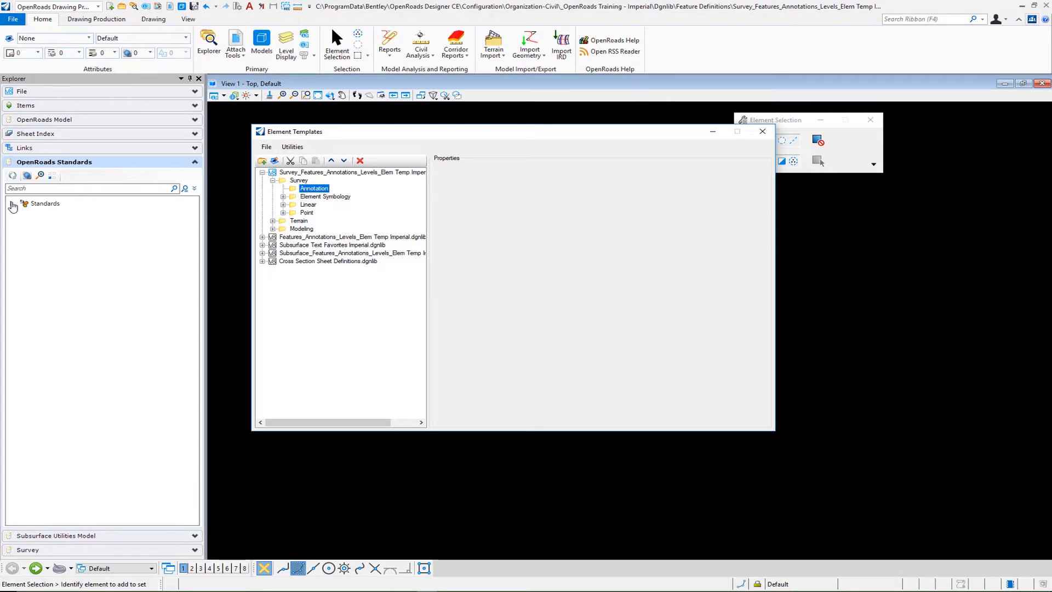
Expand Standards > survey library > Feature Definitions > Survey > Control in OpenRoads Standards.
left_click(22, 203)
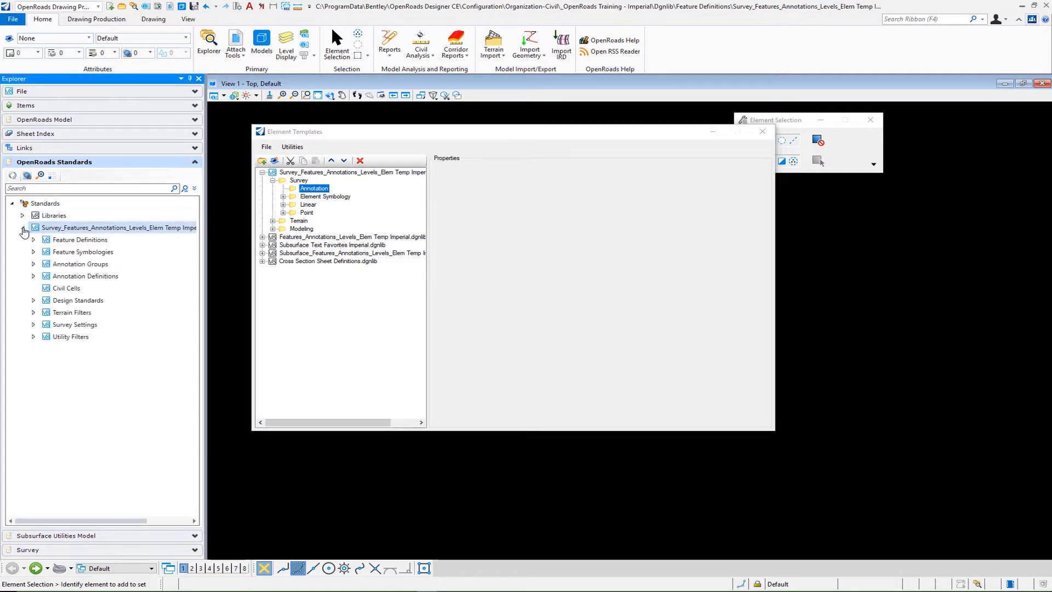
left_click(33, 239)
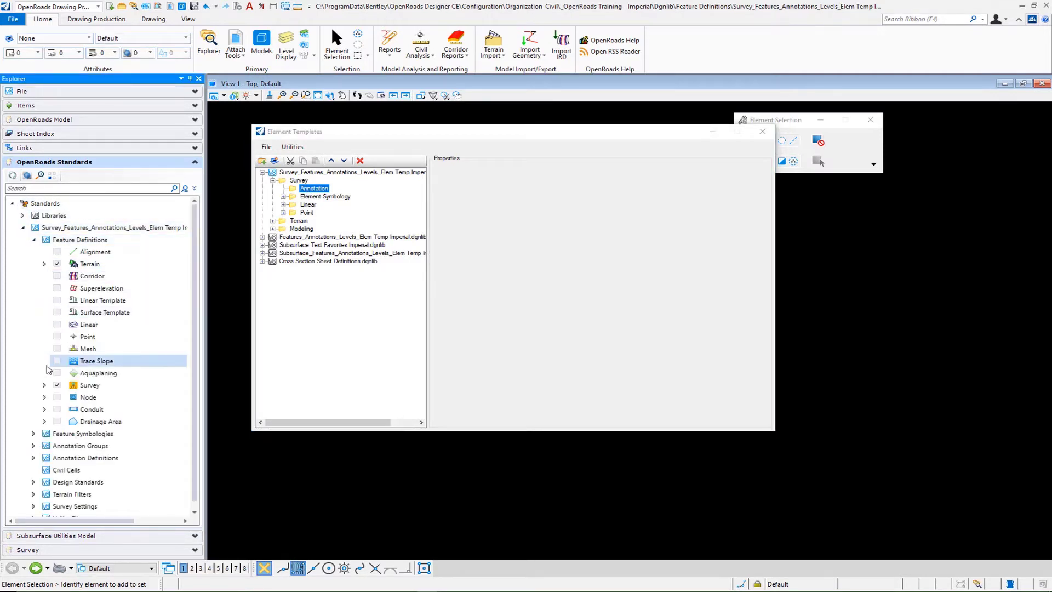
left_click(43, 384)
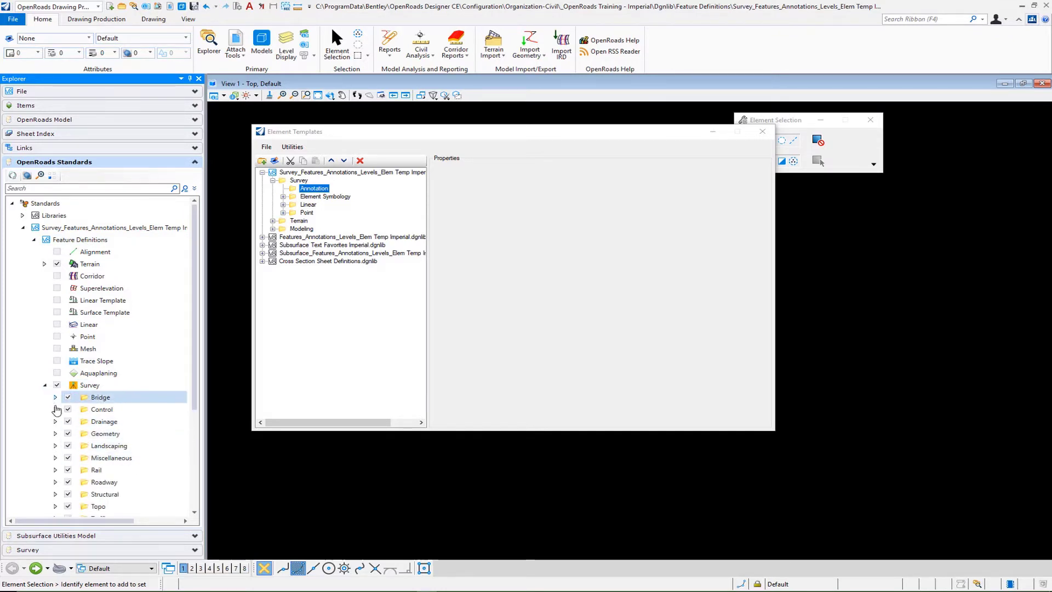
left_click(54, 409)
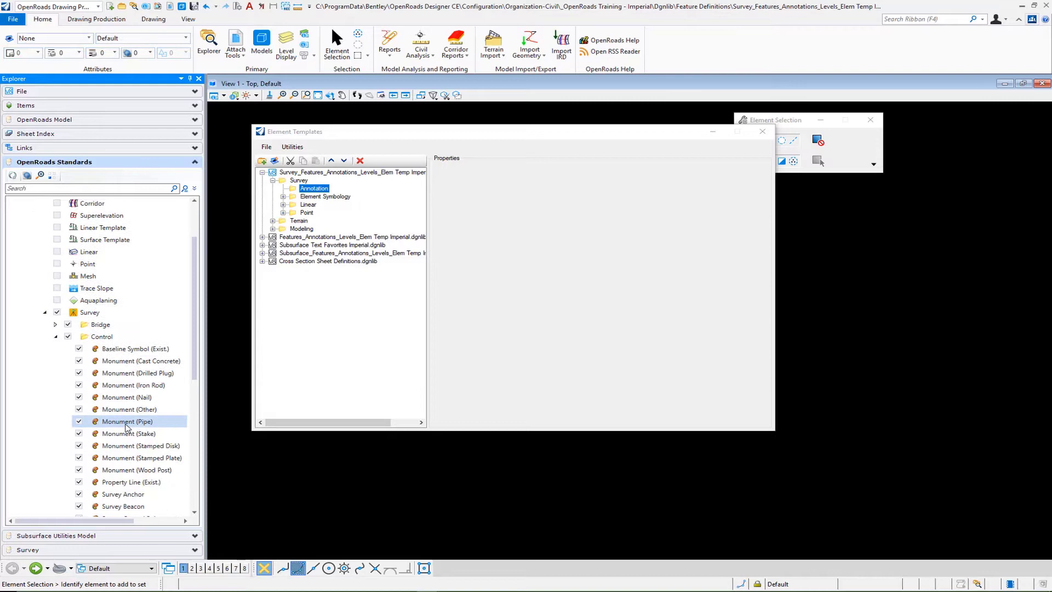
left_click(133, 384)
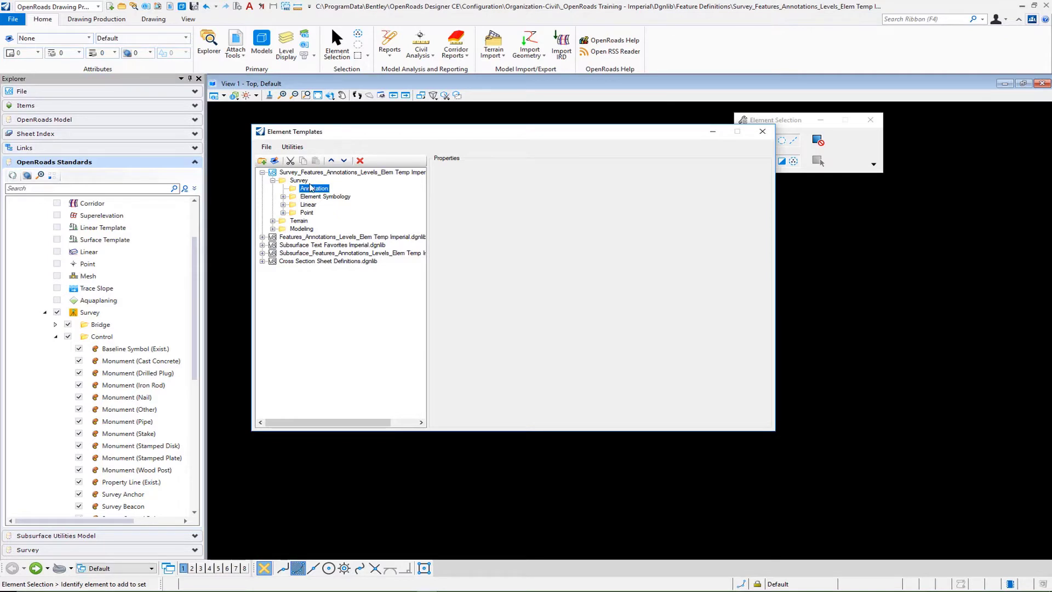
mouse_move(316, 179)
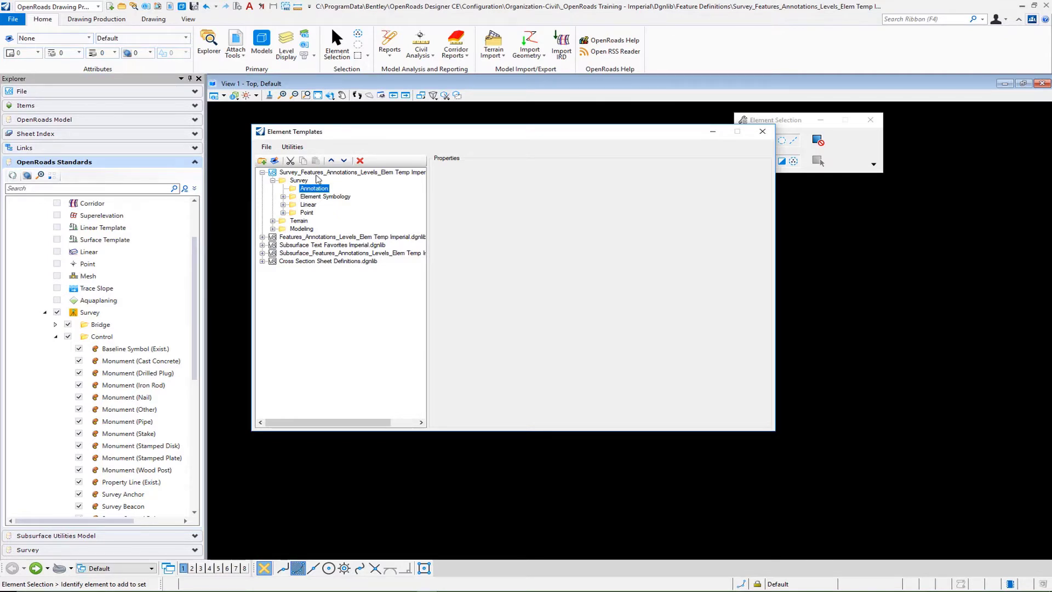
Create template 'Survey Topo Label' under Annotation on level Draft_Survey Topo Label, then close.
right_click(313, 188)
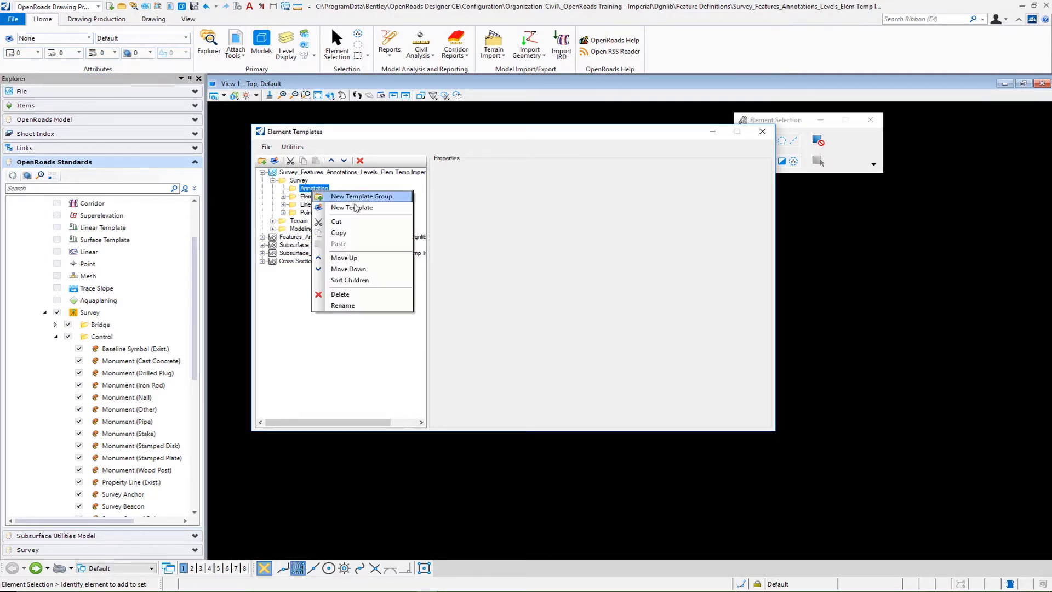
left_click(351, 207)
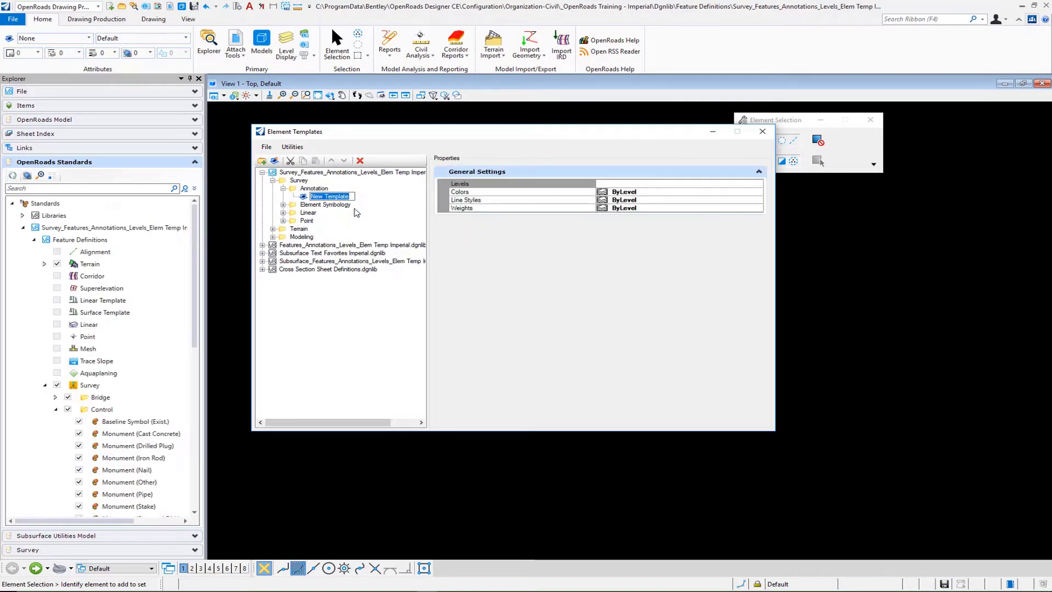
type("Survey Topo Label")
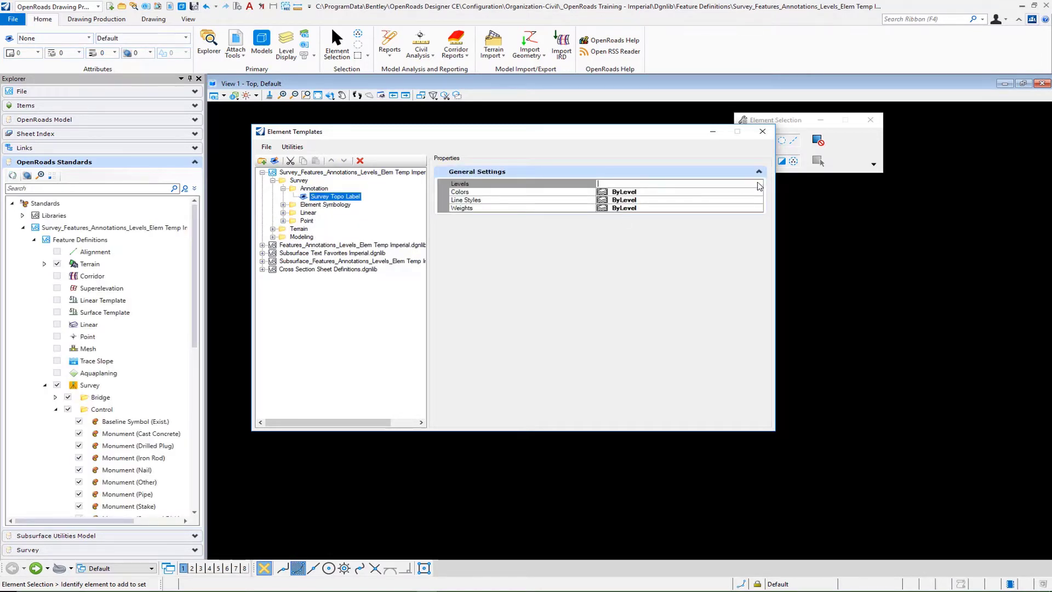
left_click(758, 184)
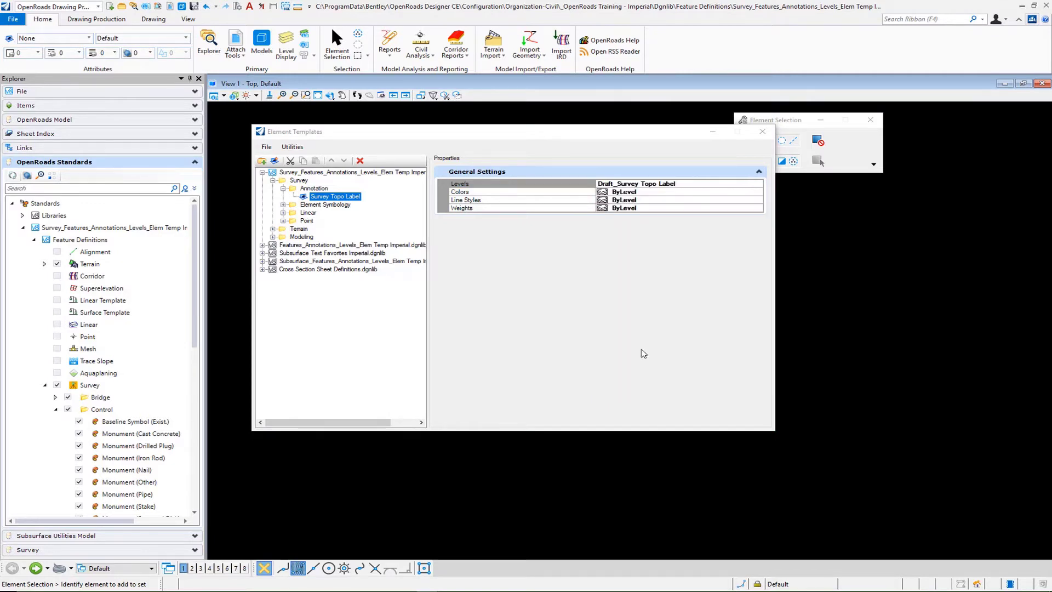
left_click(762, 131)
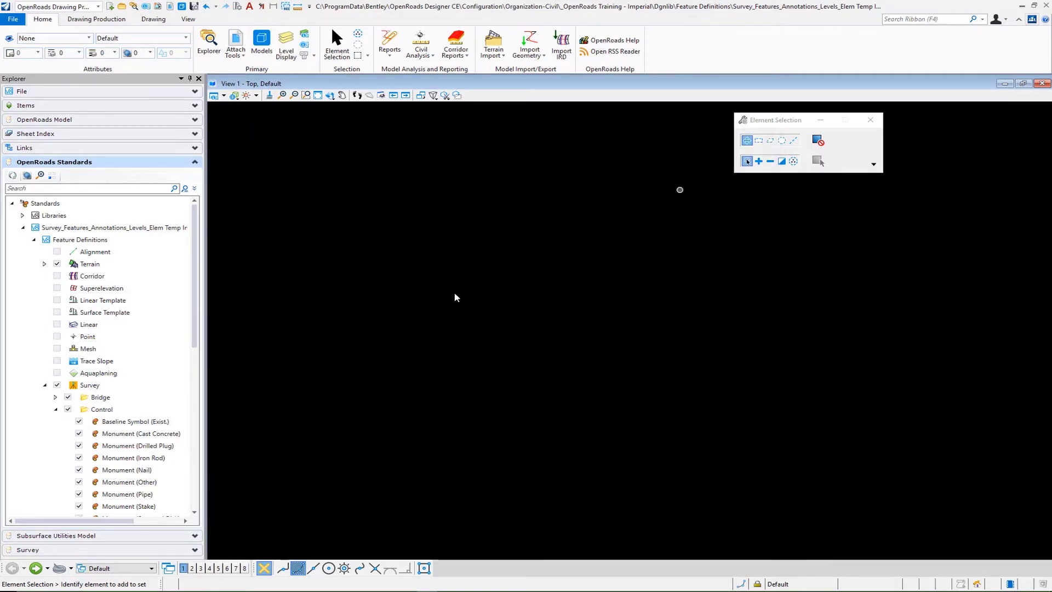
mouse_move(350, 341)
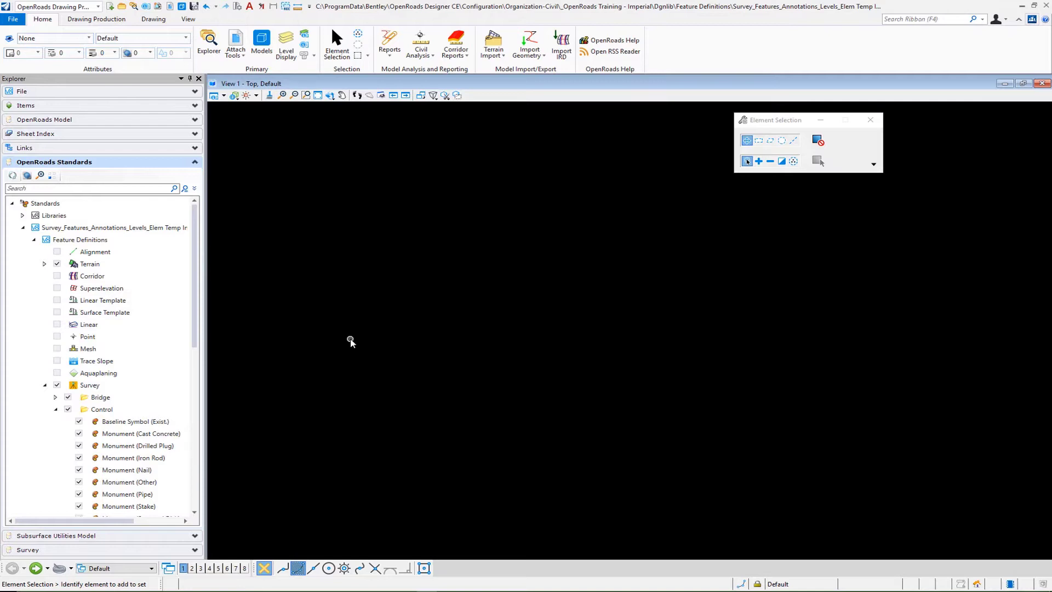
mouse_move(810, 231)
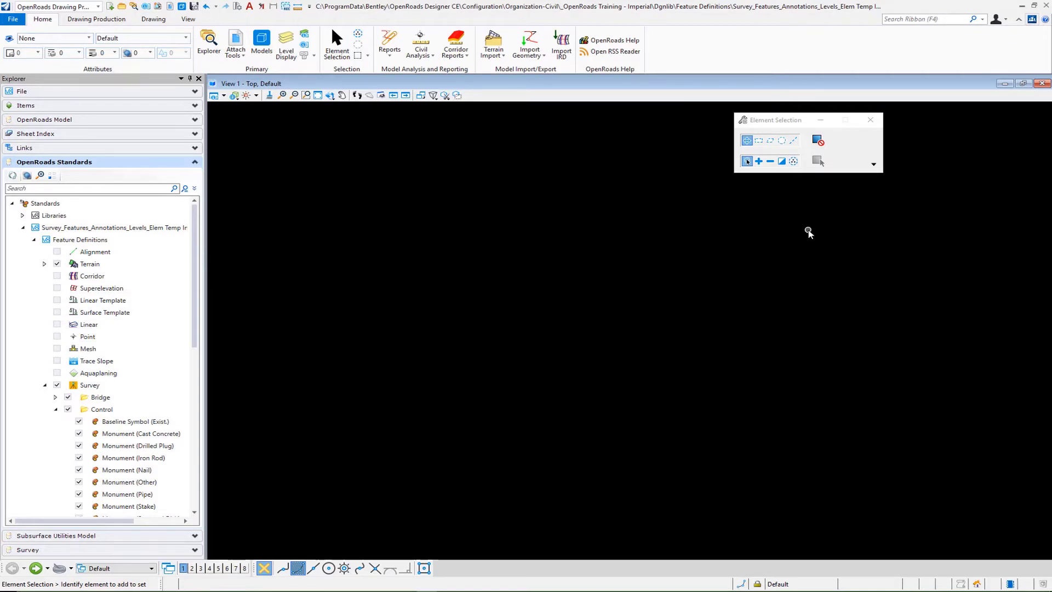
mouse_move(422, 179)
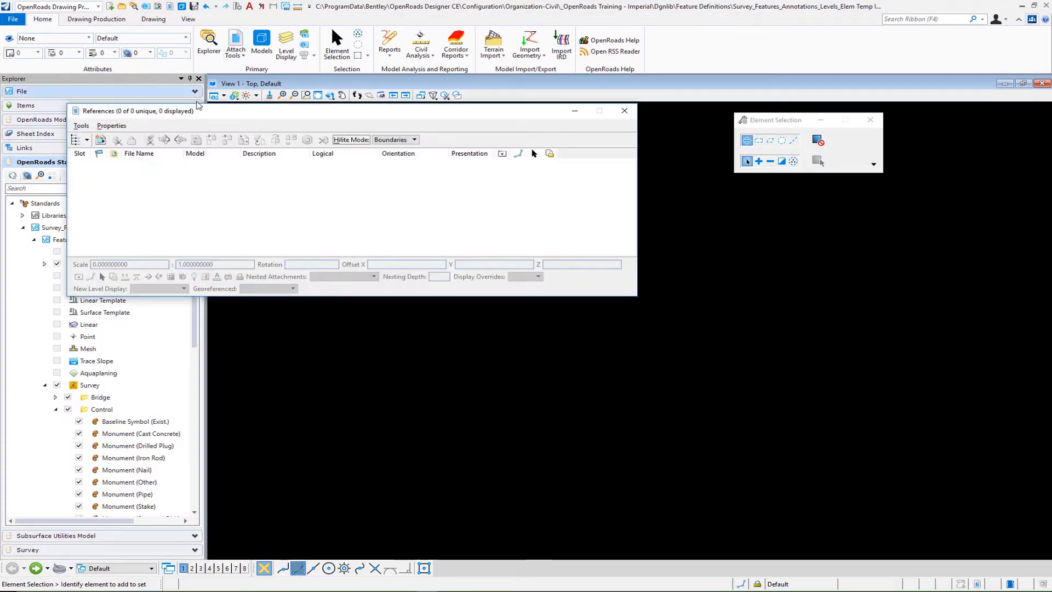
Attach the reference file containing the red triangle point symbol.
left_click(80, 126)
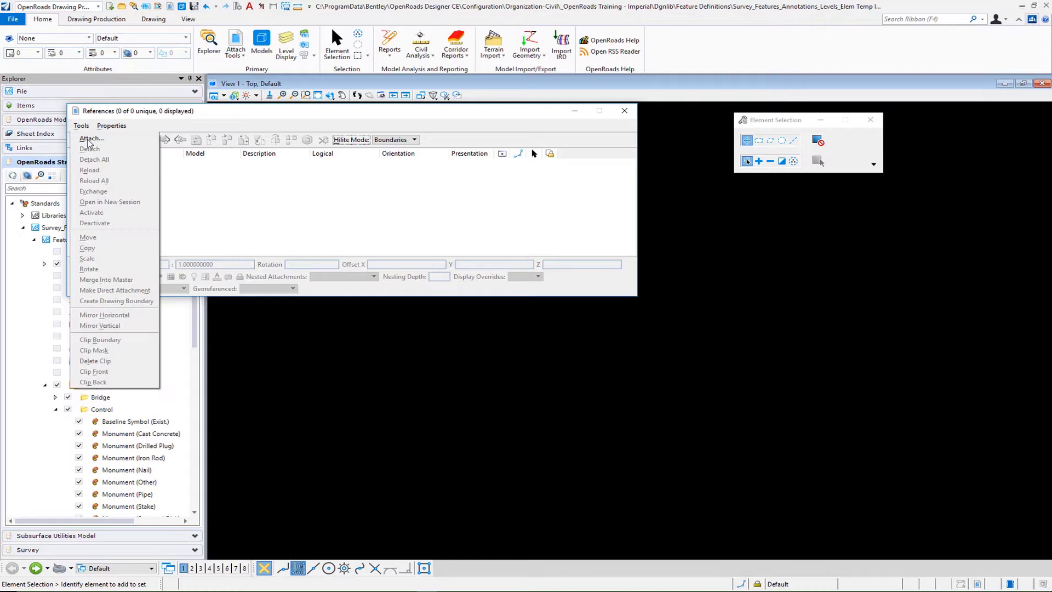
left_click(90, 138)
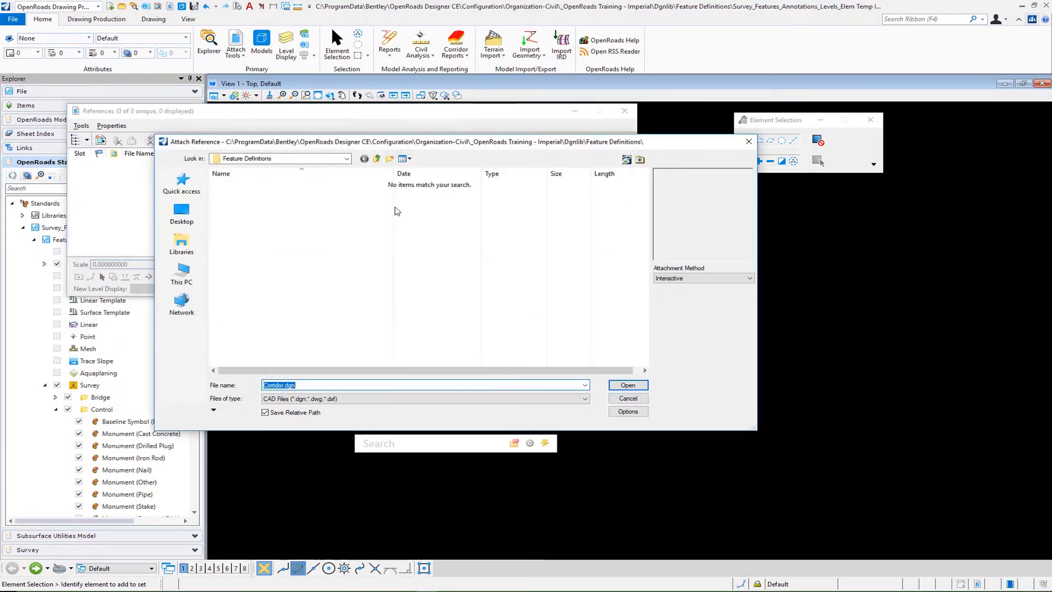
left_click(627, 385)
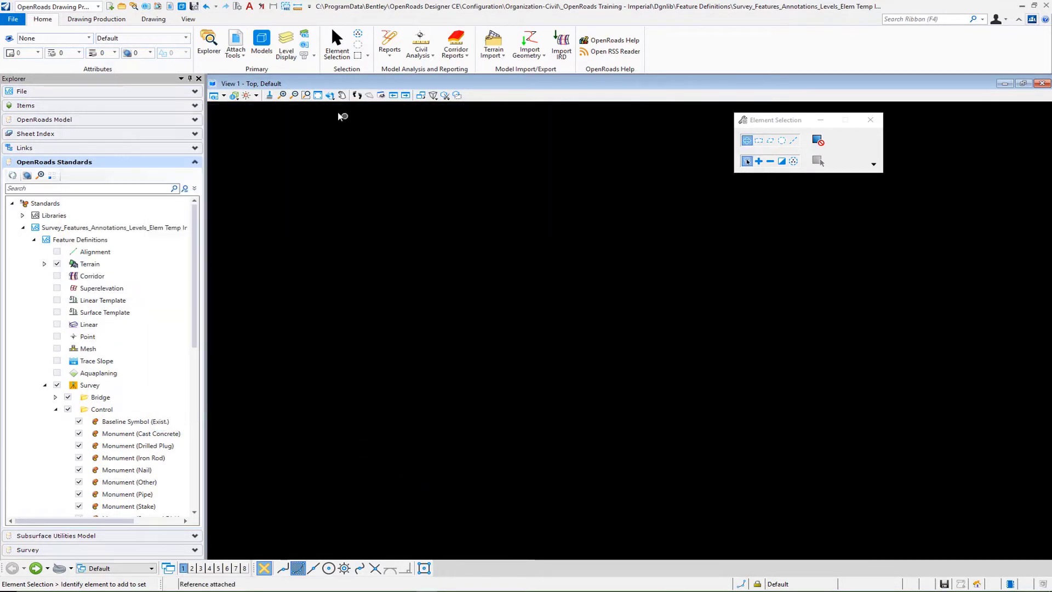
Fit the view with Files set to All and begin placing text.
left_click(293, 95)
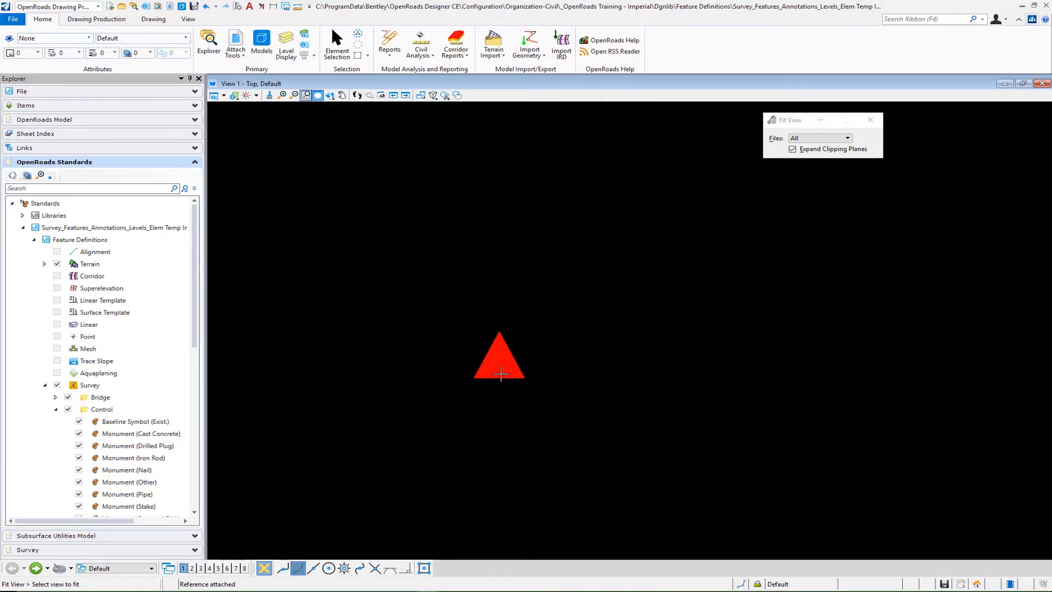
left_click(336, 44)
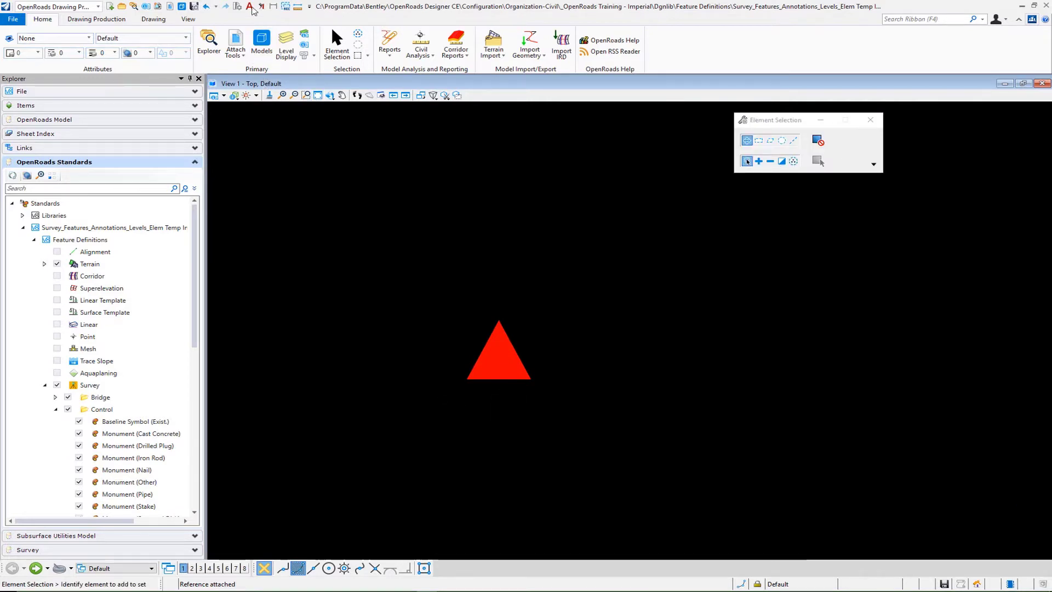
left_click(248, 7)
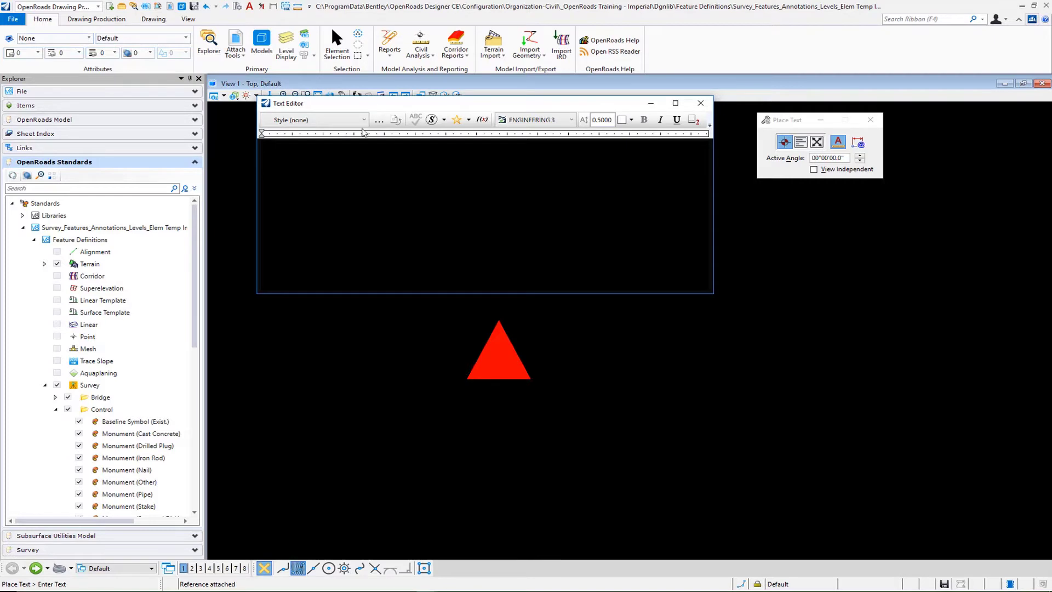
Choose the Survey Topo Point Label style from the Text Editor's style list.
left_click(362, 120)
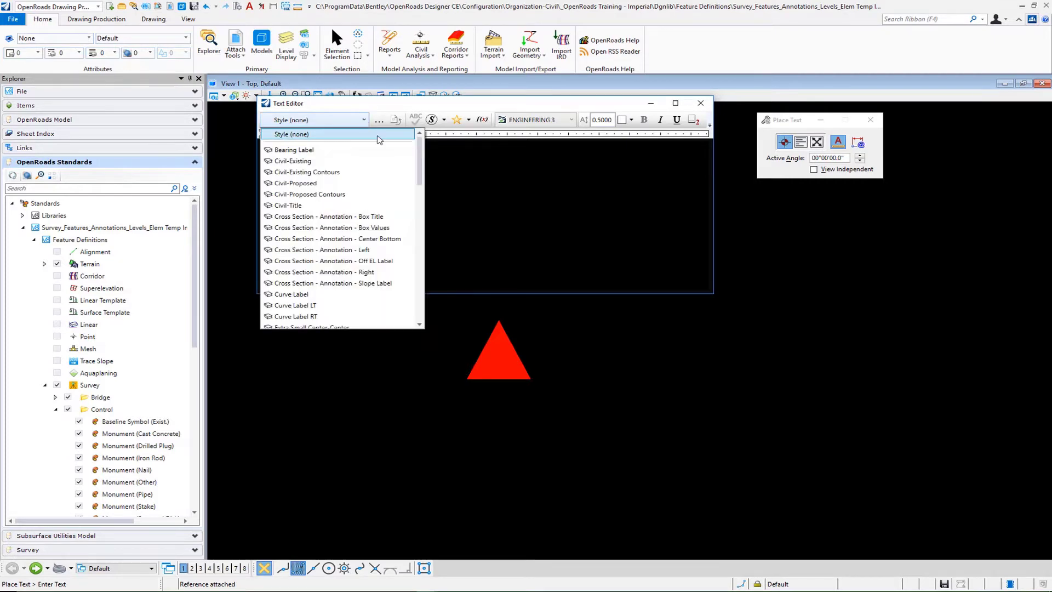
left_click(313, 134)
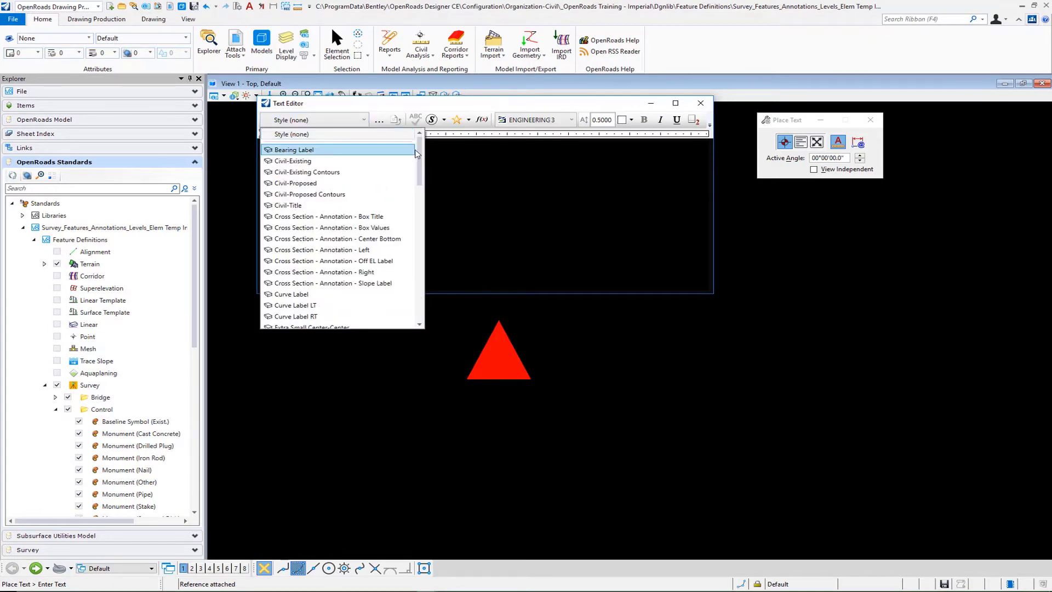
scroll("down", 3)
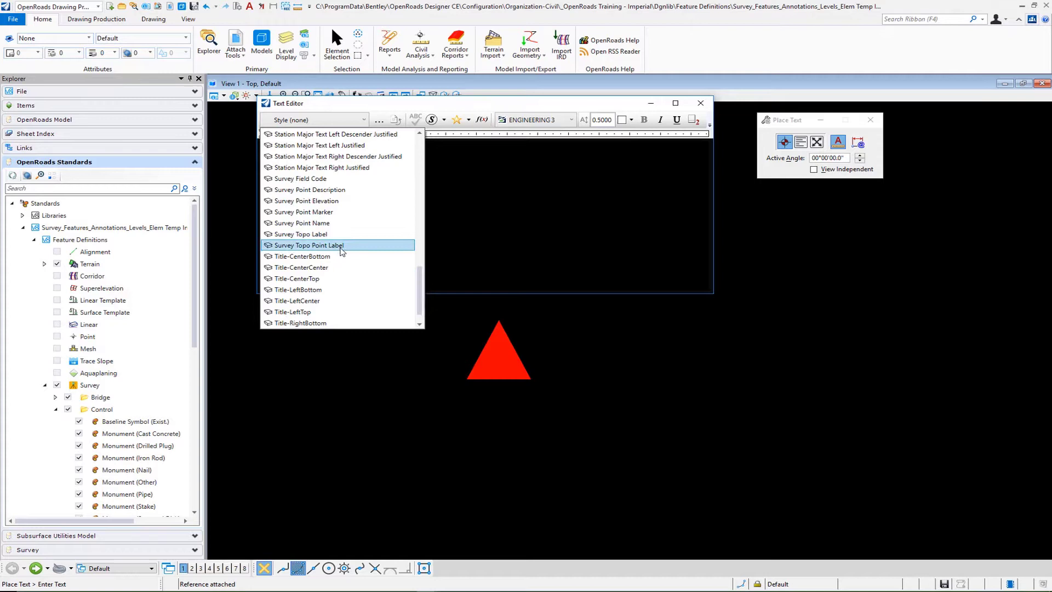
left_click(309, 245)
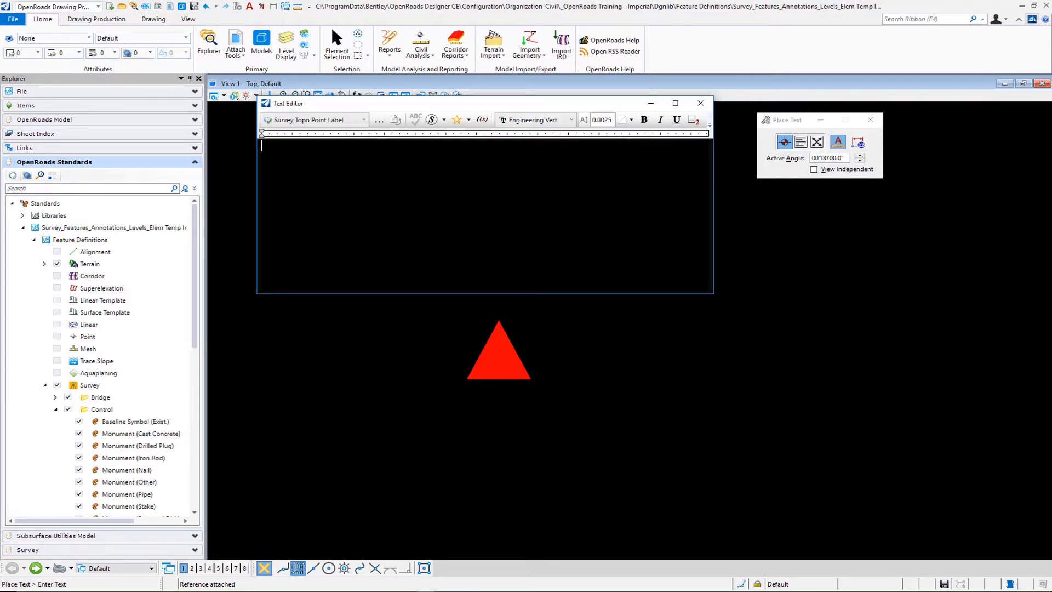
mouse_move(535, 119)
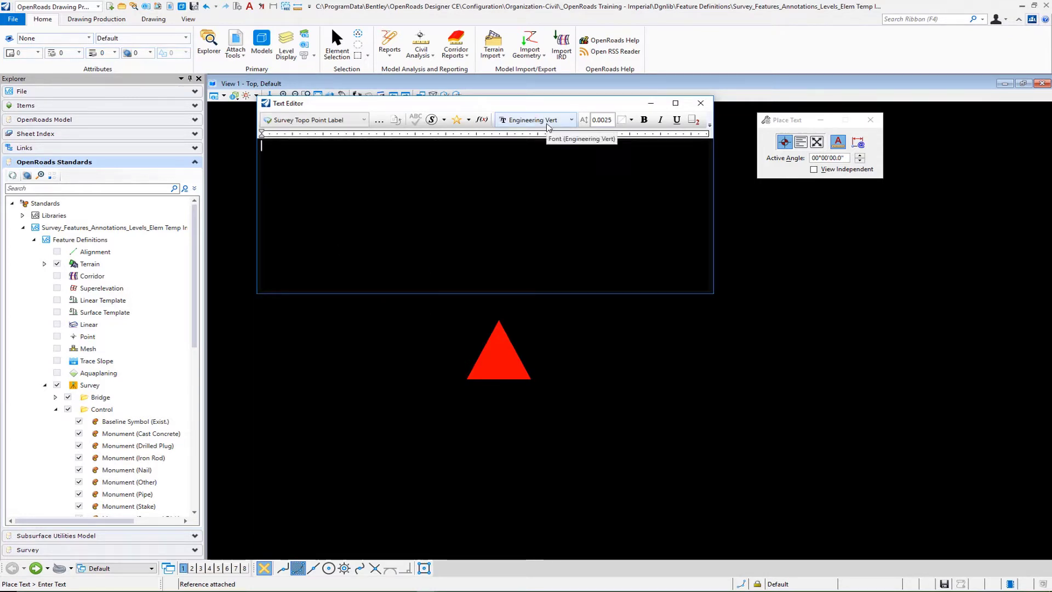
mouse_move(602, 120)
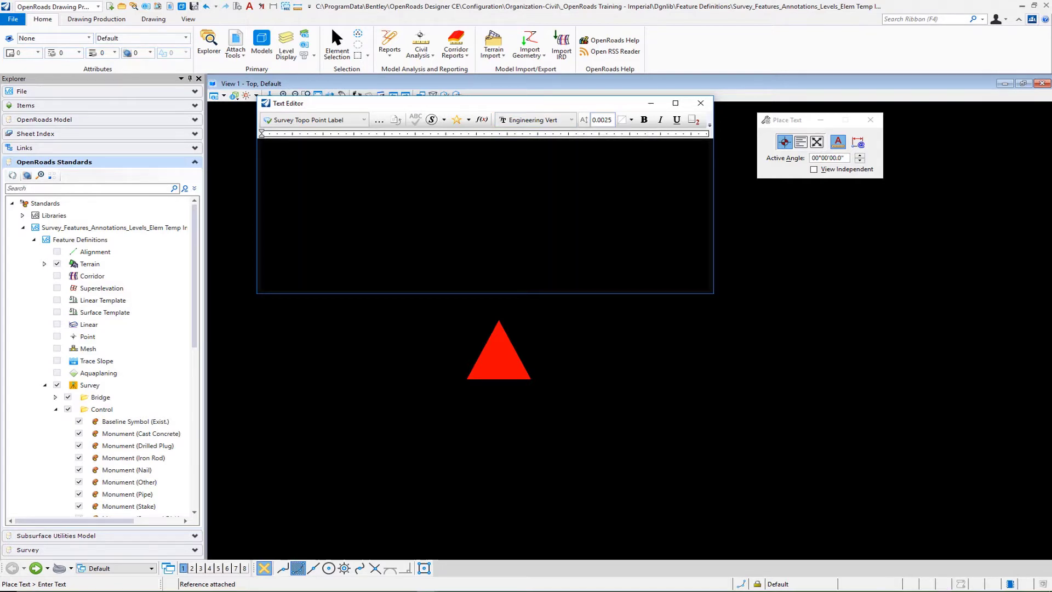
Type the label lines PN:, FC:, N, E and EL, one per line.
type("PN")
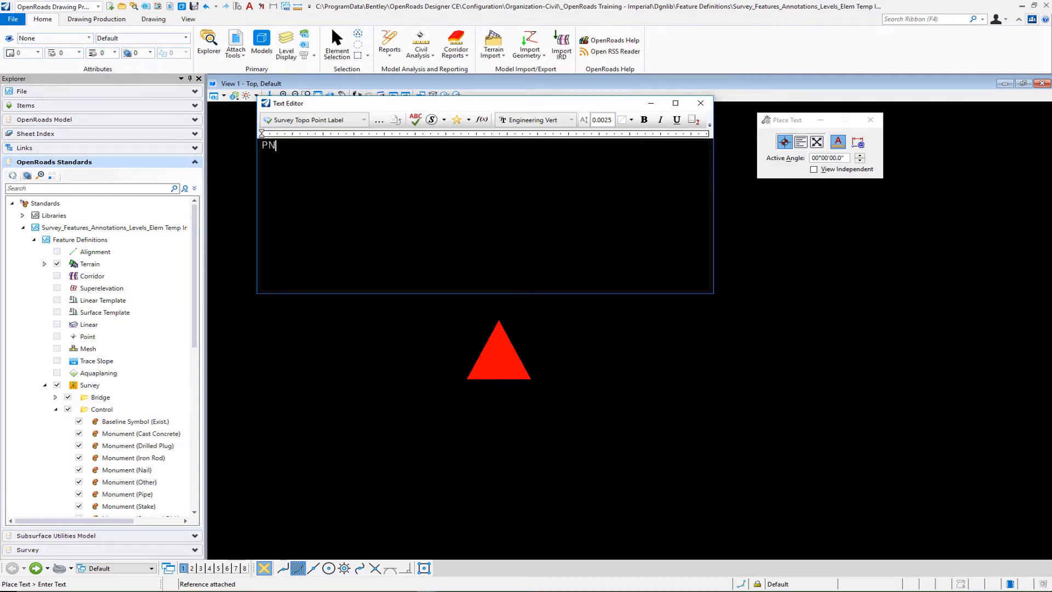
type(":")
type("FC")
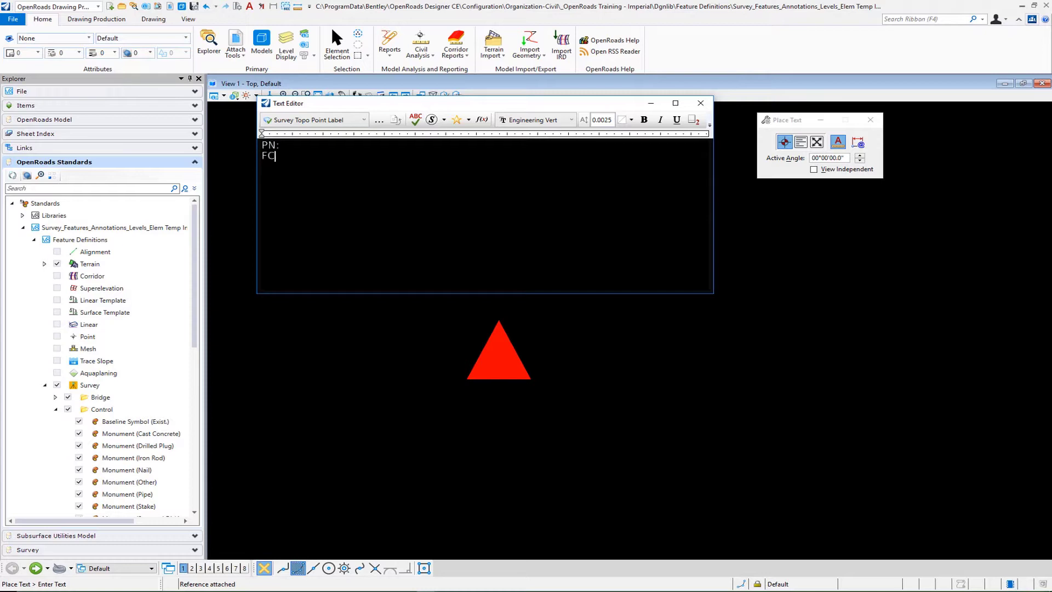
key("Return")
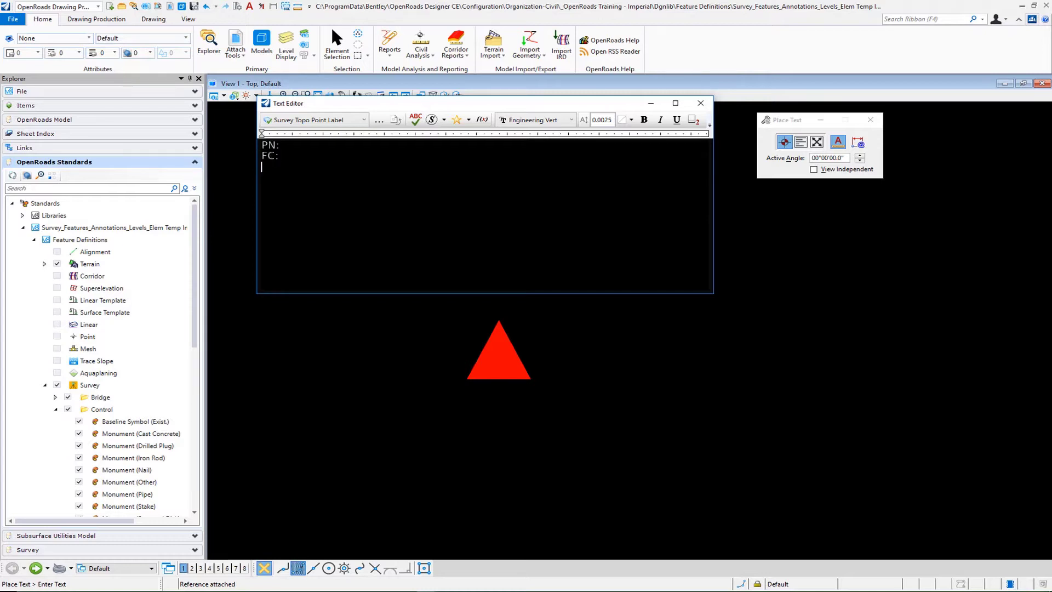
type("N")
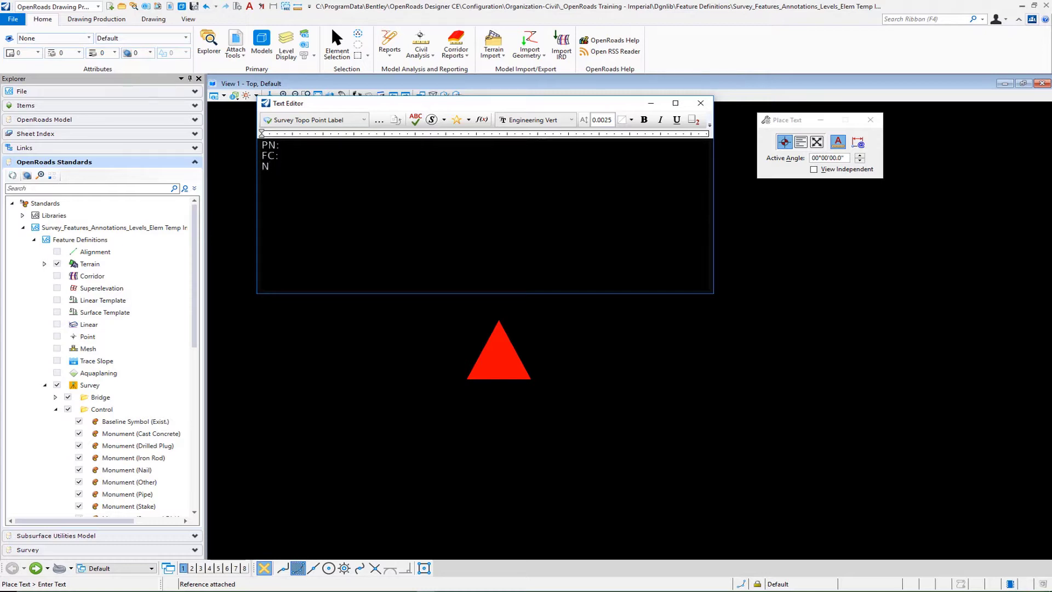
type("E")
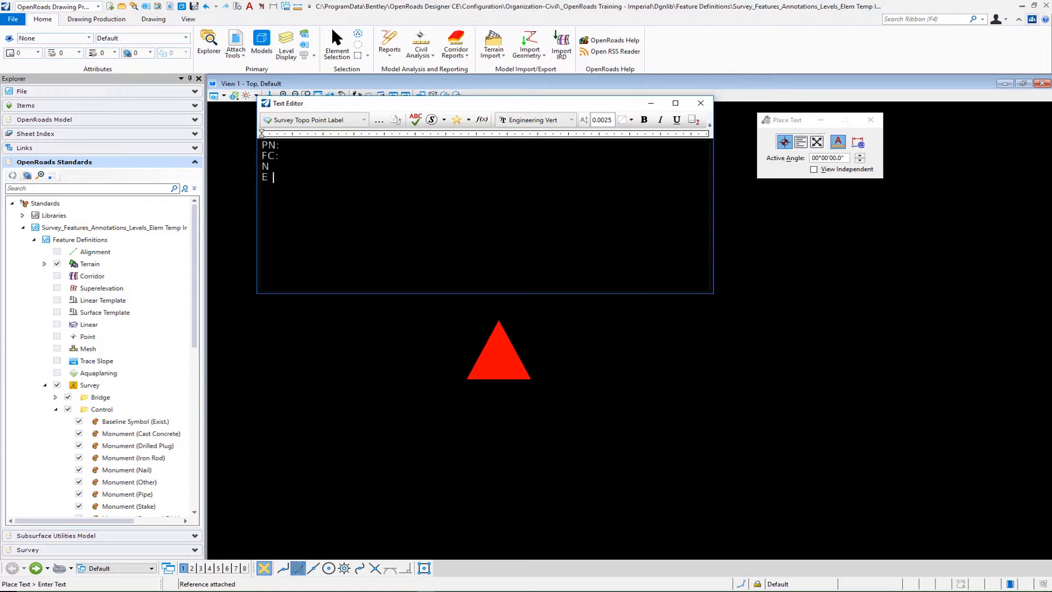
type("L")
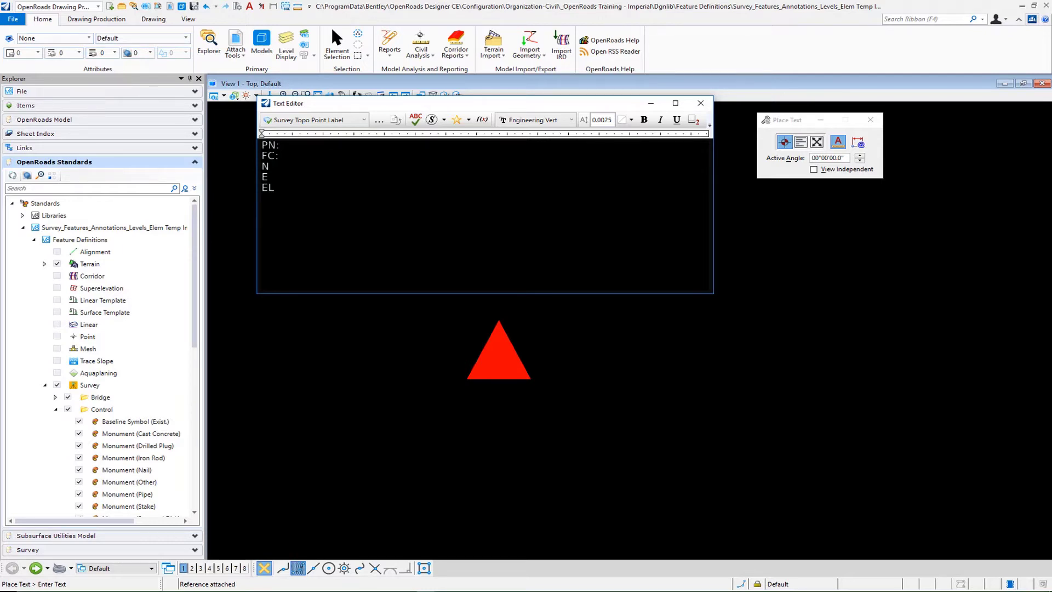
mouse_move(481, 119)
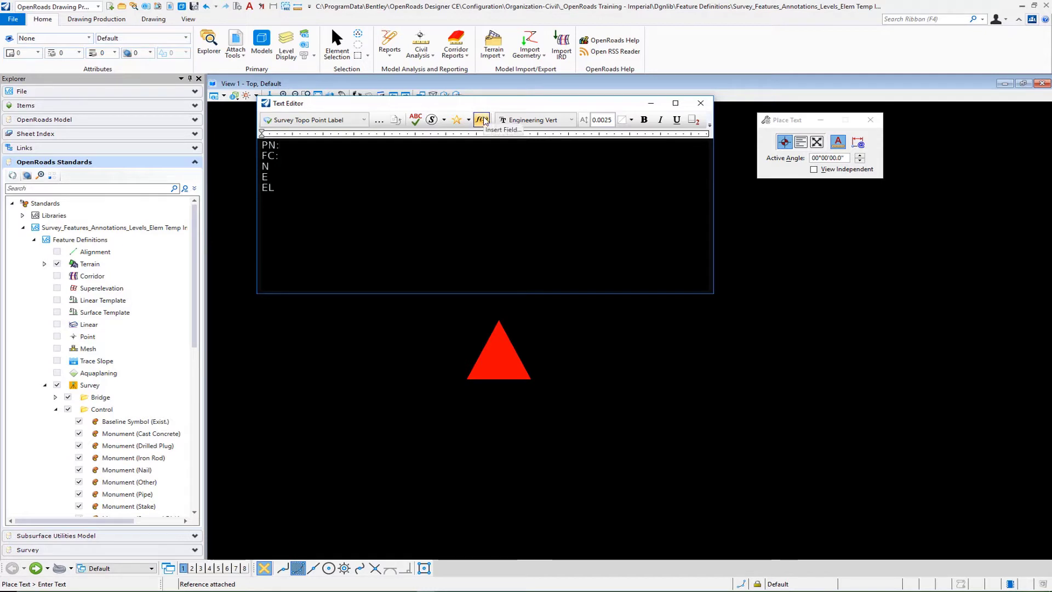
Insert the point's Name as an uppercase Element Properties field after PN:, reading PN:3.
left_click(481, 119)
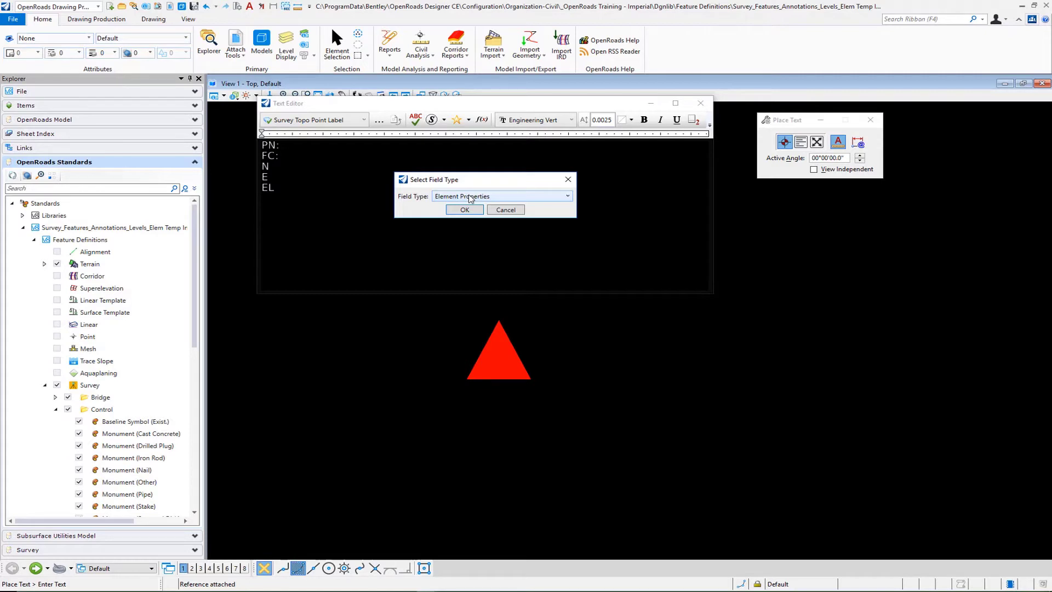
left_click(567, 197)
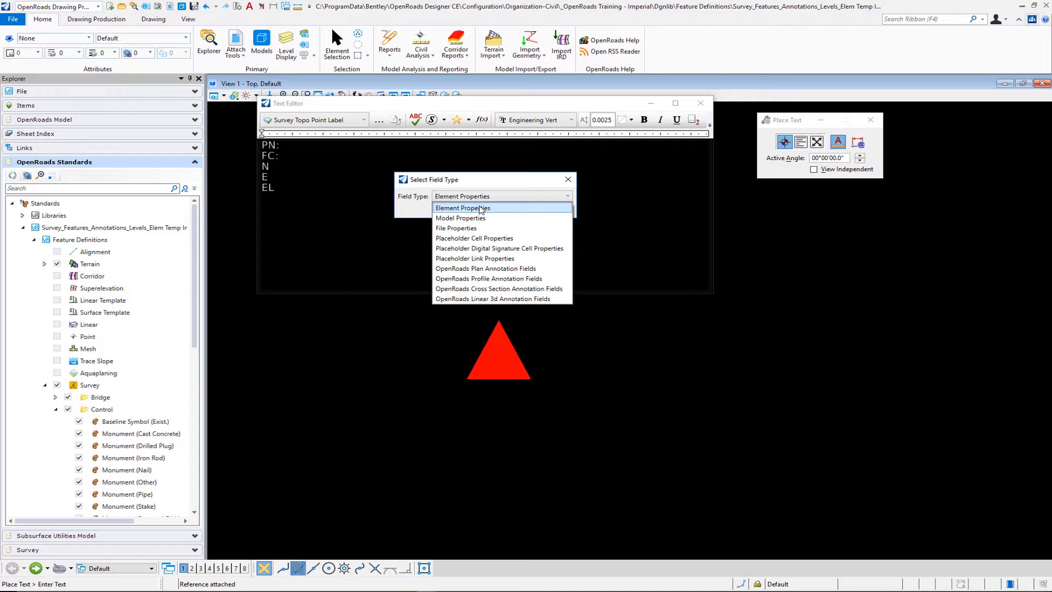
mouse_move(492, 212)
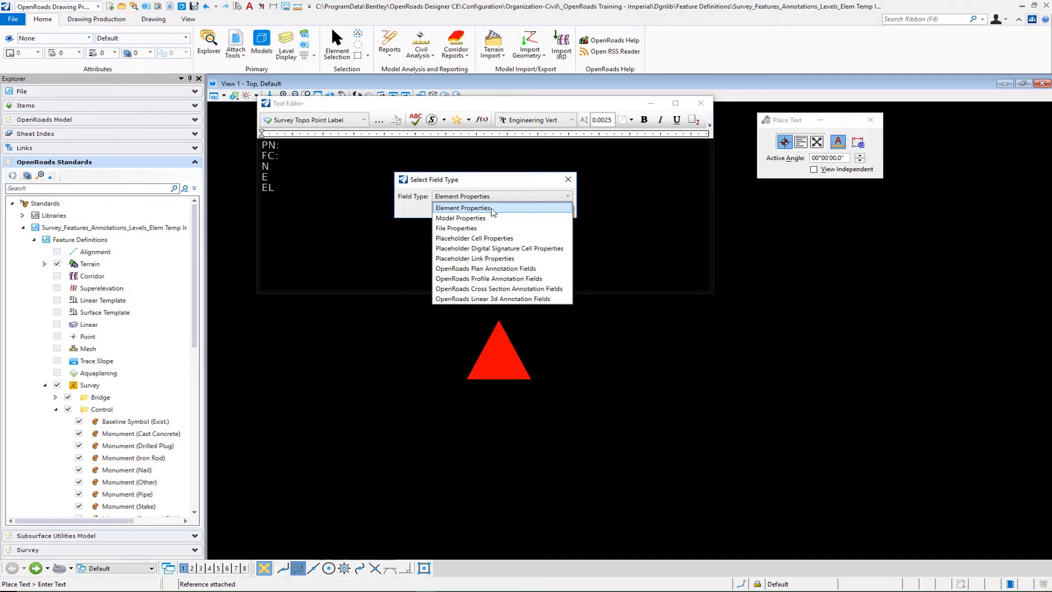
left_click(463, 207)
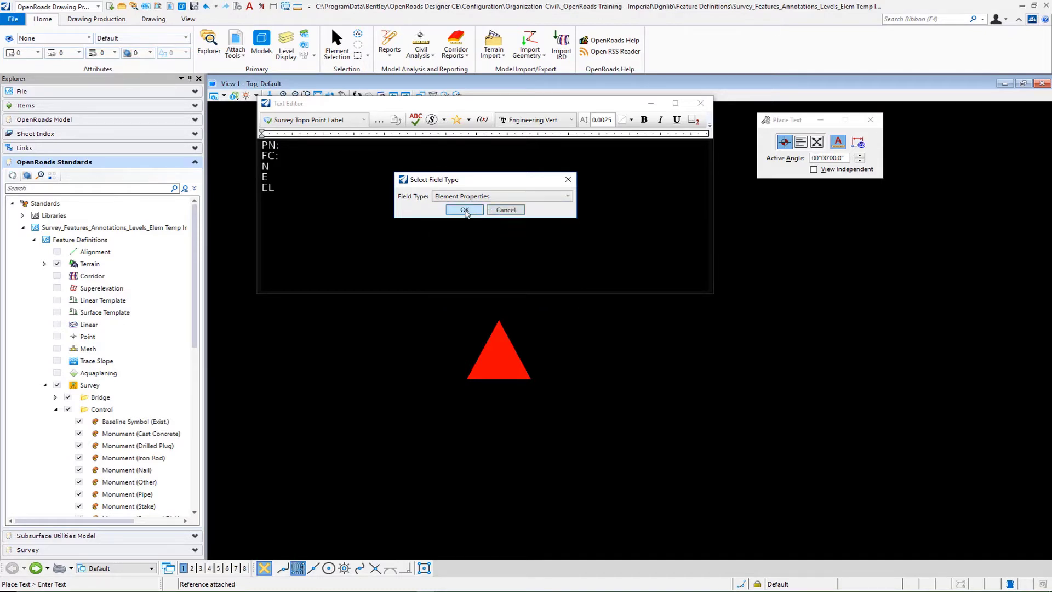
left_click(463, 210)
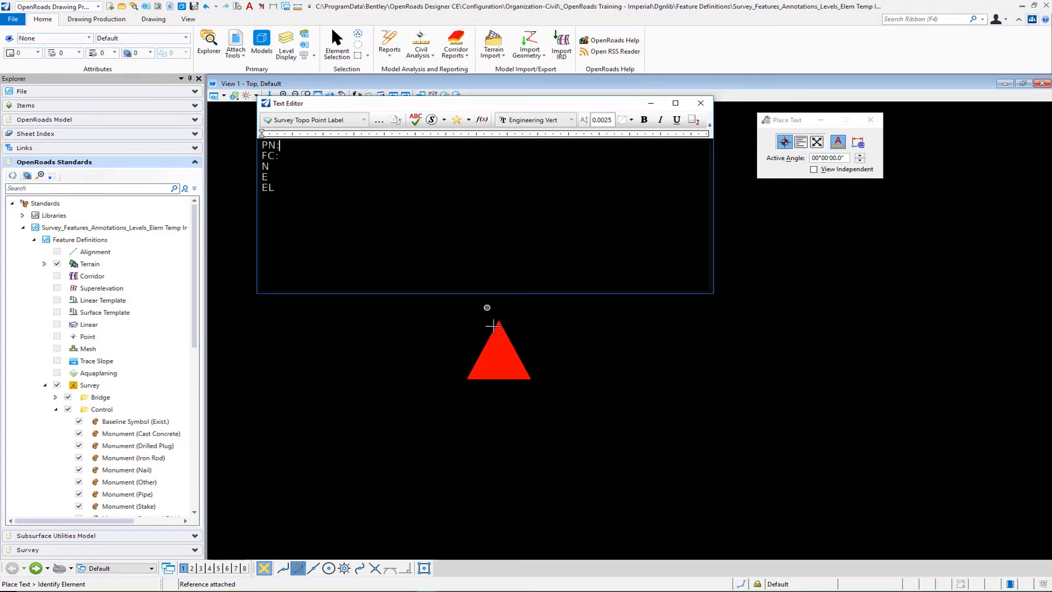
mouse_move(498, 336)
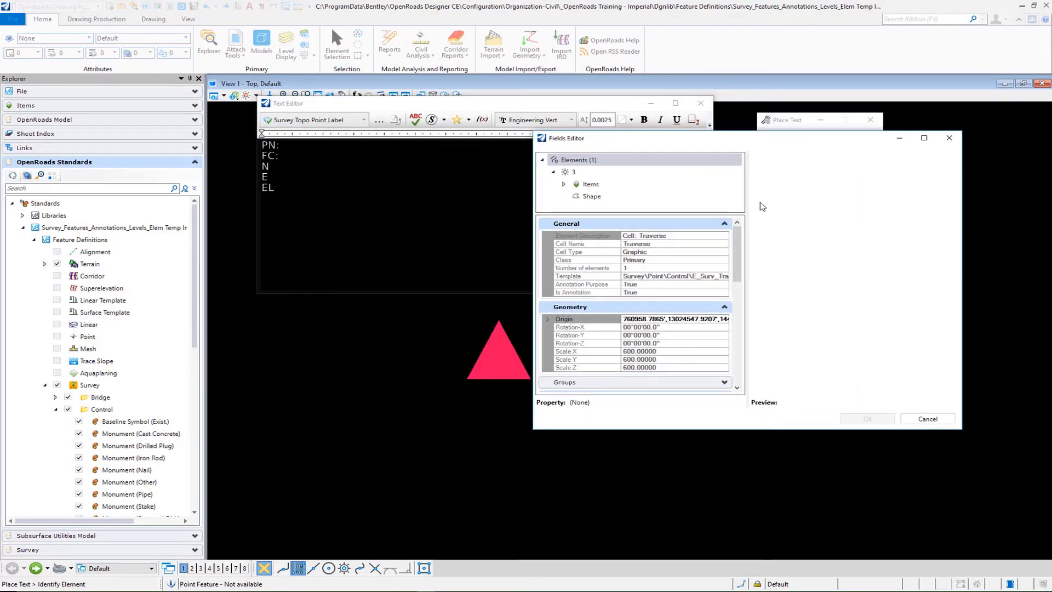
scroll("down", 3)
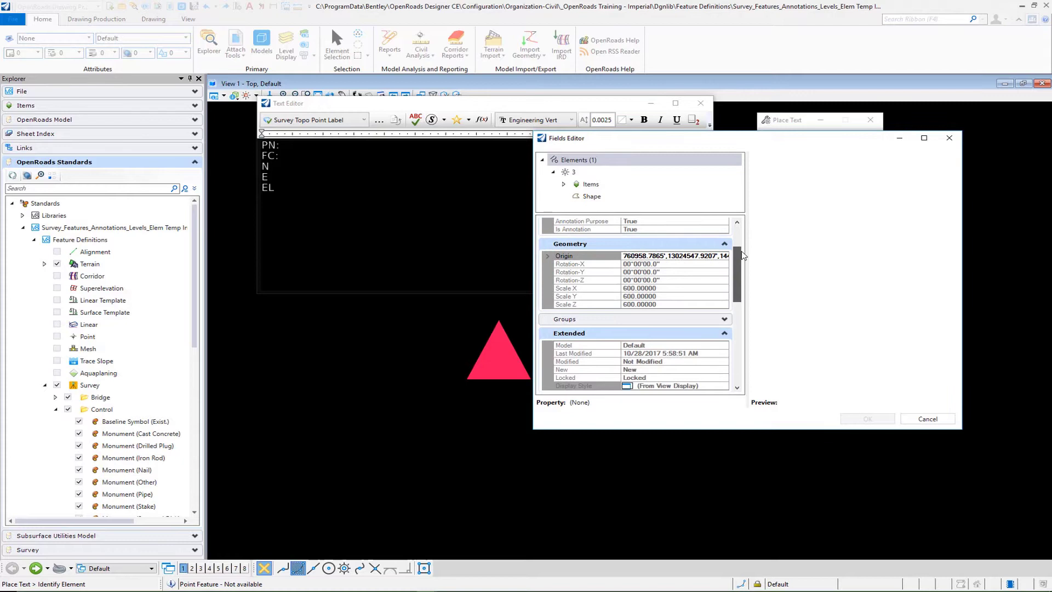
scroll("down", 3)
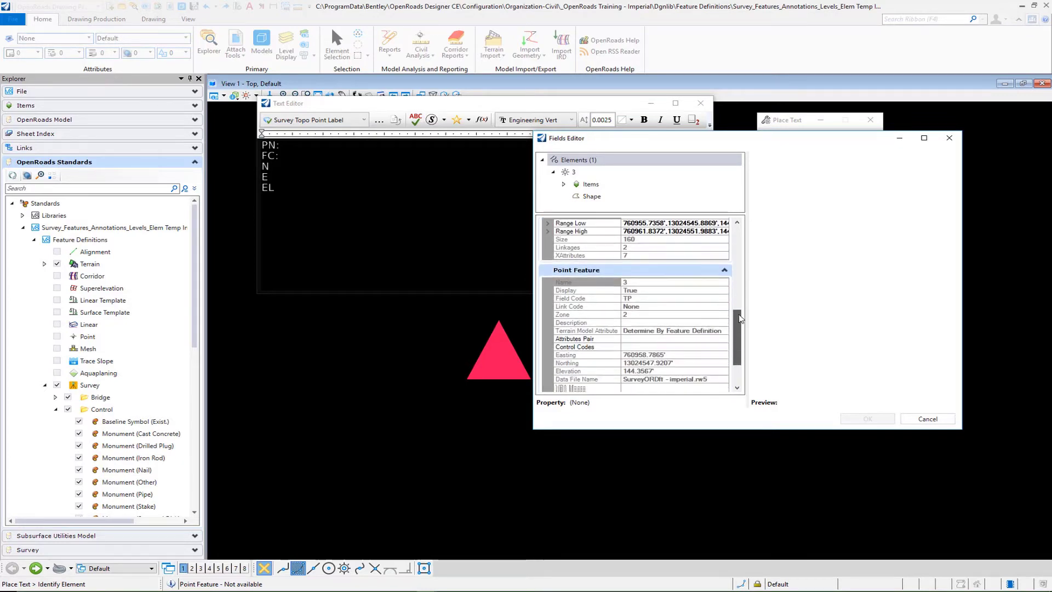
scroll("down", 3)
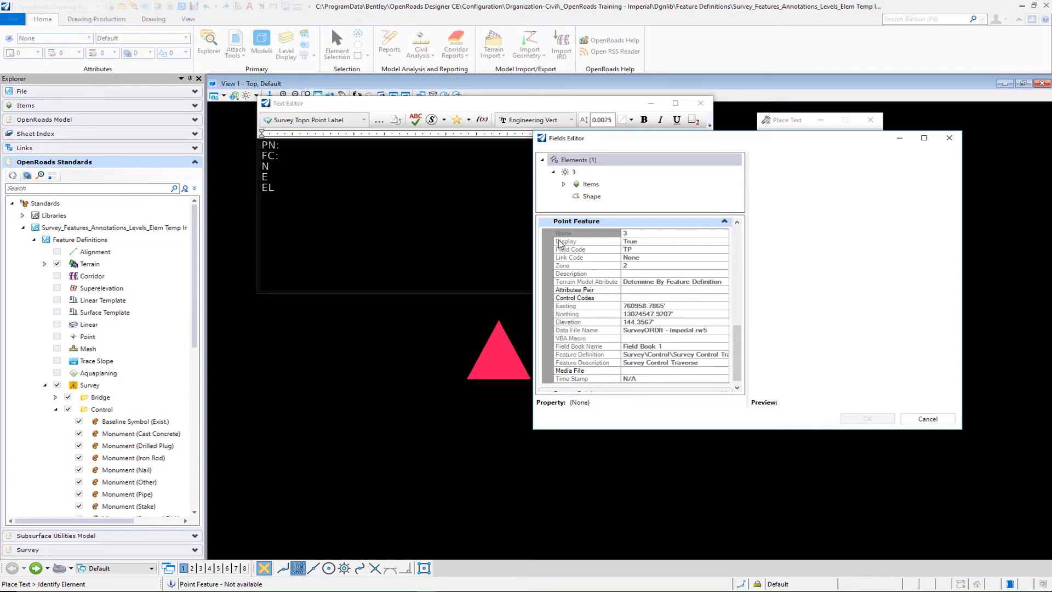
mouse_move(644, 237)
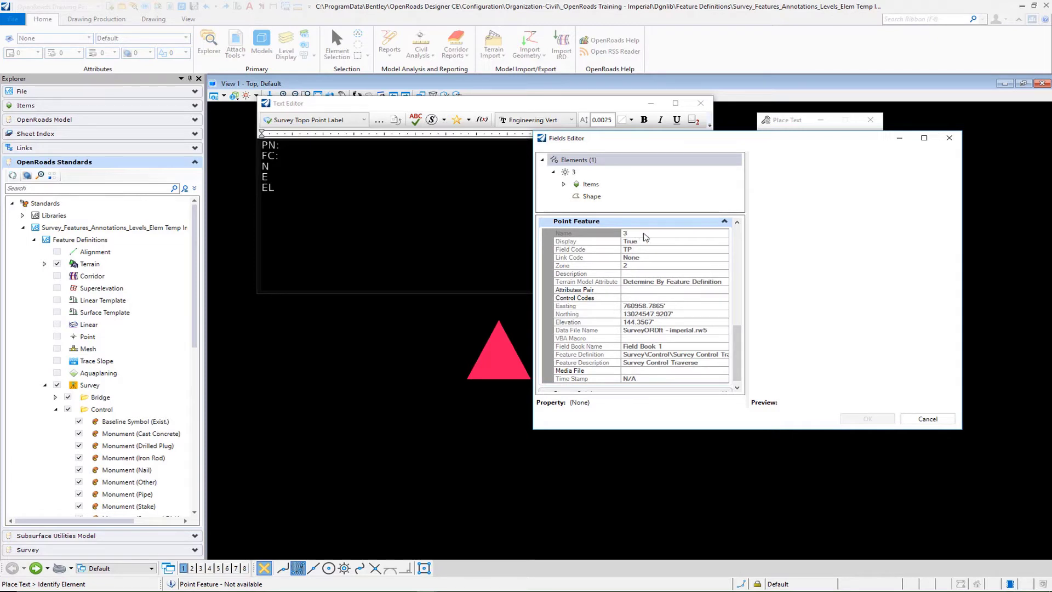
left_click(564, 233)
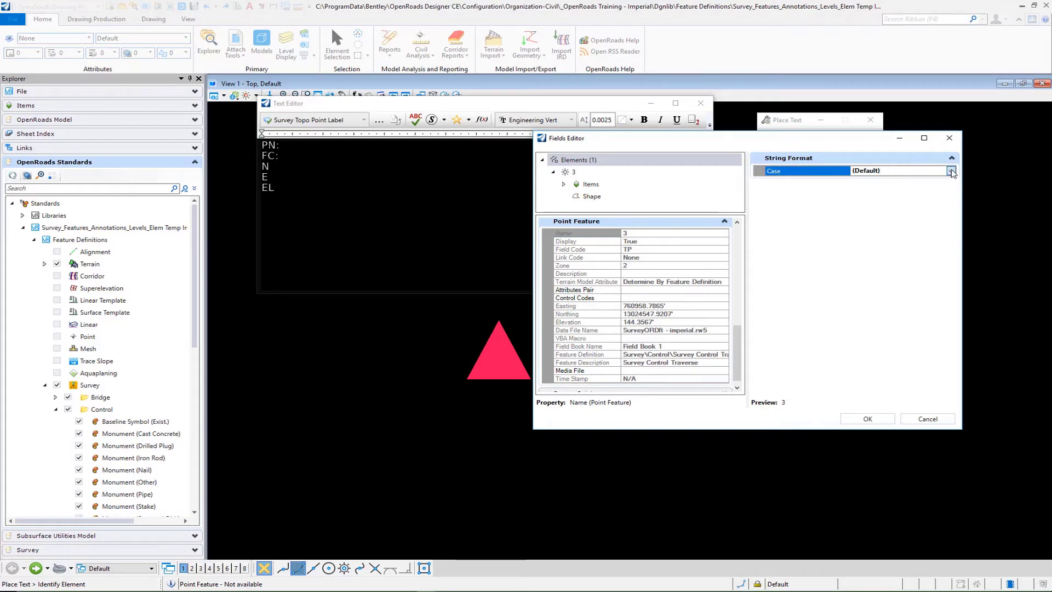
left_click(951, 171)
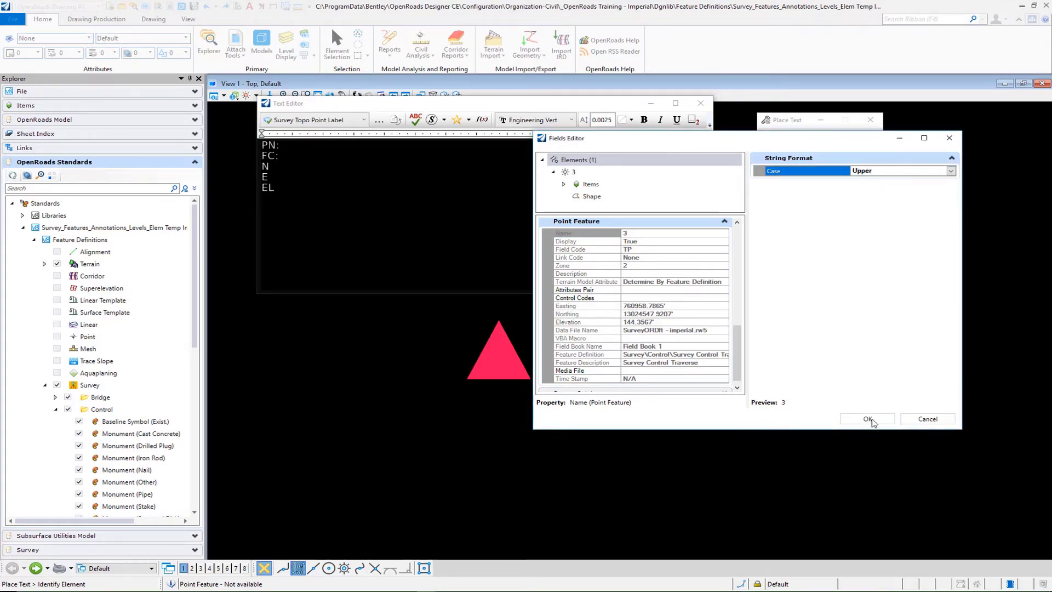
left_click(867, 419)
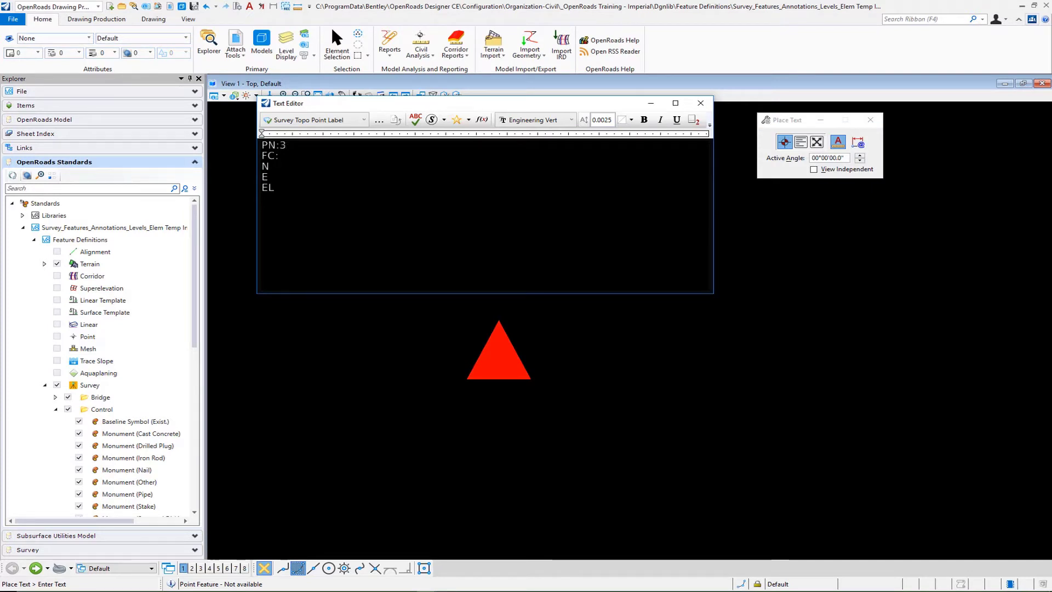
Insert the point's Field Code as an uppercase field after FC:, reading FC:TP.
left_click(481, 120)
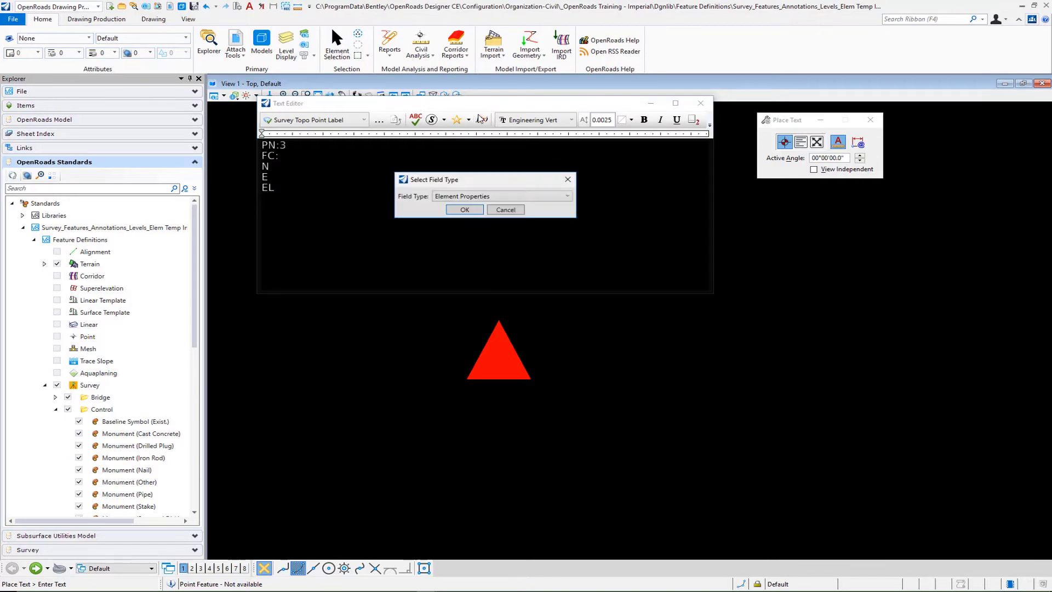
left_click(464, 209)
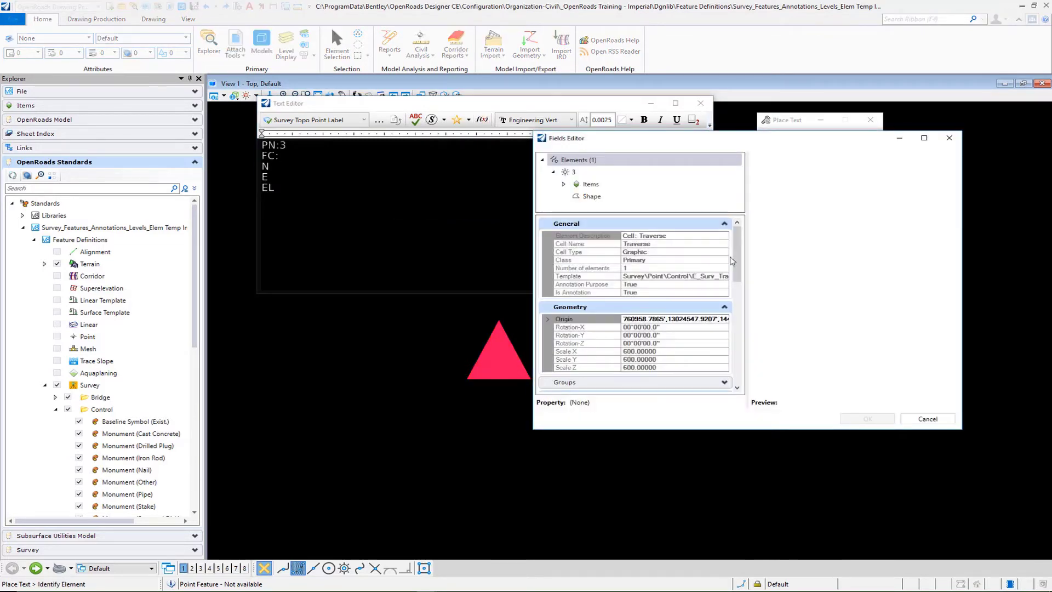
scroll("down", 3)
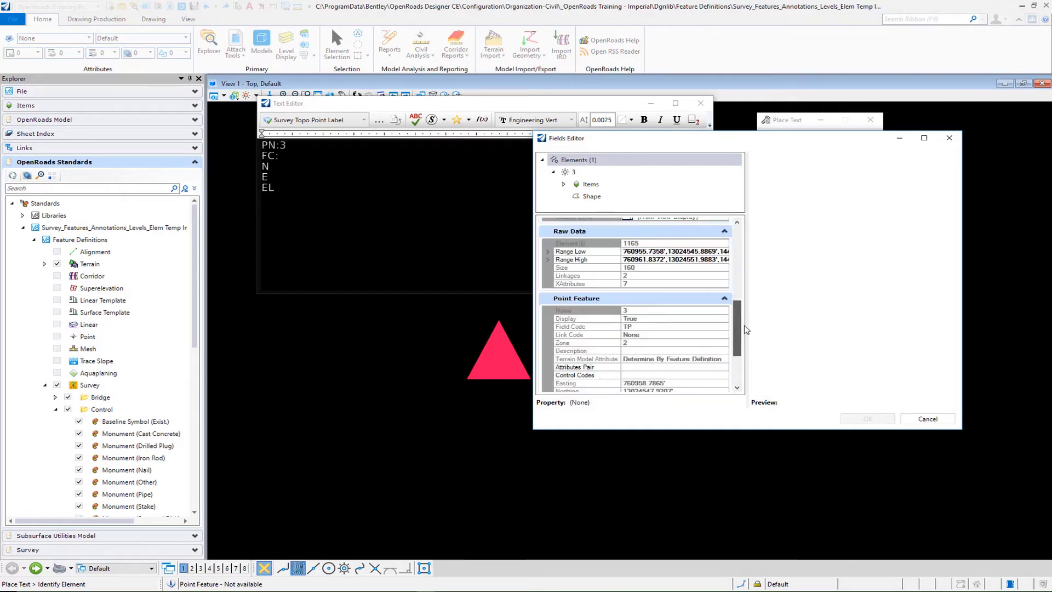
scroll("down", 3)
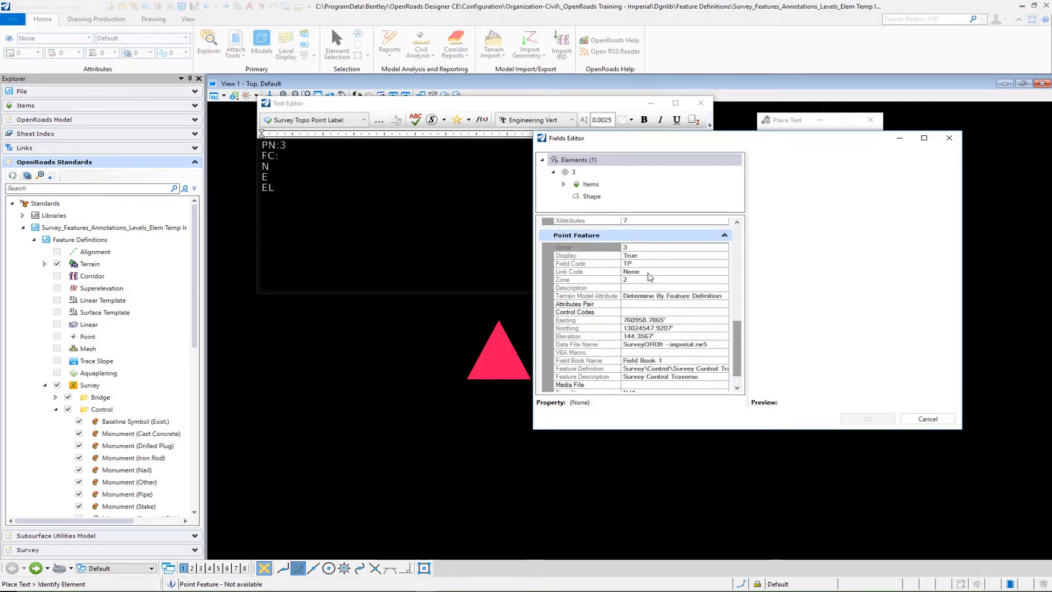
left_click(570, 263)
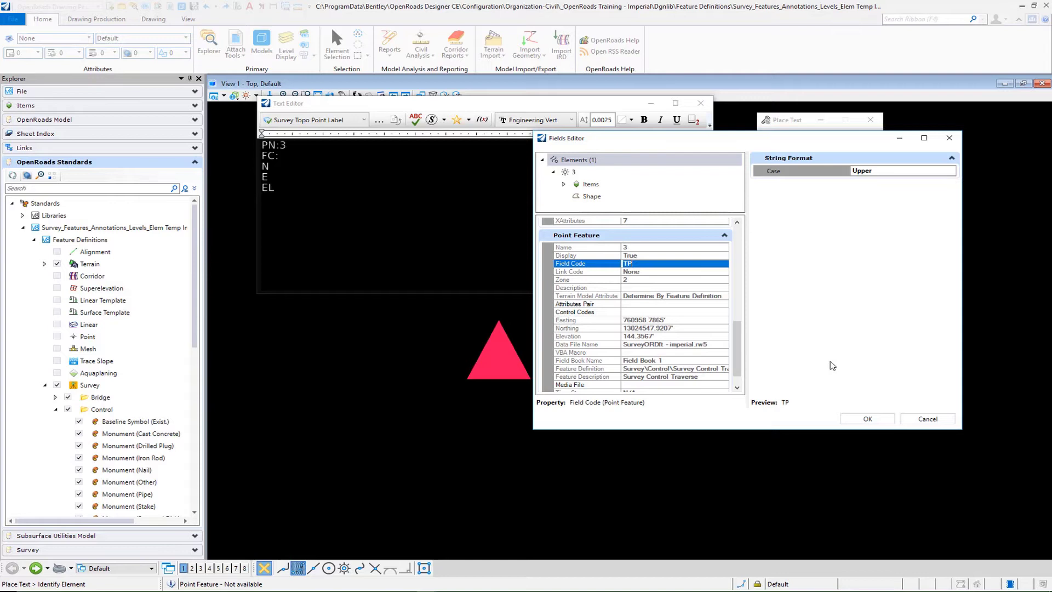
left_click(866, 419)
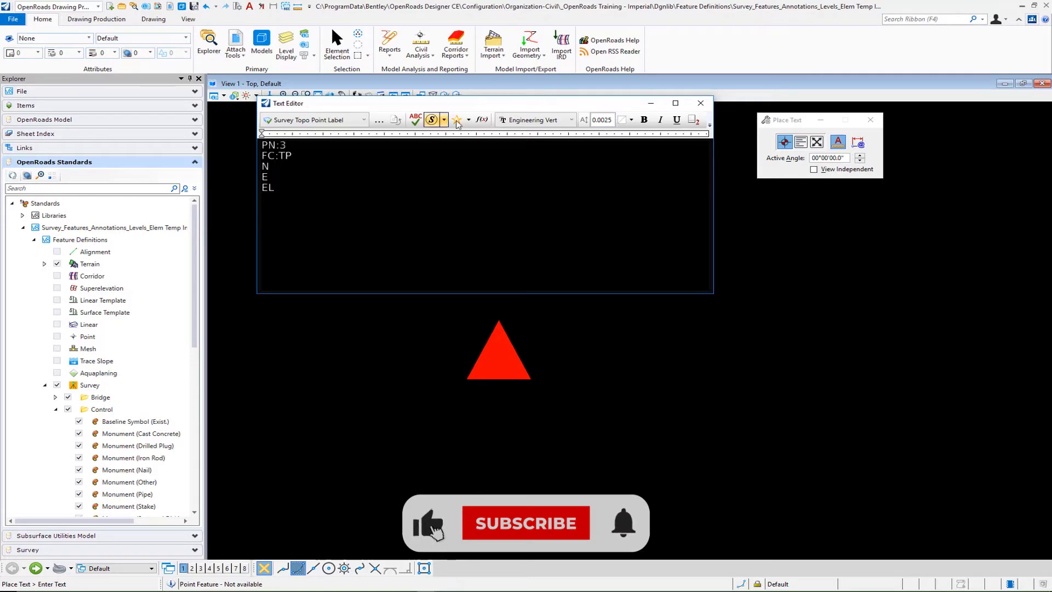
Insert the point's Northing field at 0.123 accuracy after N, showing 13024573.970.
left_click(481, 120)
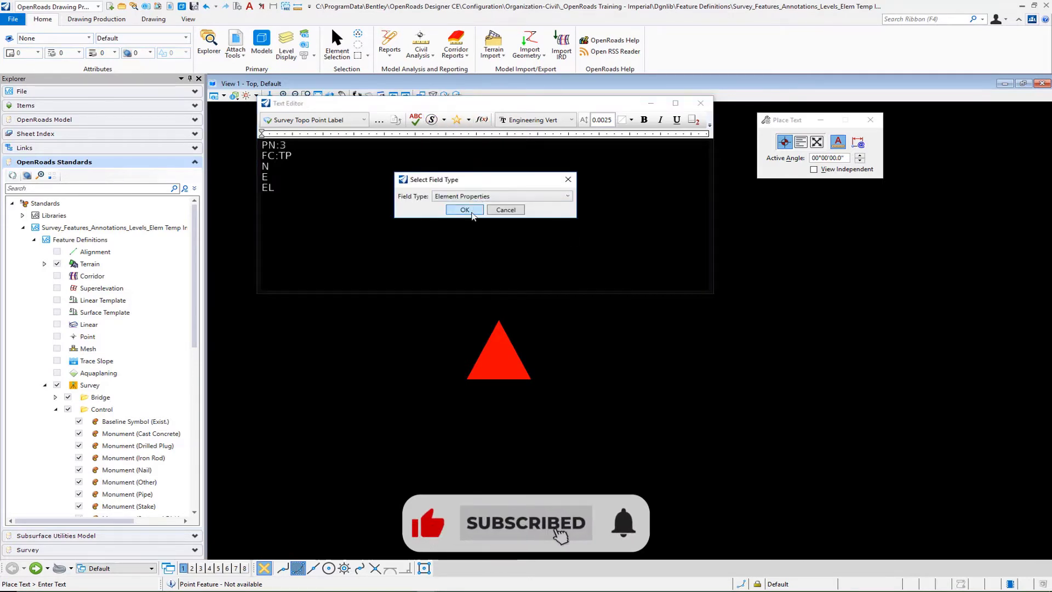
left_click(464, 210)
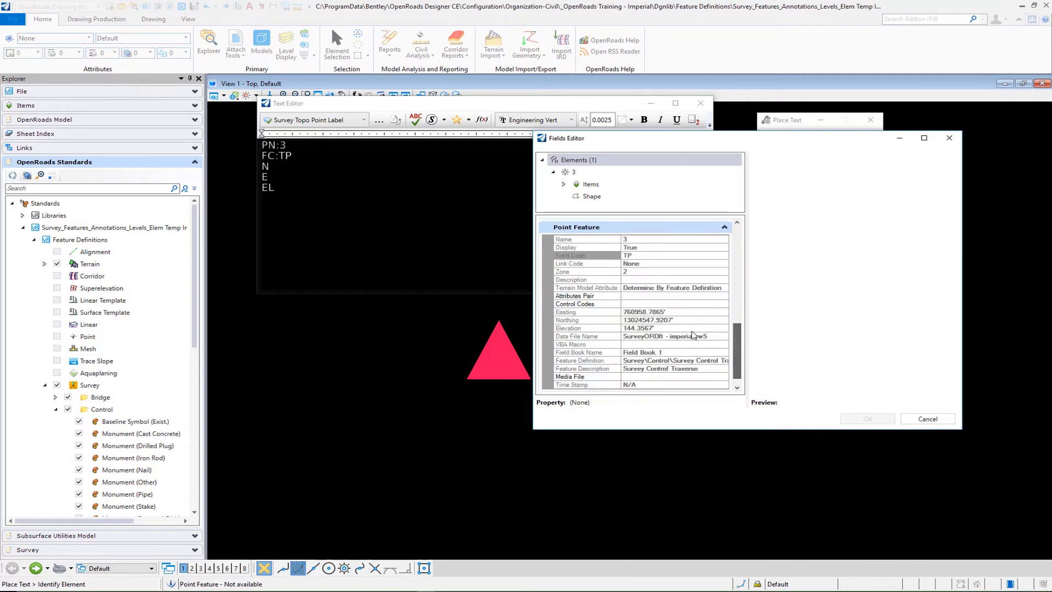
left_click(648, 321)
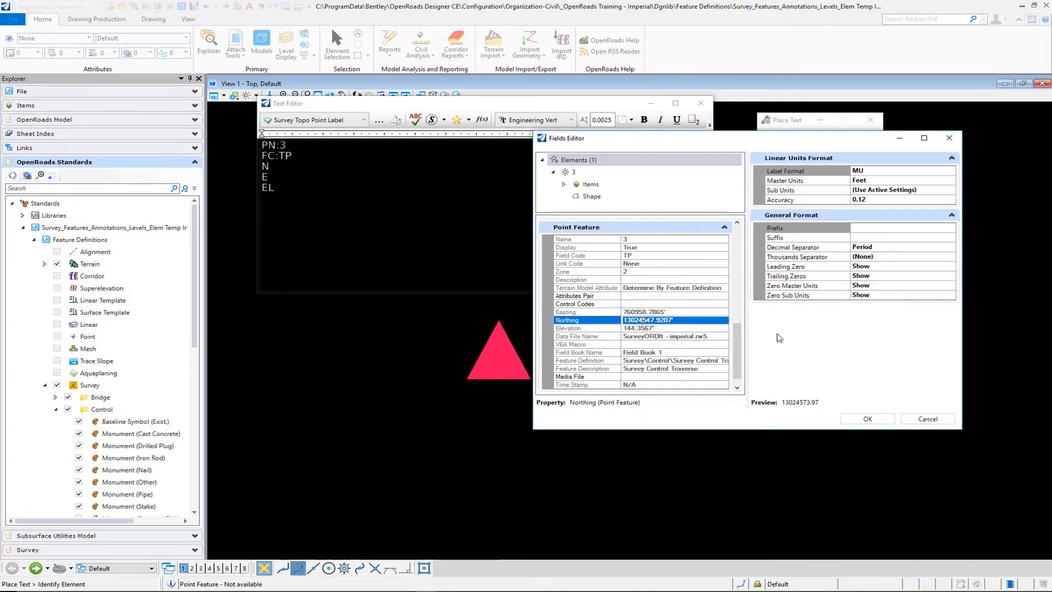
mouse_move(900, 176)
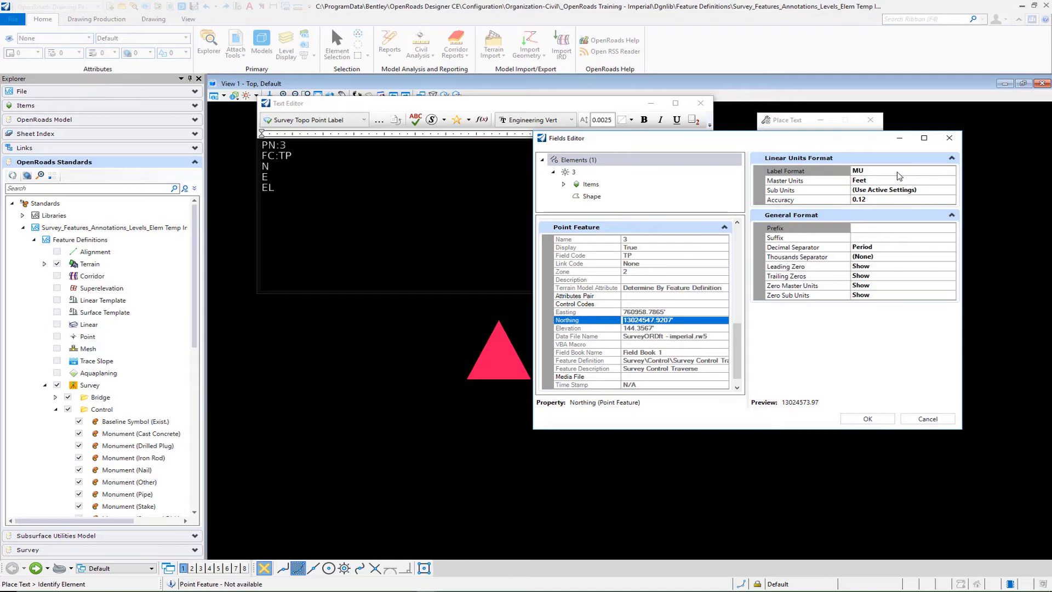
mouse_move(885, 176)
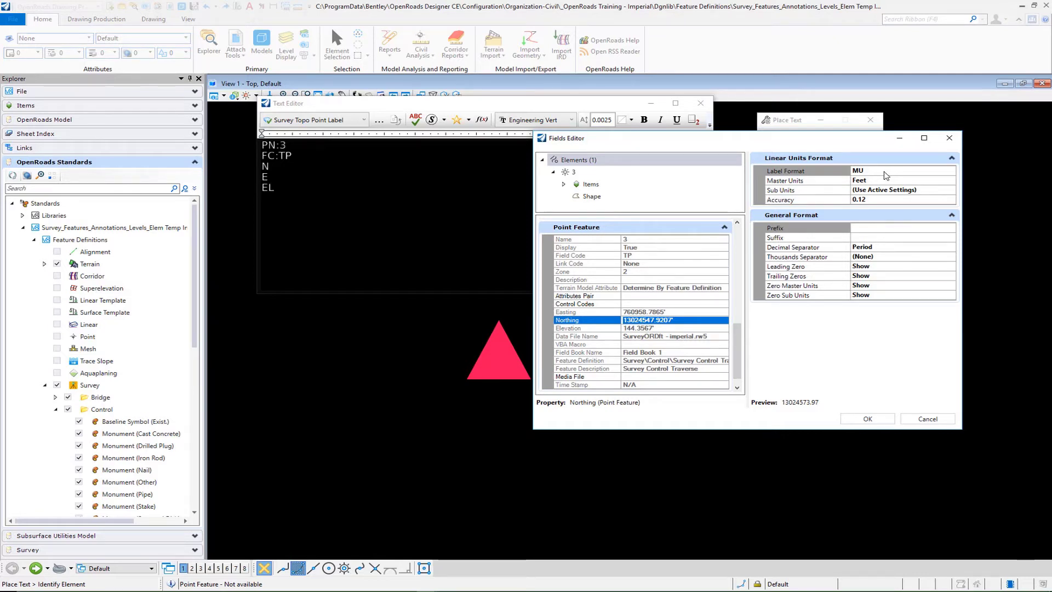
mouse_move(886, 191)
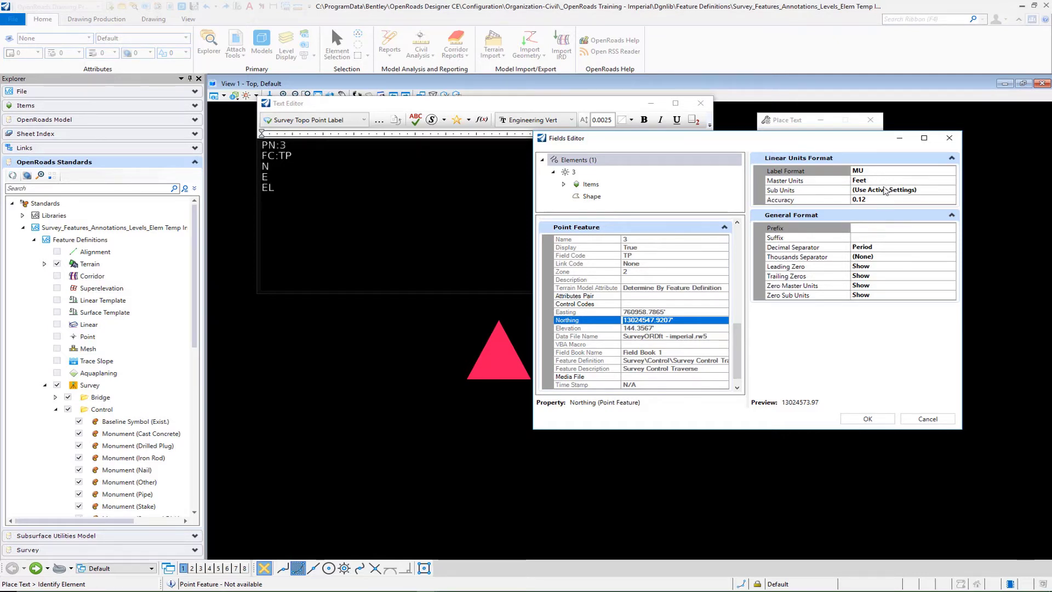
mouse_move(877, 204)
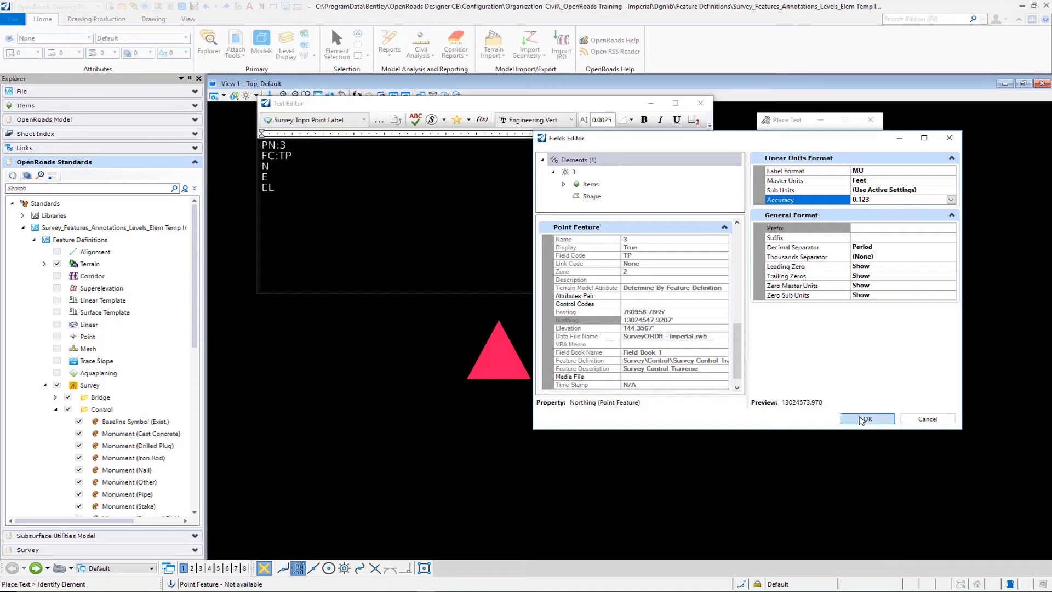
left_click(866, 418)
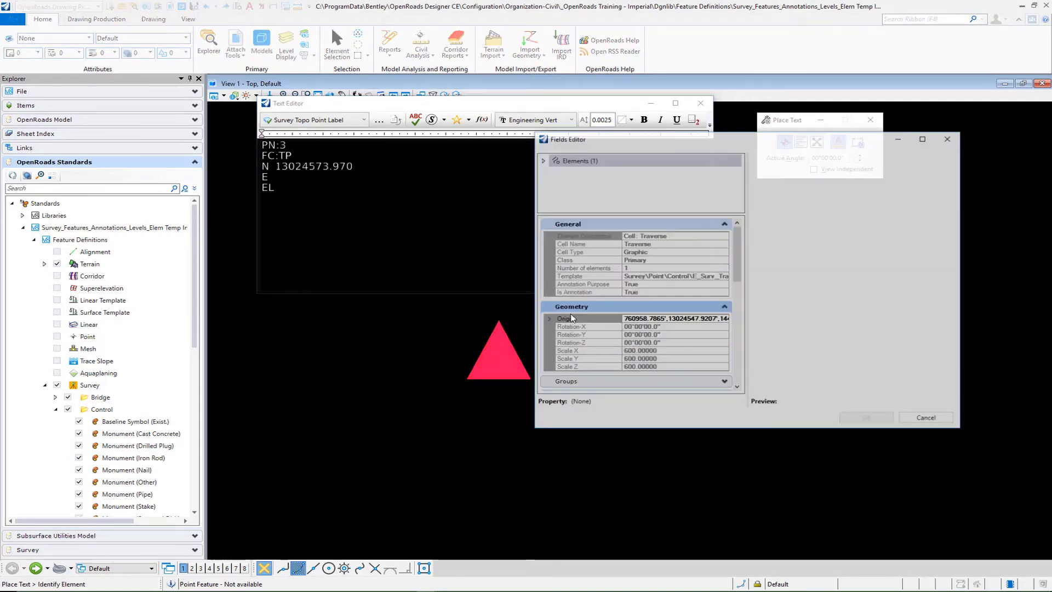
Insert the point's Easting field after E, reading 760960.308.
left_click(543, 159)
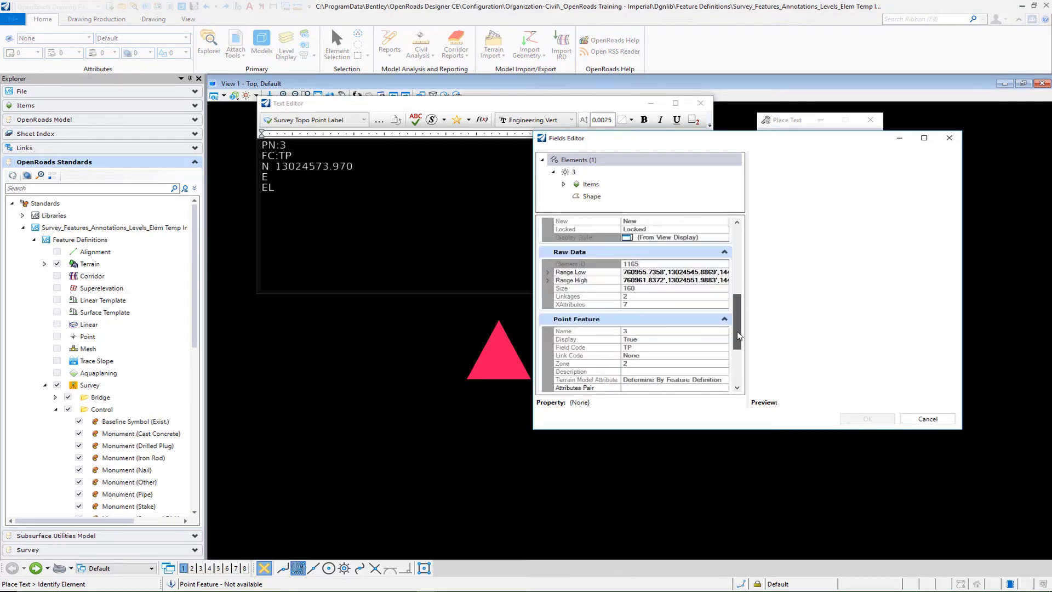
scroll("down", 3)
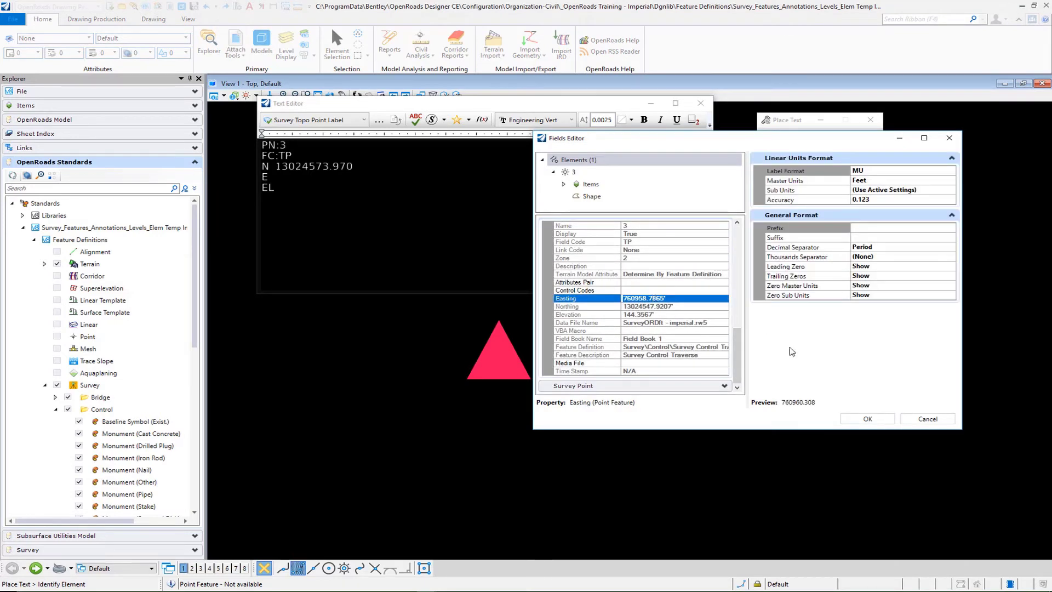
left_click(867, 418)
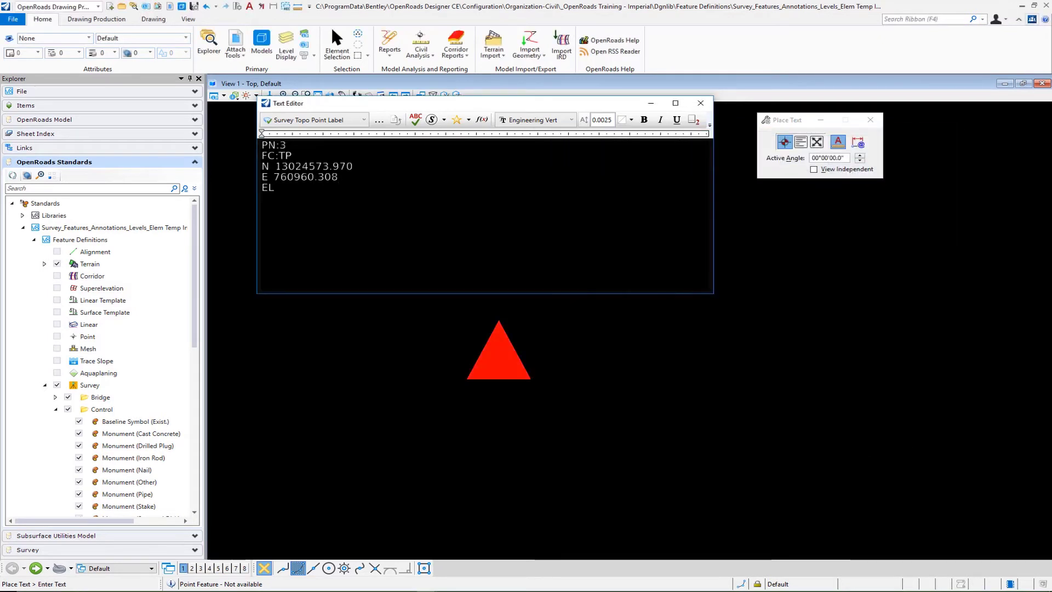
mouse_move(482, 120)
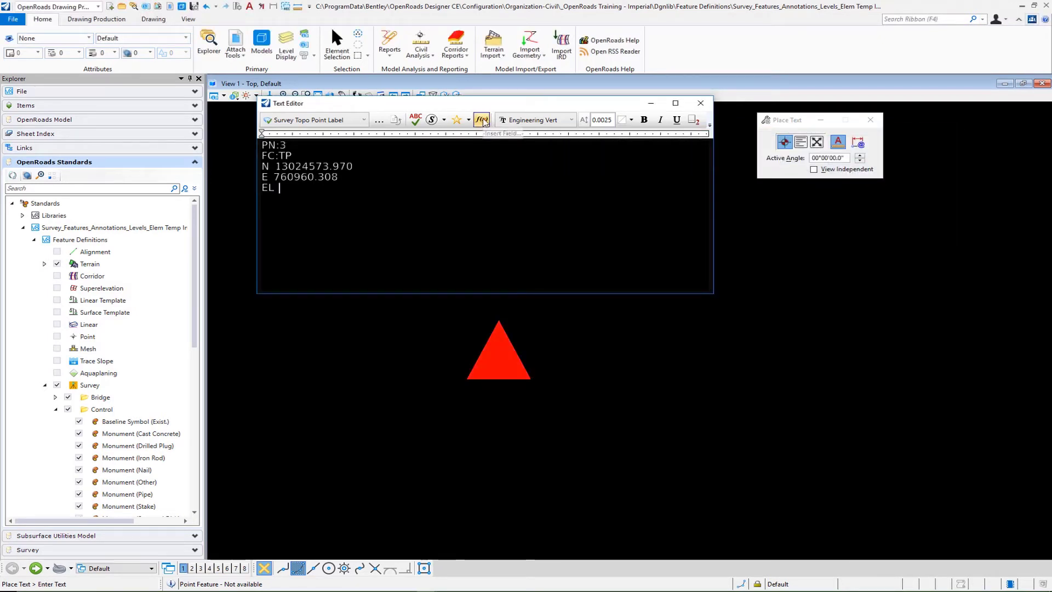
Insert the Elevation field at 0.12 accuracy after EL (144.36), then select all text.
left_click(481, 120)
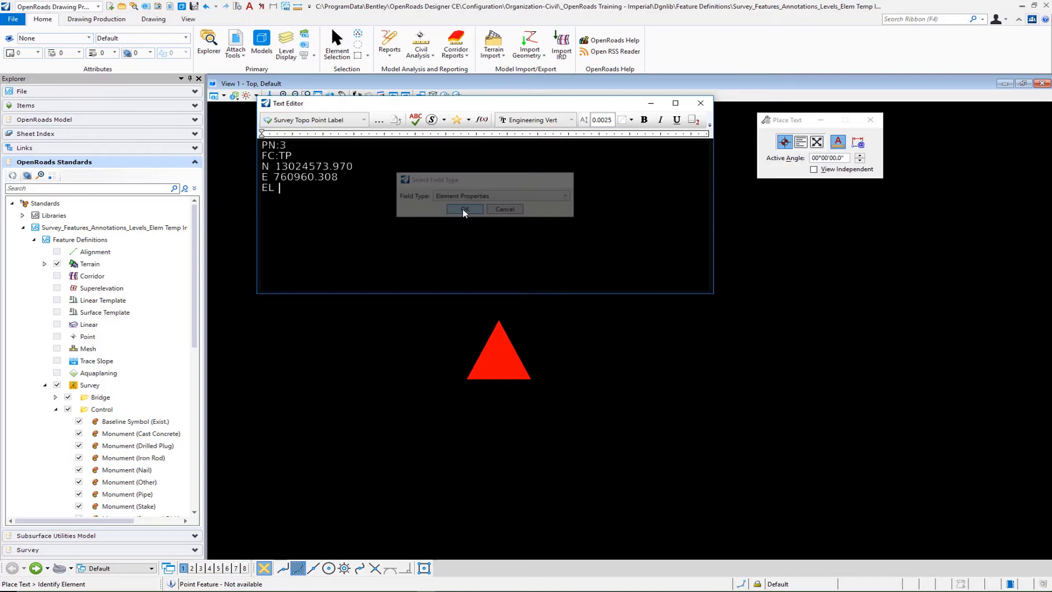
left_click(464, 209)
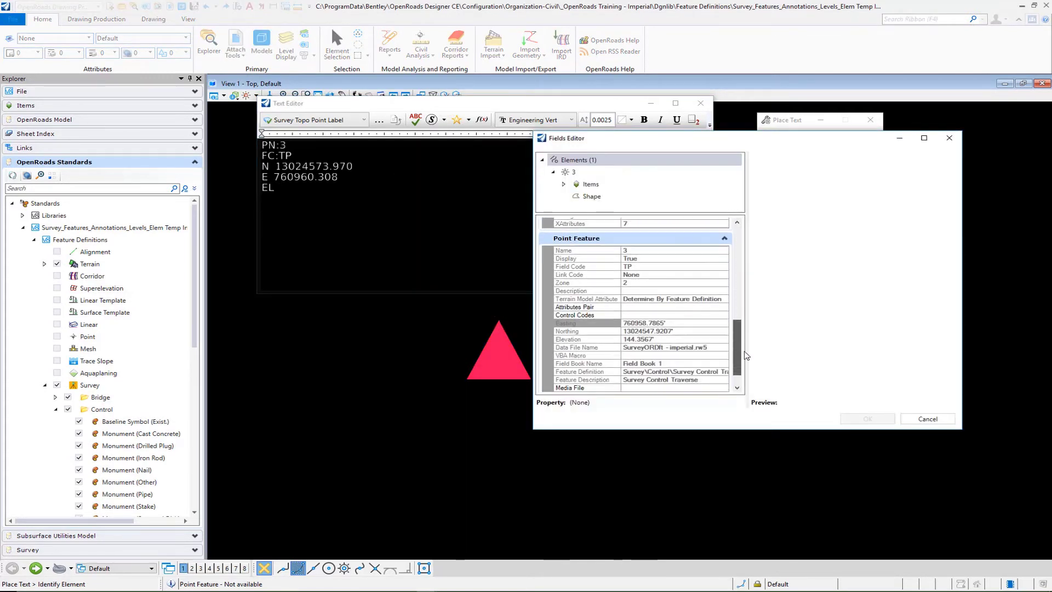
left_click(637, 317)
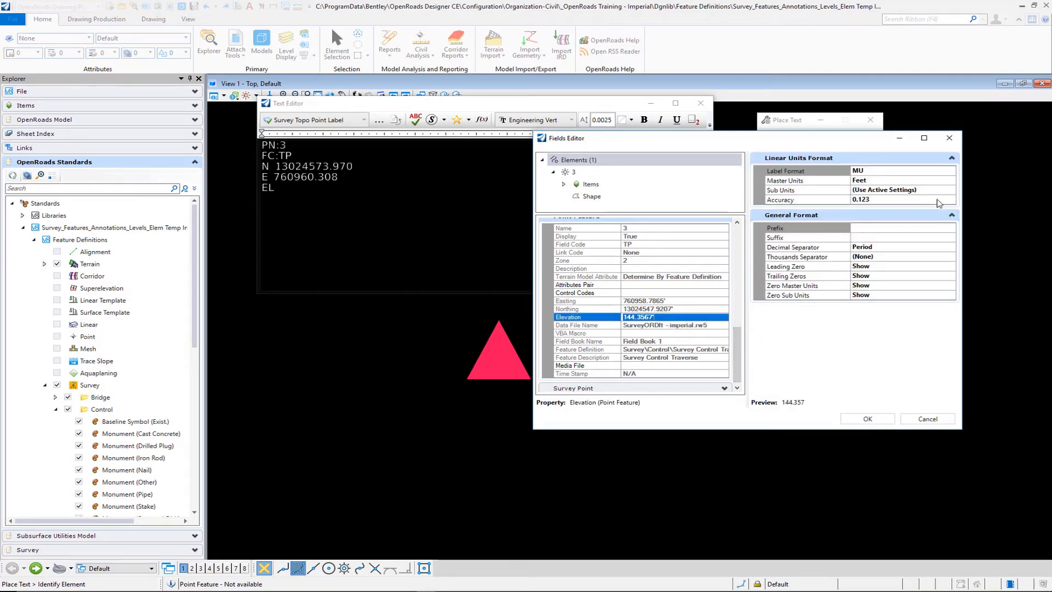
left_click(951, 200)
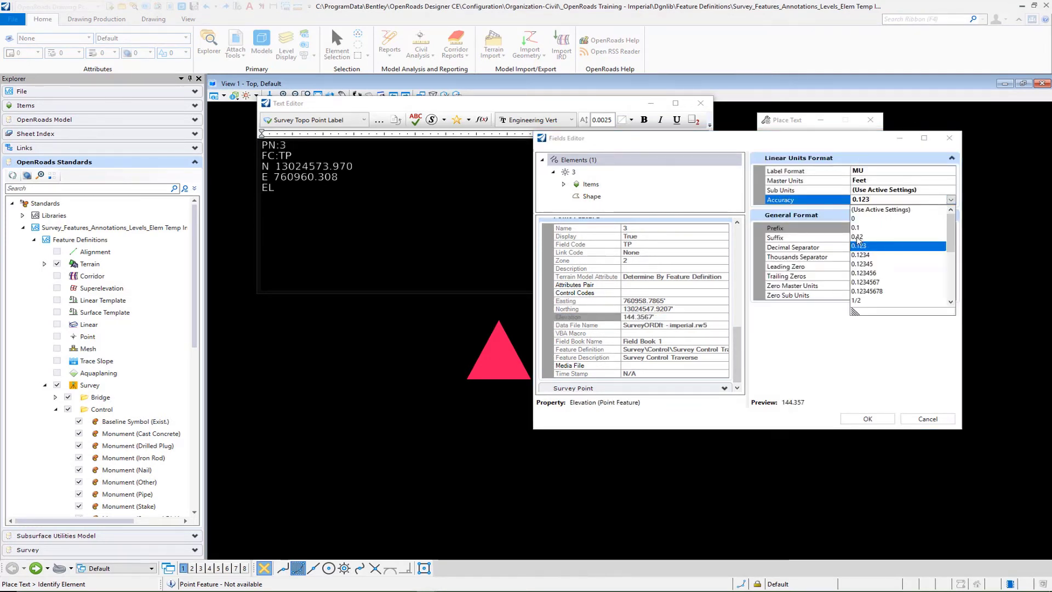
left_click(861, 236)
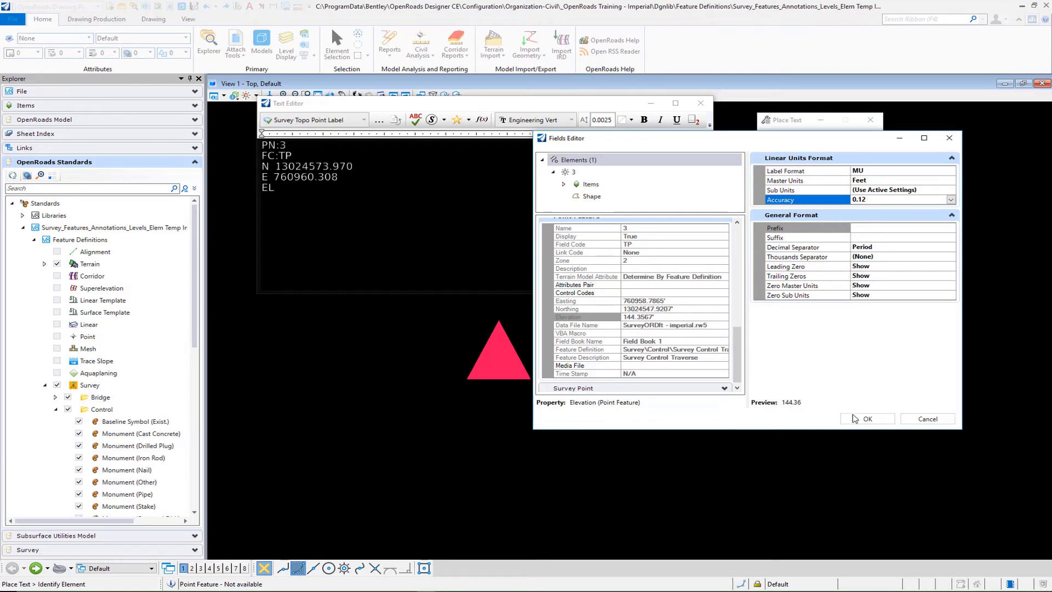
left_click(867, 418)
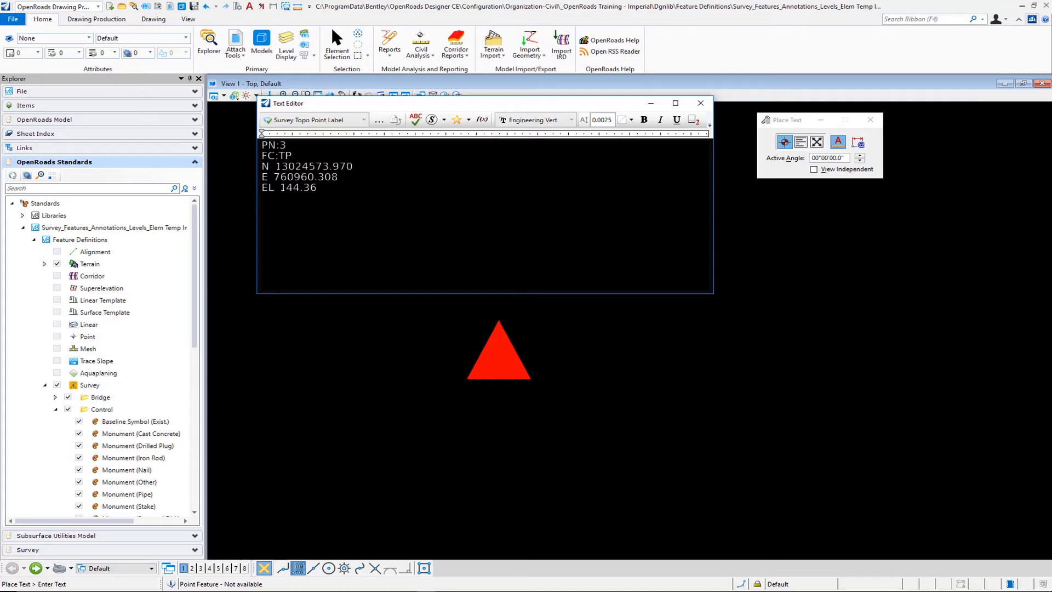
key("ctrl+a")
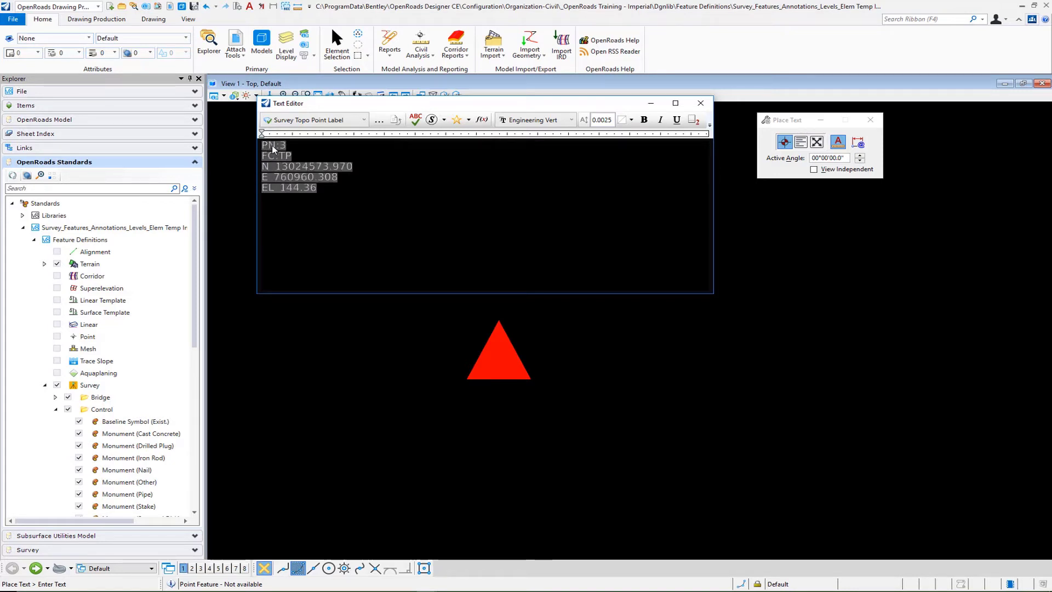
Close the label text editor and search the text favorites for 'Sur'.
right_click(302, 167)
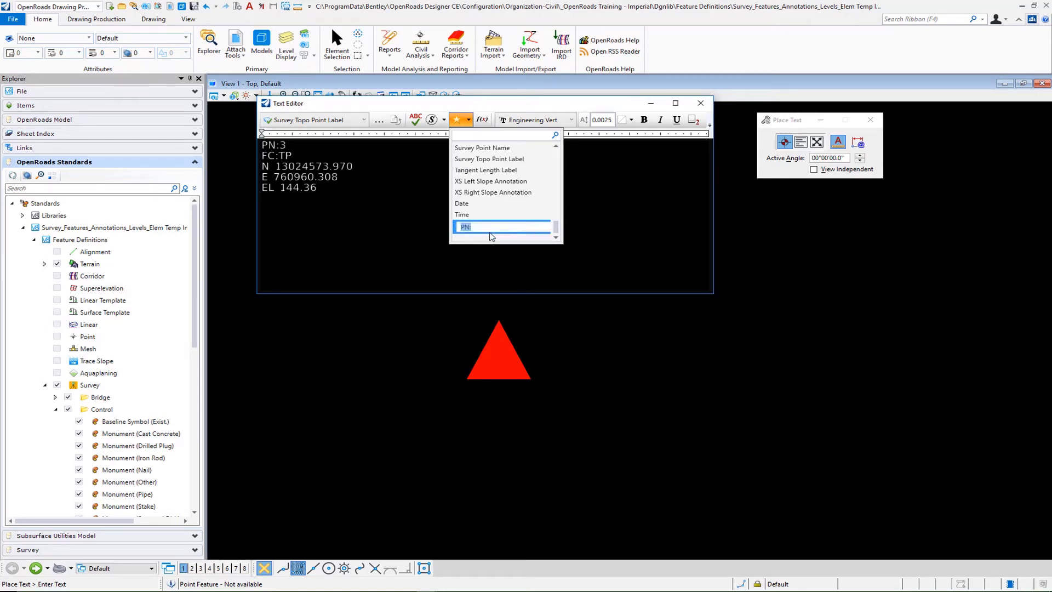
type("Sur")
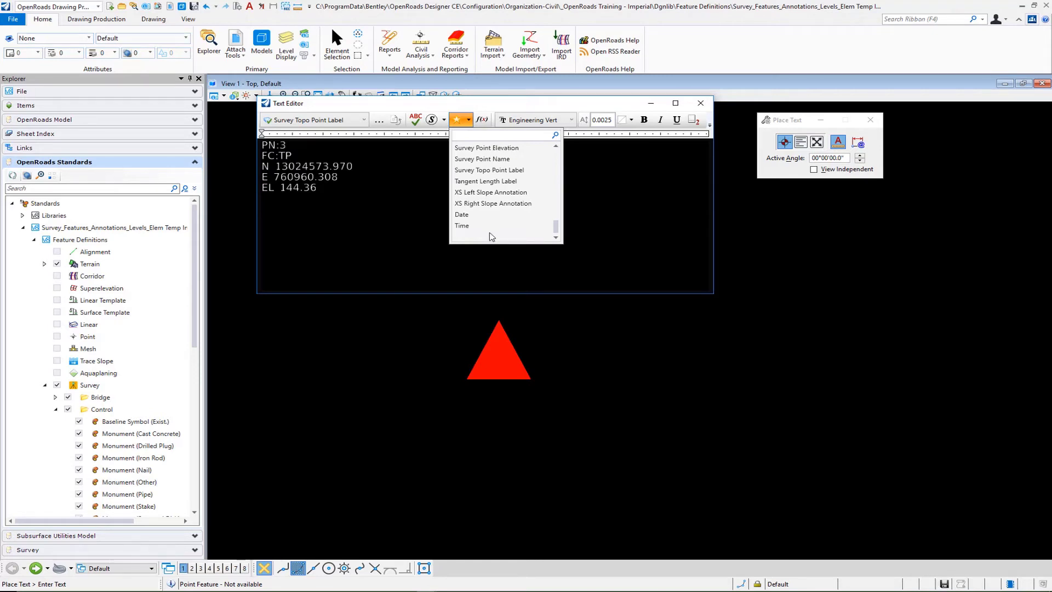
mouse_move(493, 192)
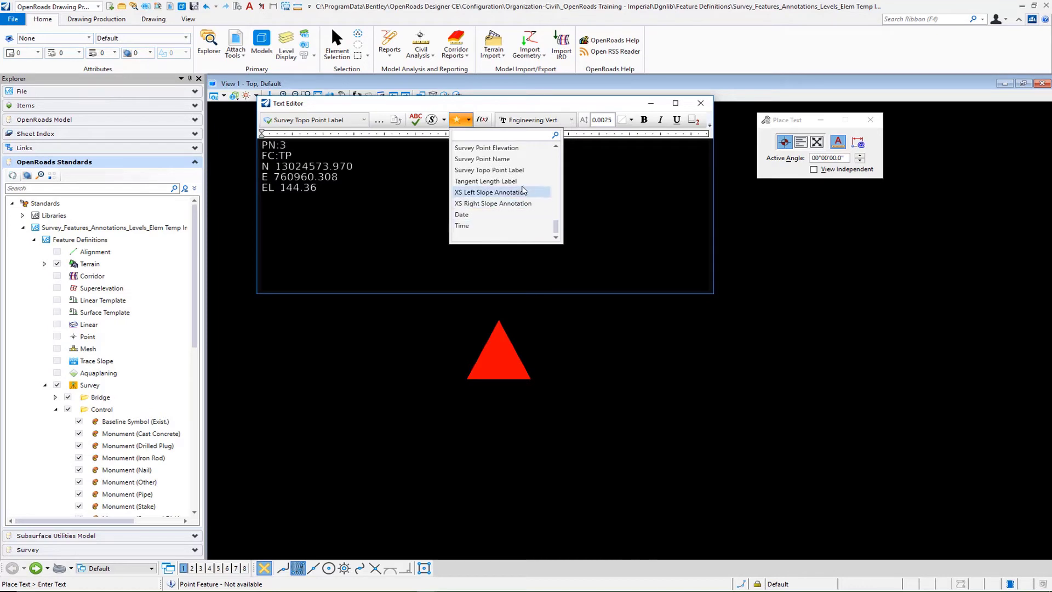
mouse_move(527, 170)
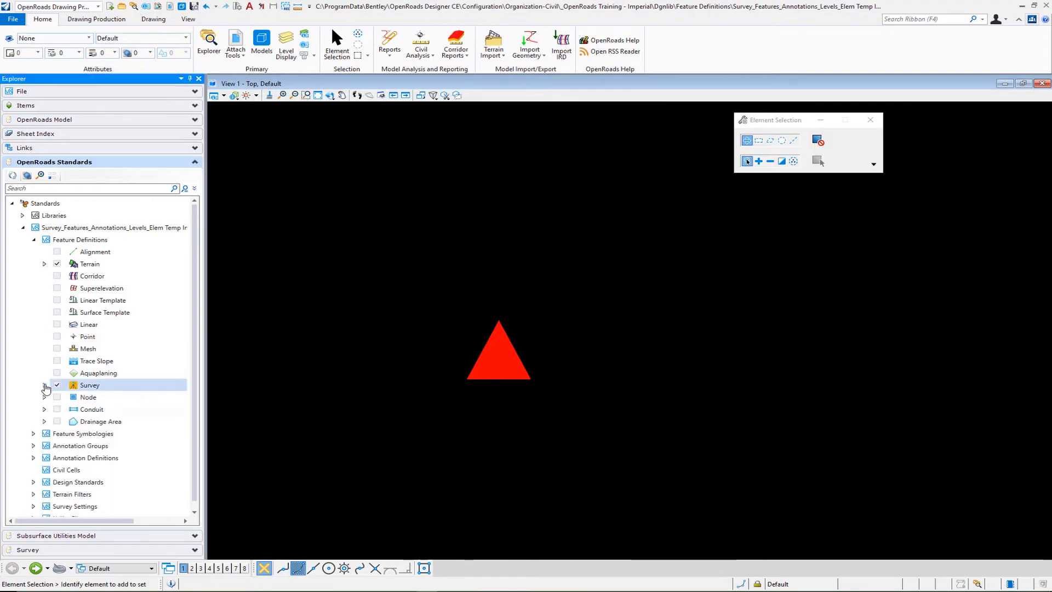
Collapse Feature Definitions, add a Survey category under Plan > Point, and start a new group in it.
left_click(33, 239)
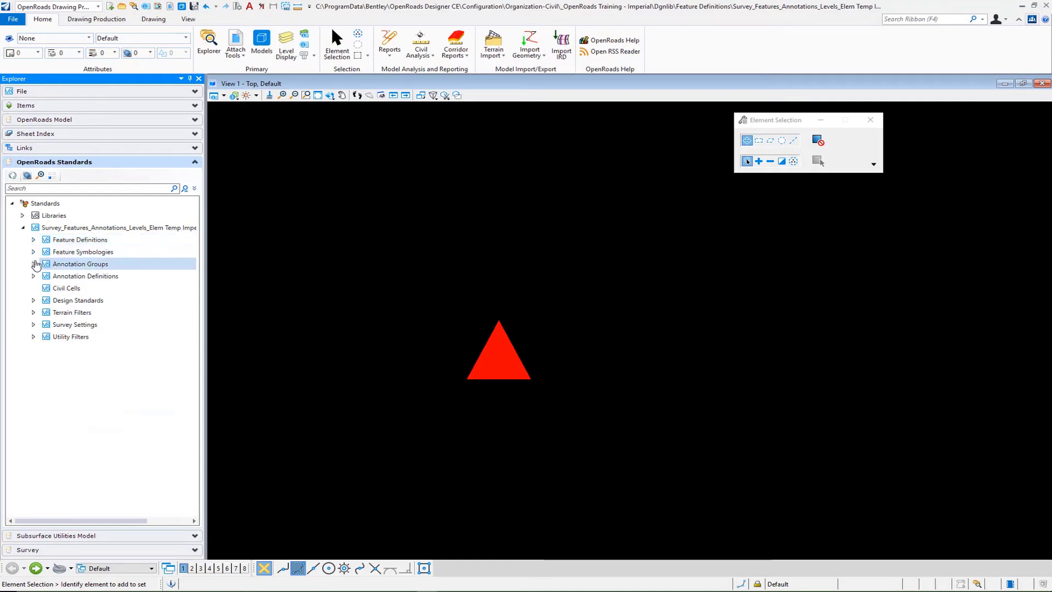
left_click(33, 263)
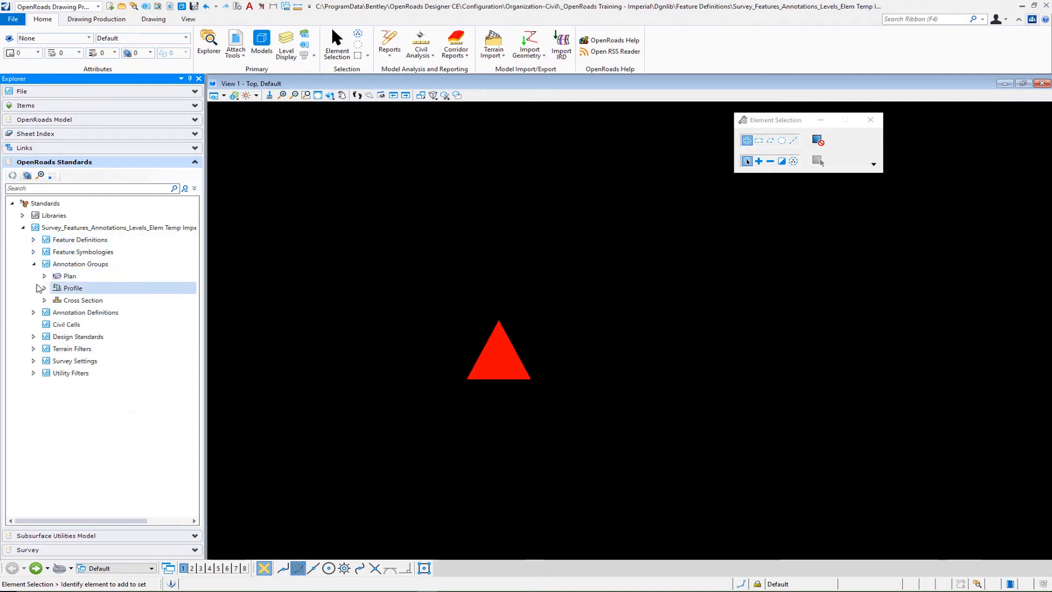
left_click(44, 276)
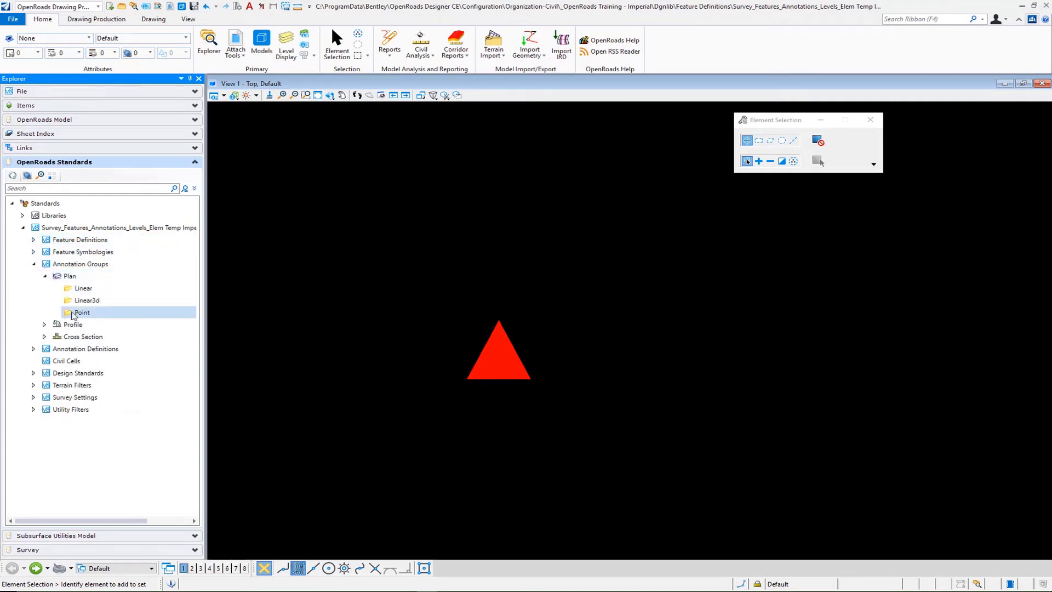
right_click(81, 312)
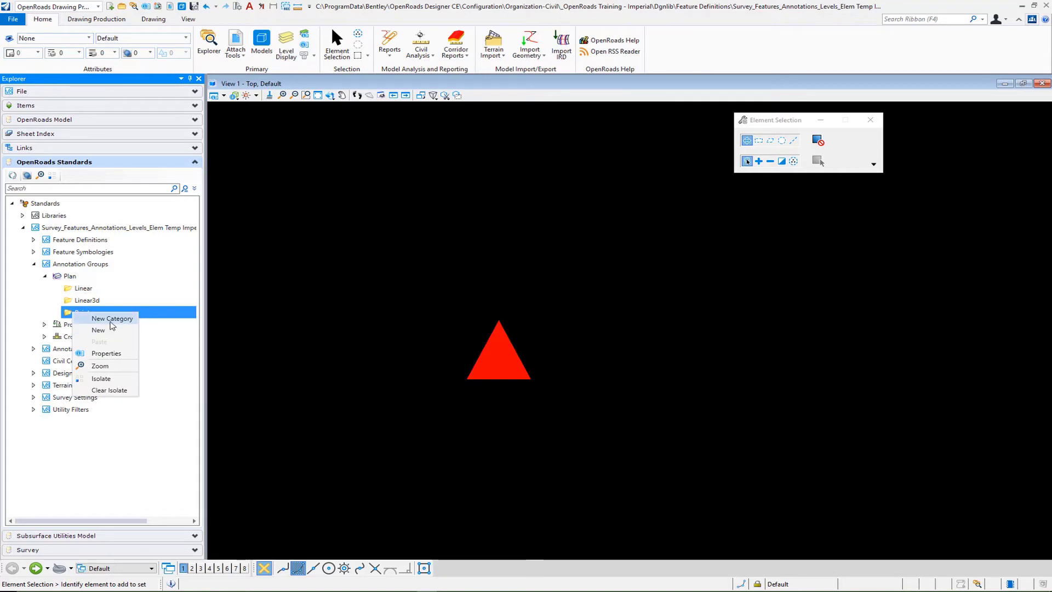
left_click(112, 318)
type("Survey")
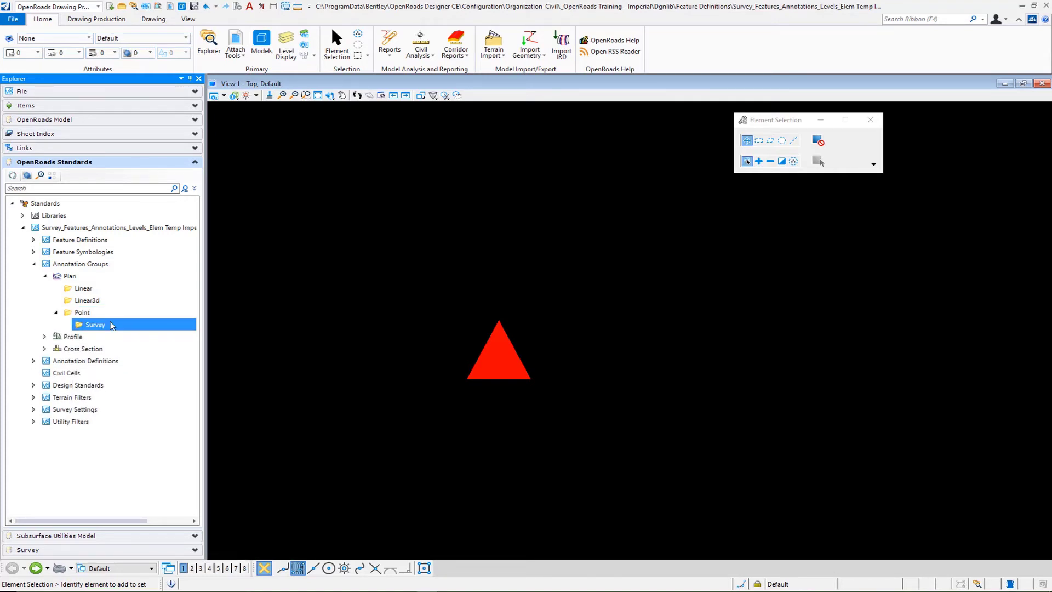
right_click(95, 324)
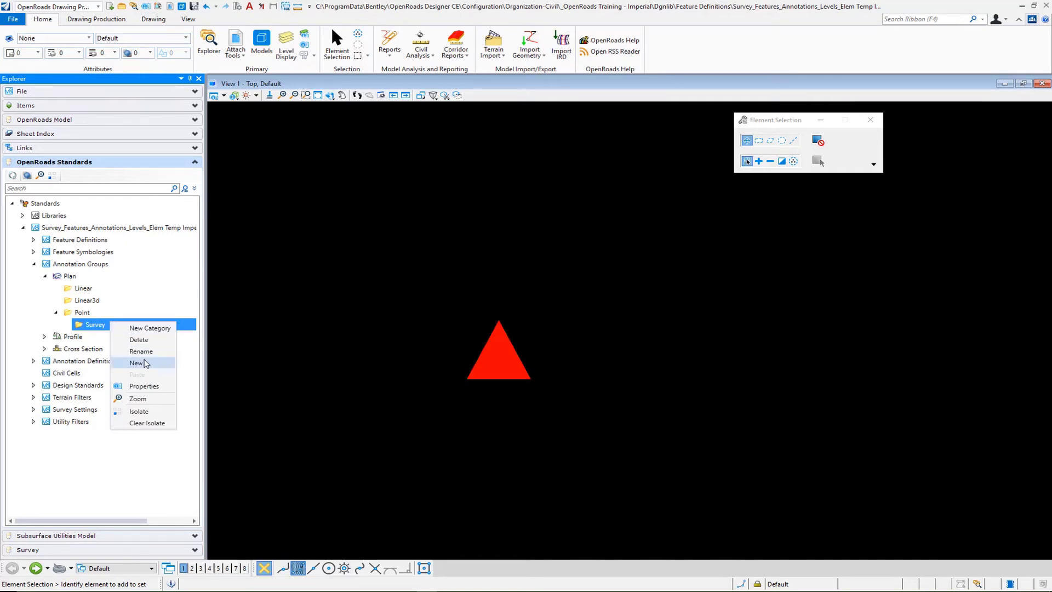
left_click(136, 362)
type("Control Point Label")
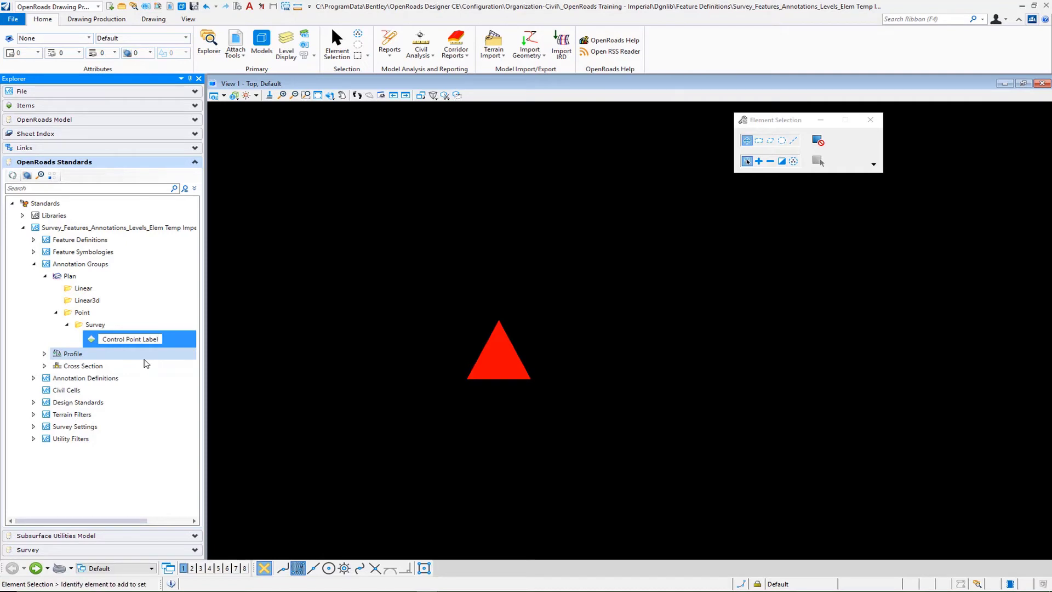
Open Manage Annotations for Control Point Label and begin adding a new annotation.
right_click(124, 336)
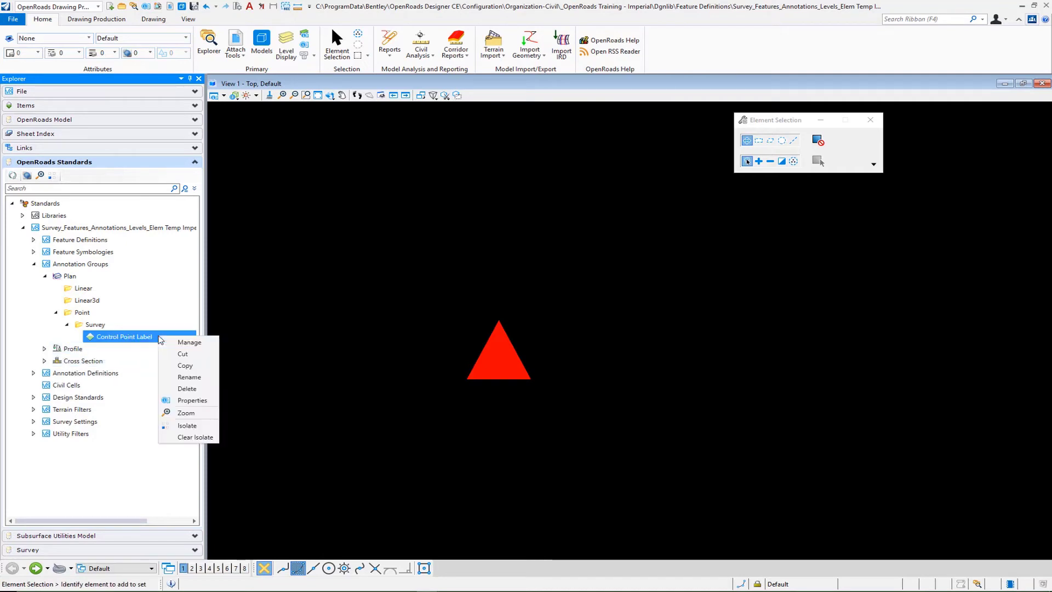
mouse_move(190, 342)
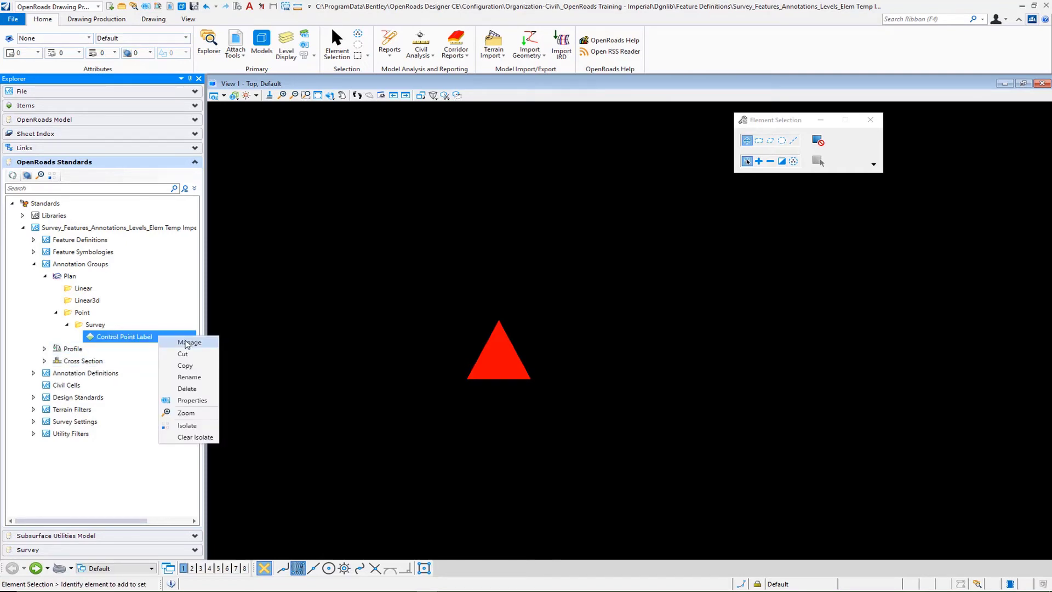
left_click(190, 342)
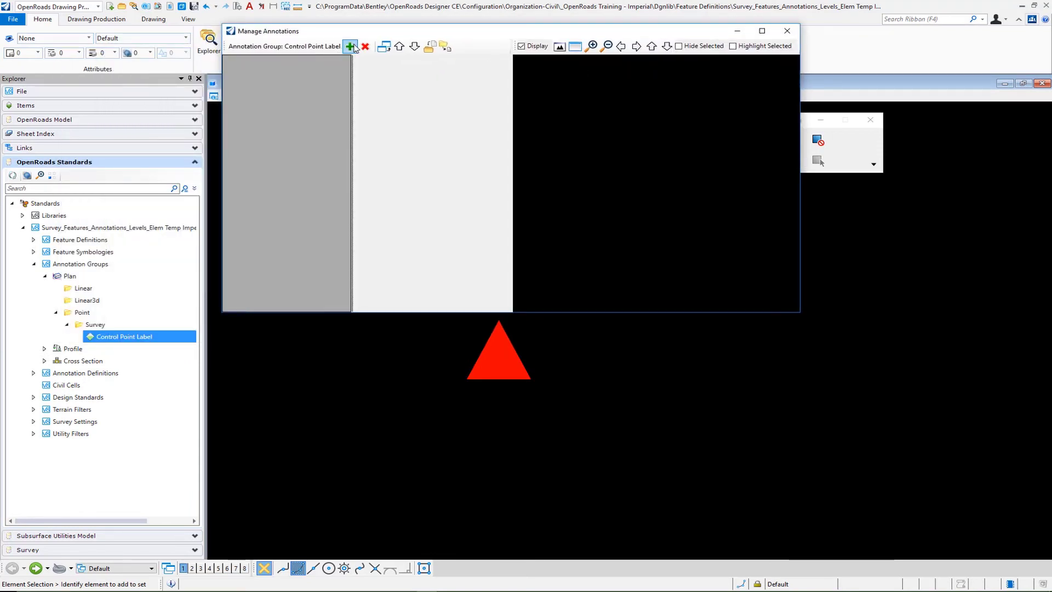
left_click(350, 45)
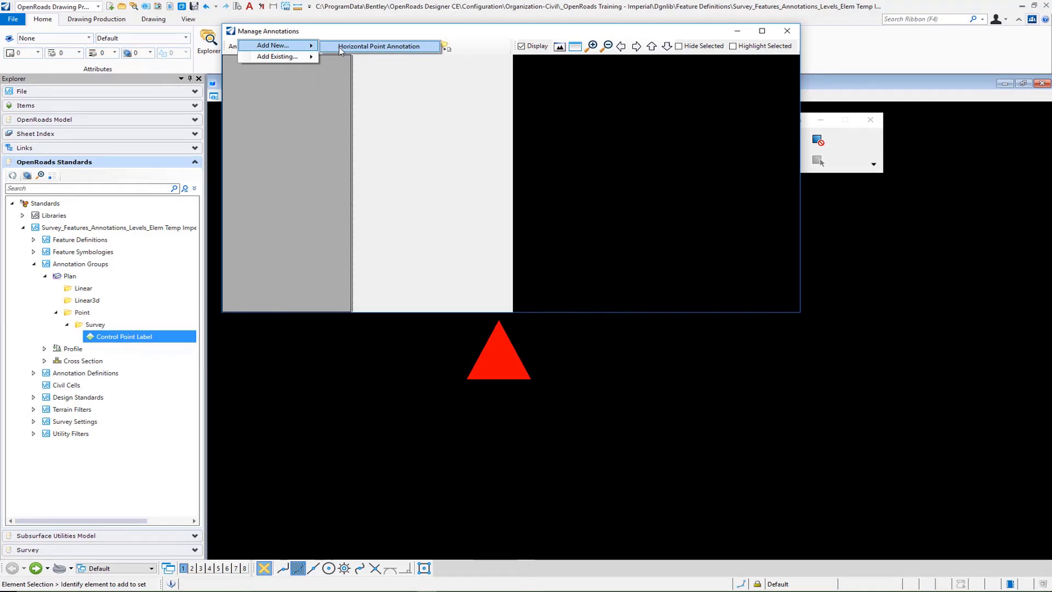
Add a Horizontal Point Annotation using the Survey\Annotation\Survey Topo Label template.
left_click(379, 45)
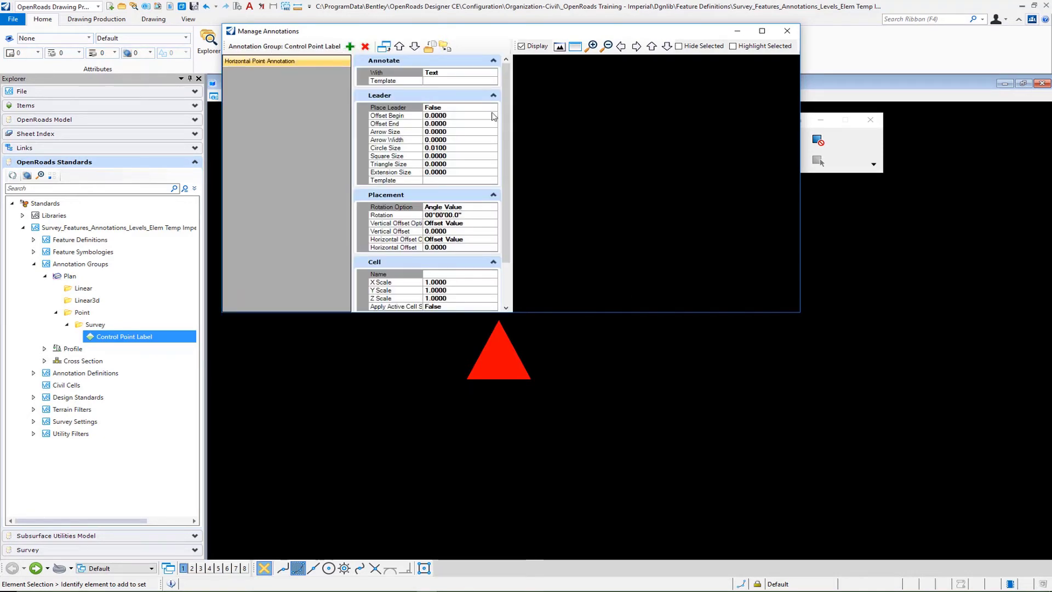
left_click(492, 81)
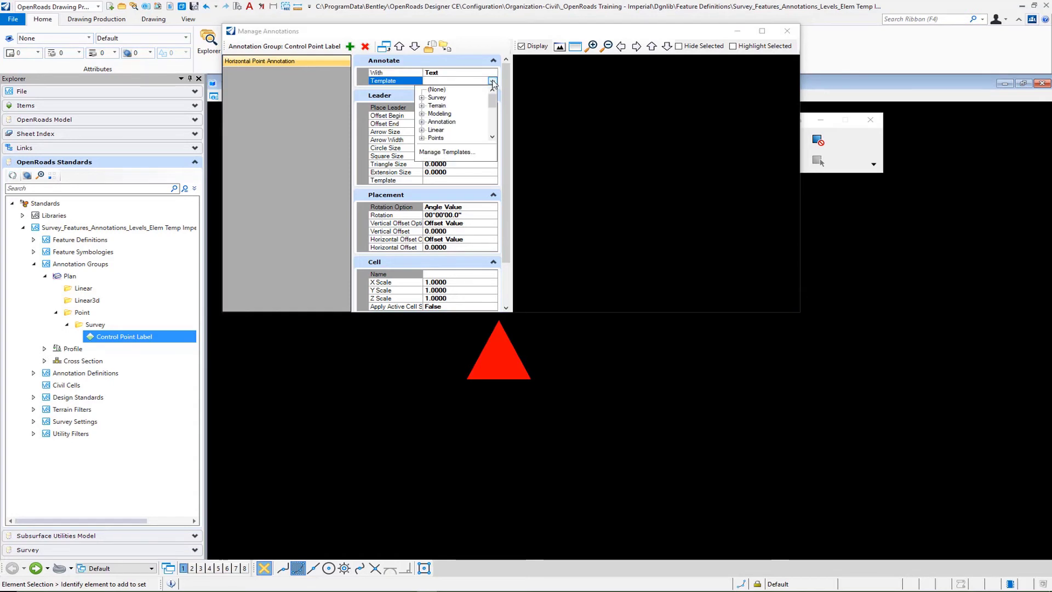
left_click(422, 97)
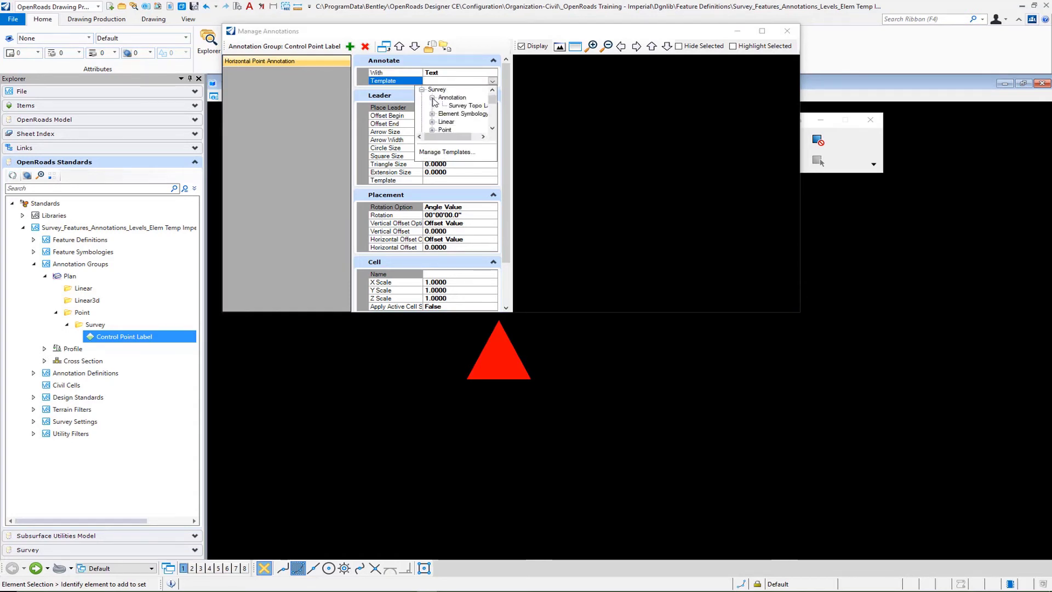
left_click(452, 97)
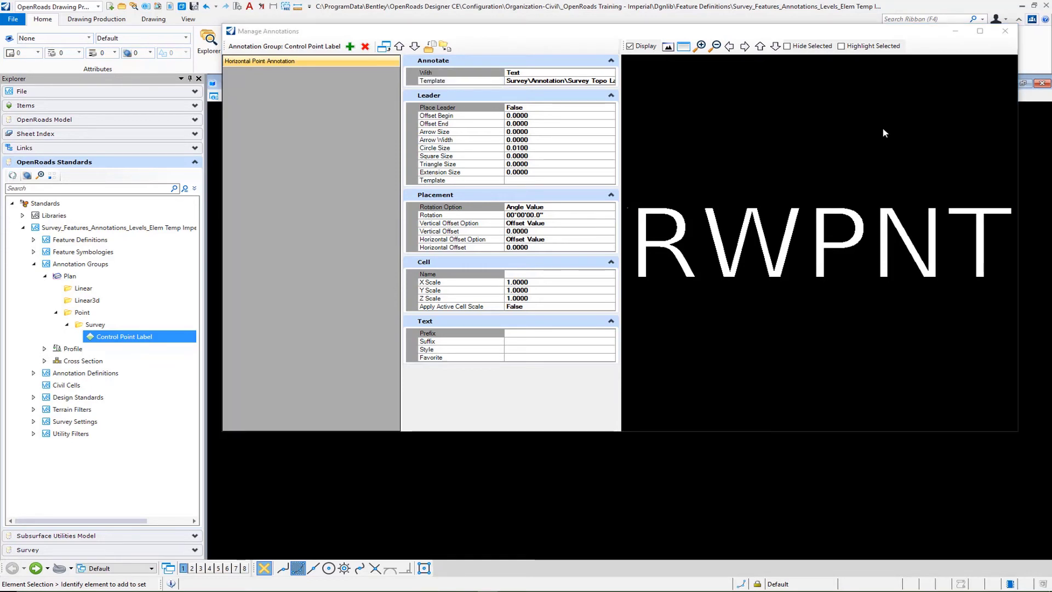
mouse_move(793, 132)
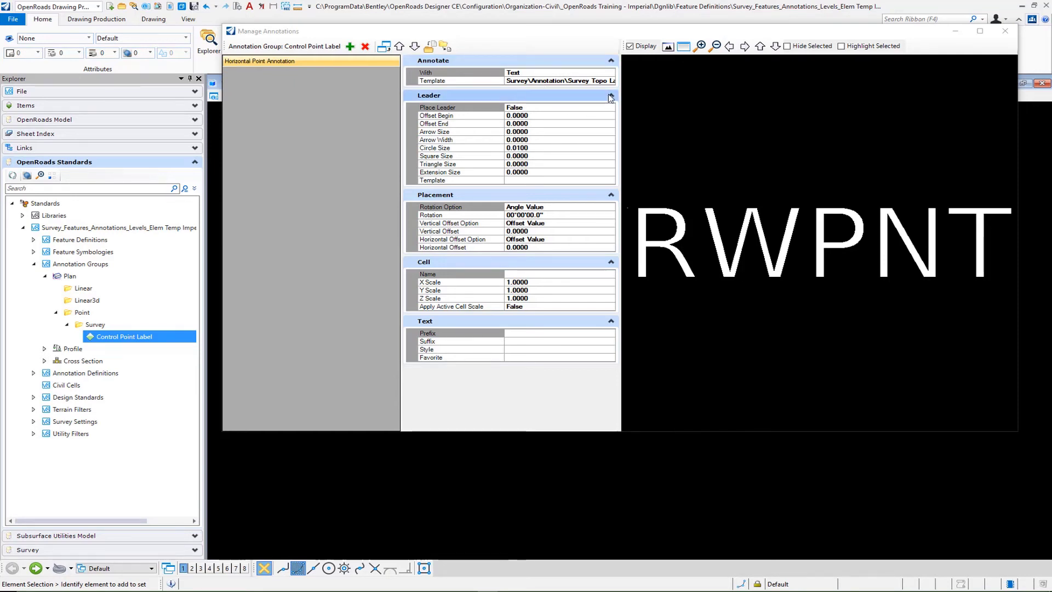
left_click(610, 96)
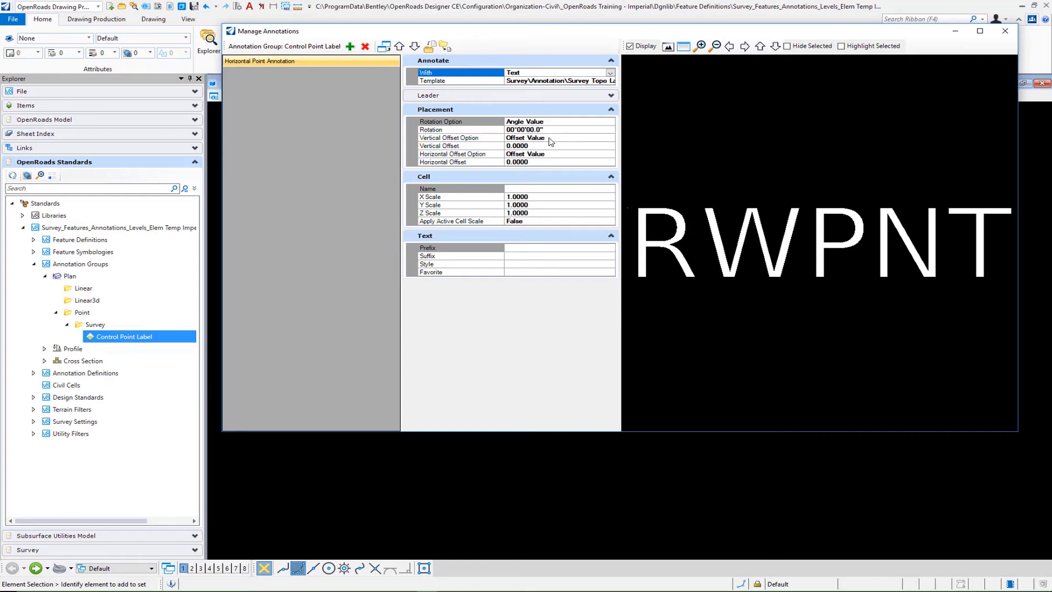
mouse_move(548, 148)
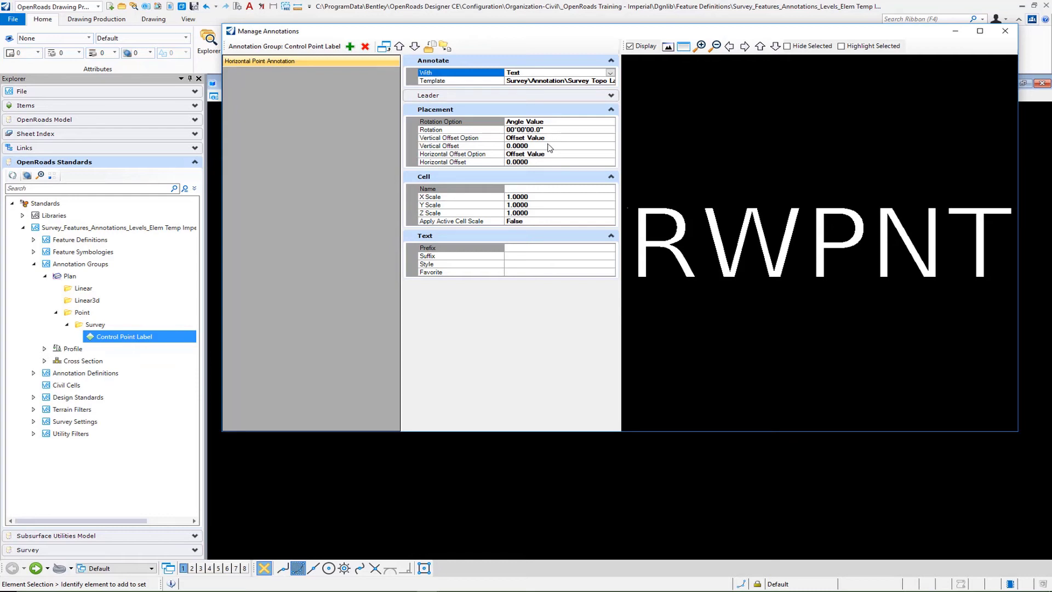
Set the annotation's vertical offset to 0.0012 and horizontal offset to 0.0015.
left_click(517, 146)
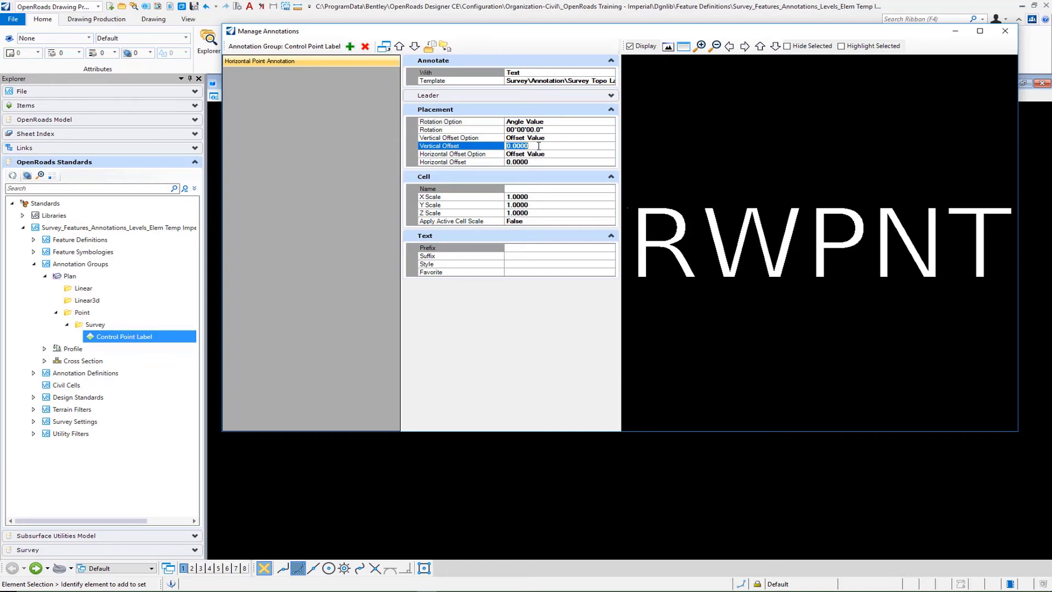
type(".00")
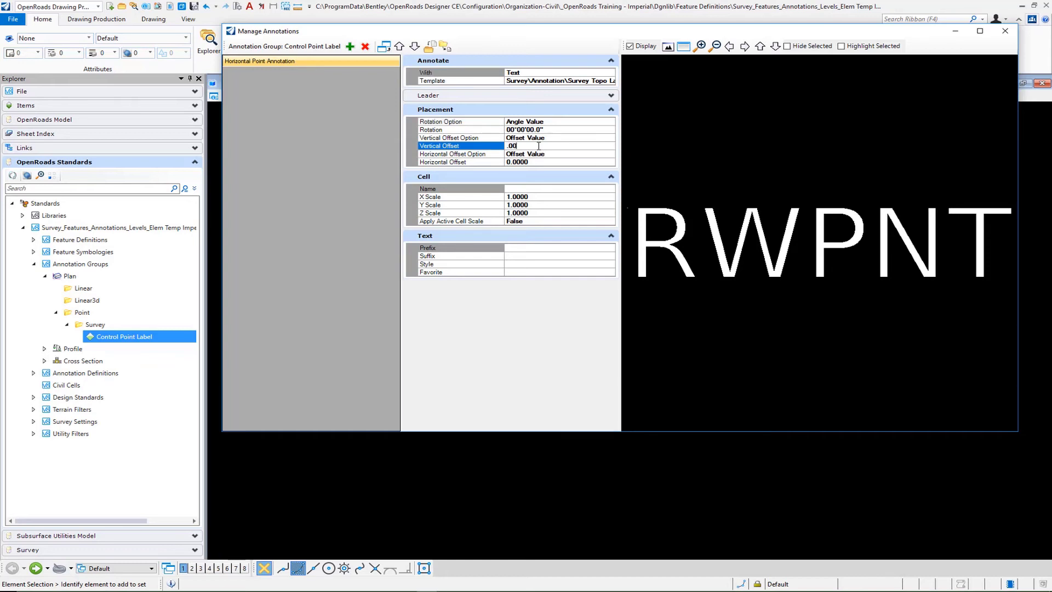
type("0.0012")
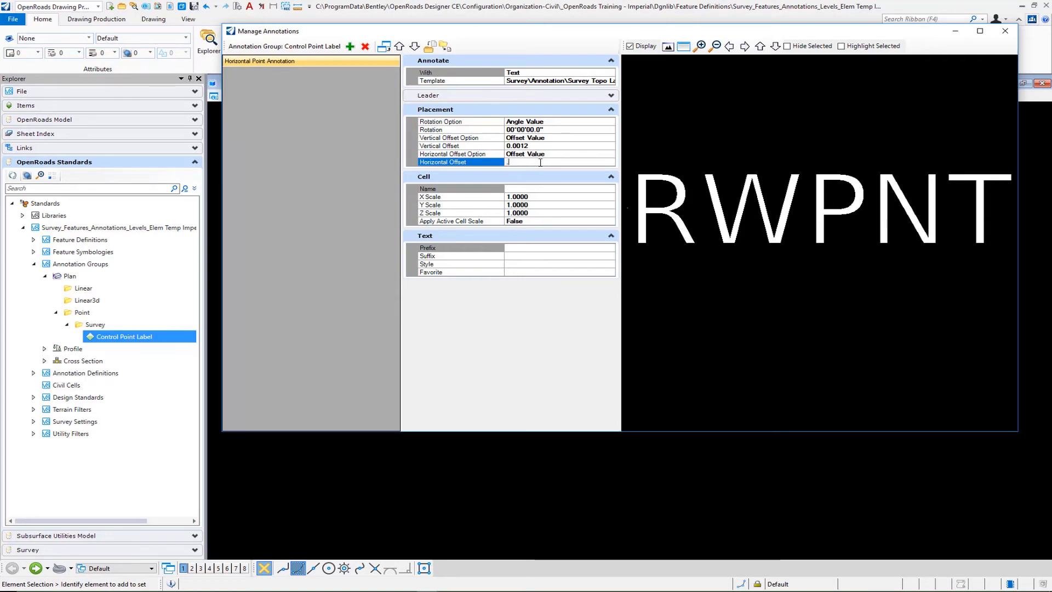
type("0.0015")
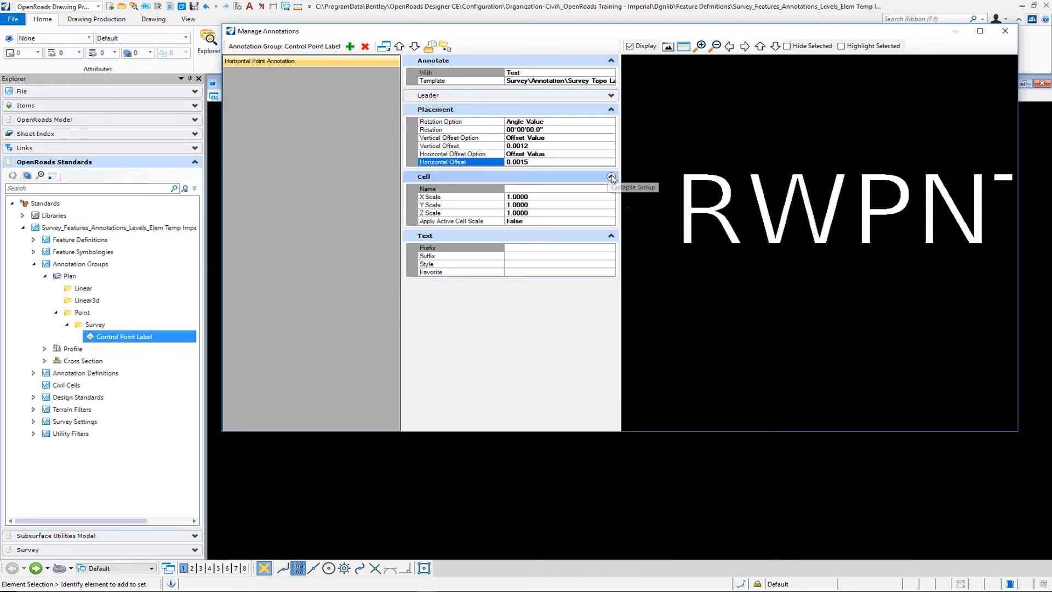
left_click(610, 176)
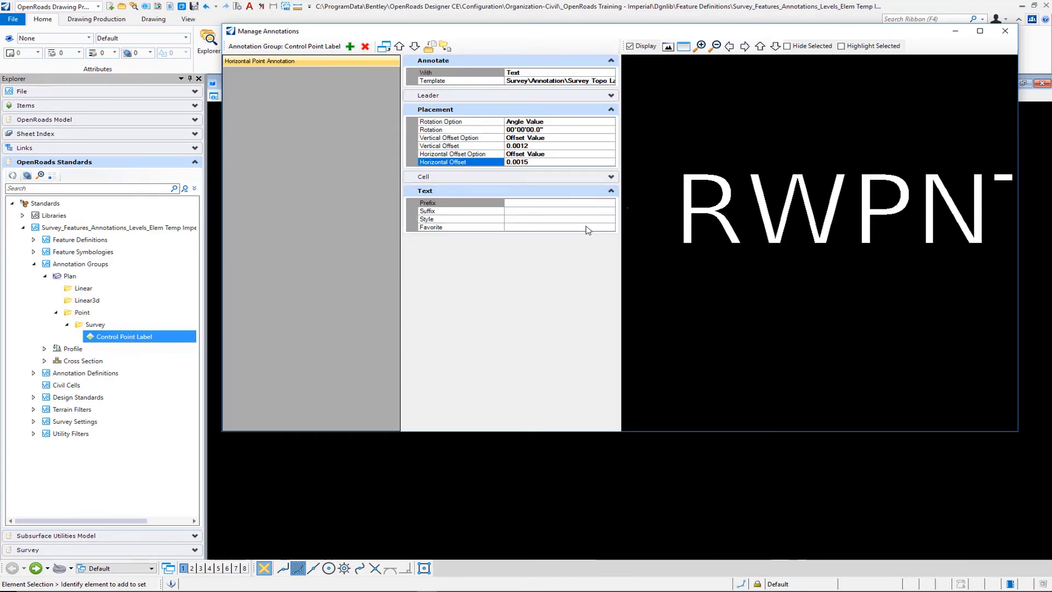
Choose the Survey Topo Point Label text favorite and fit the PN/FC/N/E/EL preview.
left_click(608, 227)
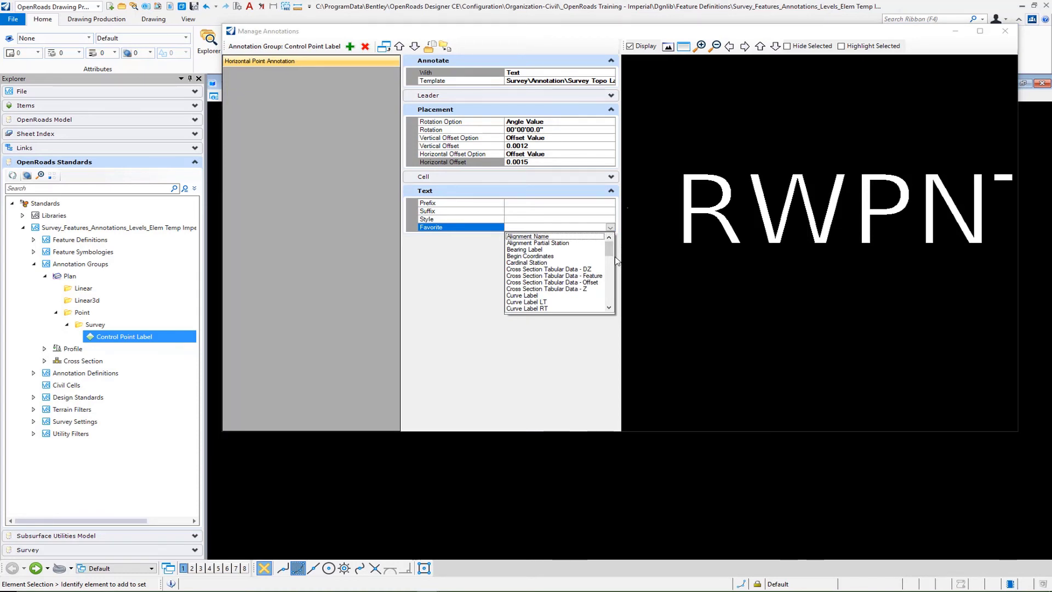
scroll("down", 3)
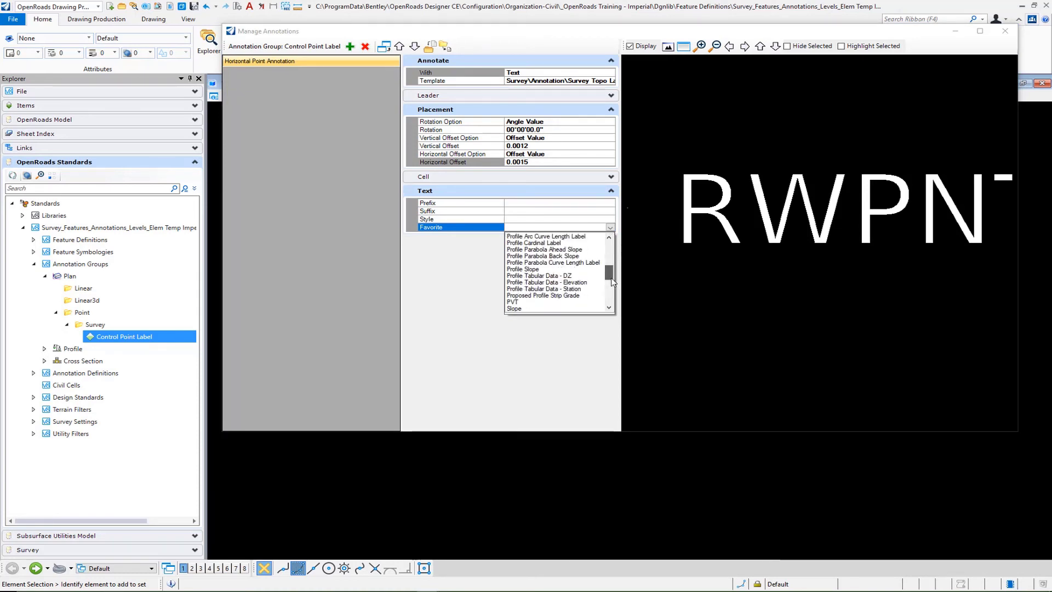
scroll("down", 3)
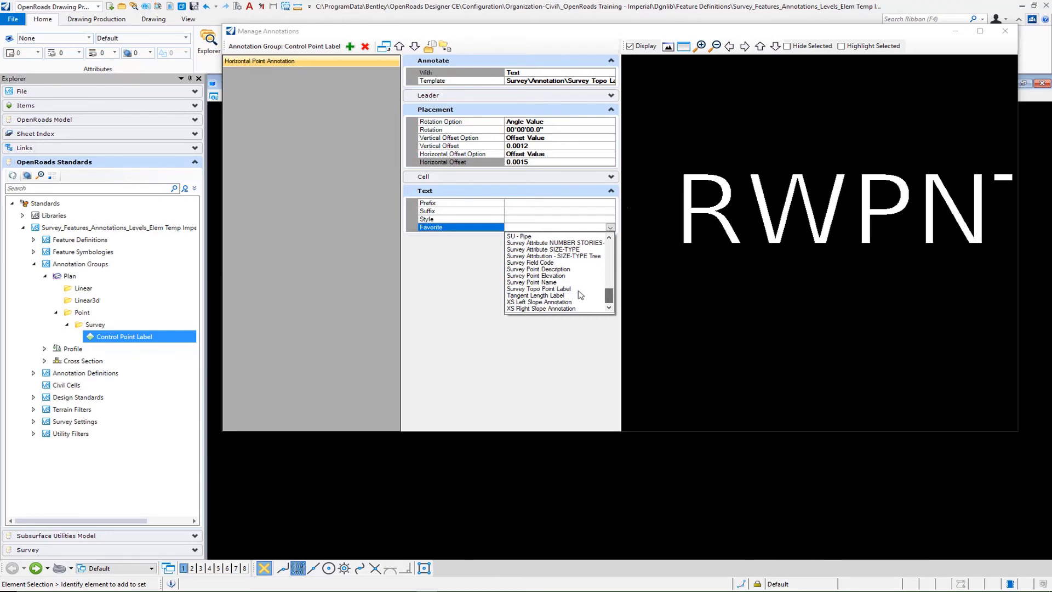
left_click(539, 289)
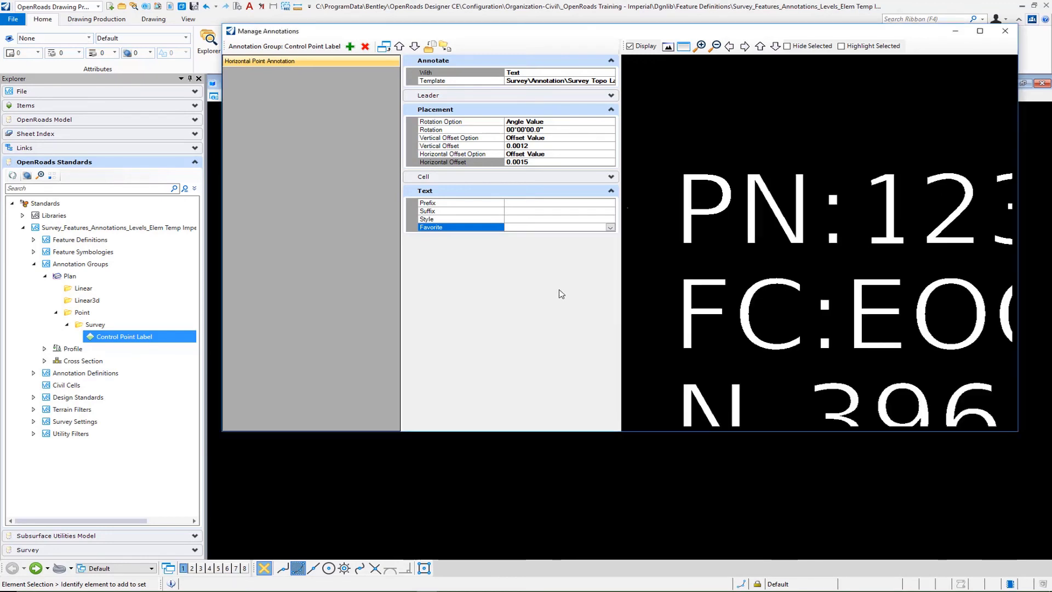
left_click(559, 227)
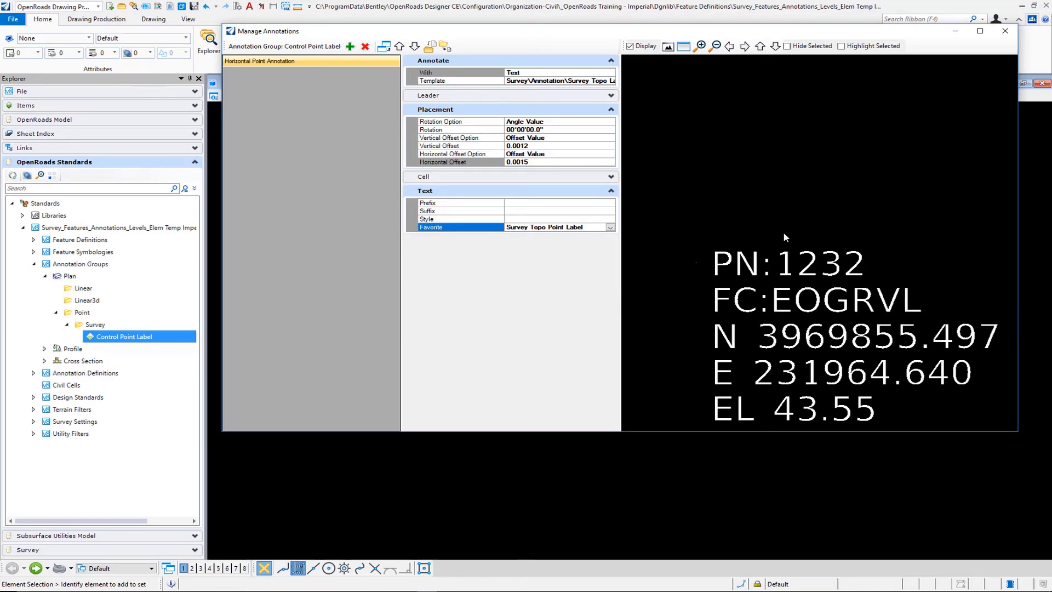
mouse_move(832, 161)
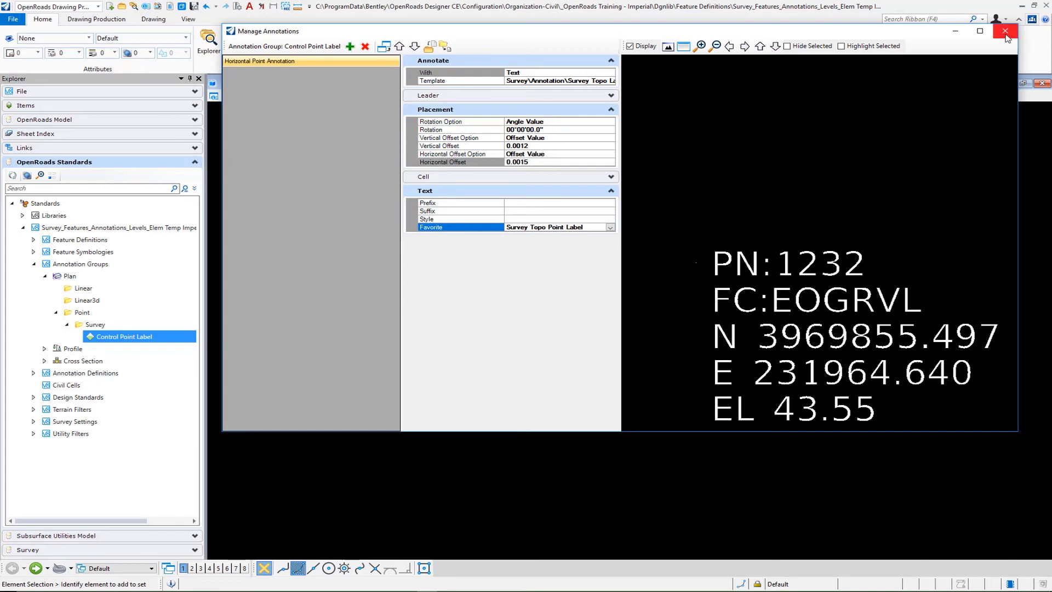
Close Manage Annotations and bring up E_Surv_MonConc's actions under Feature Symbologies > Point > Control.
left_click(1005, 31)
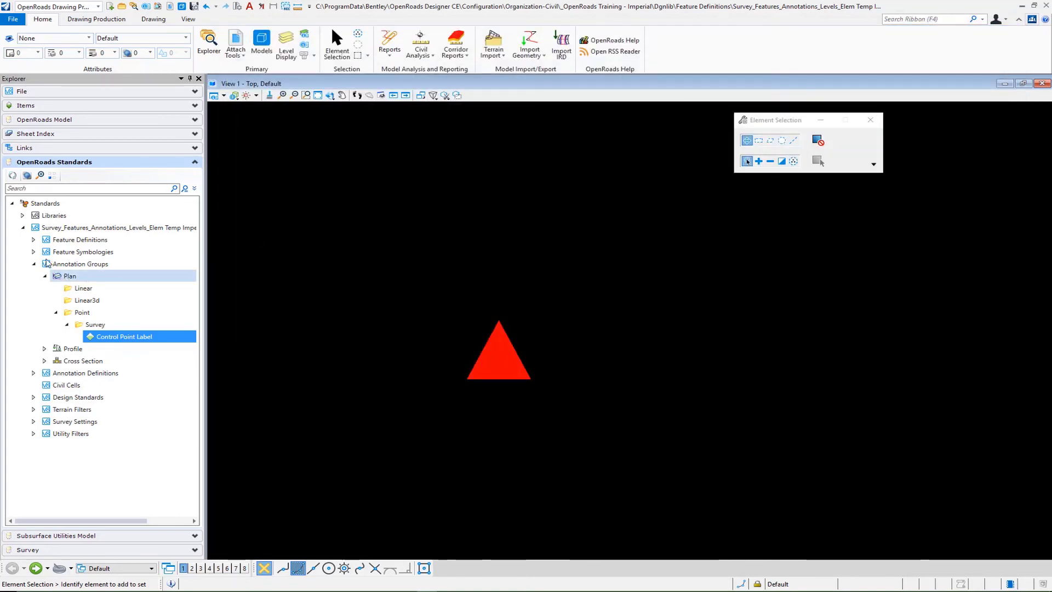
left_click(83, 251)
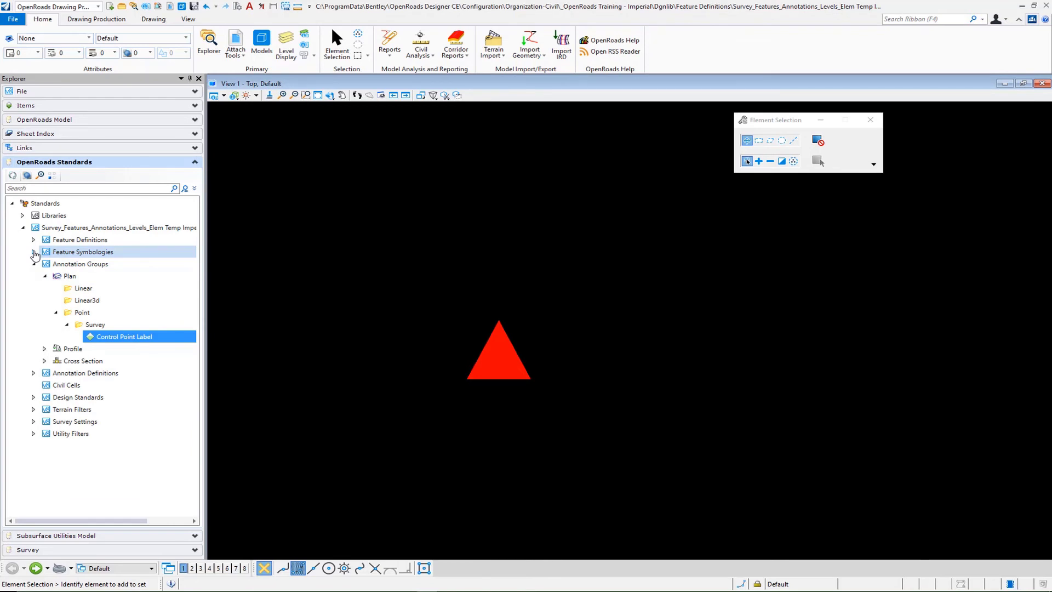
left_click(34, 252)
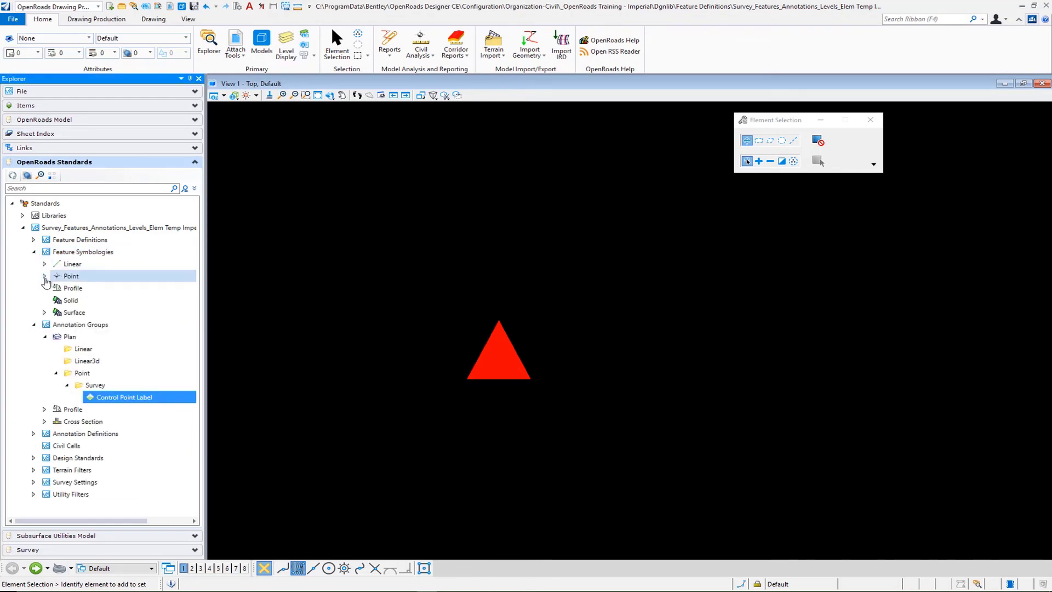
left_click(44, 275)
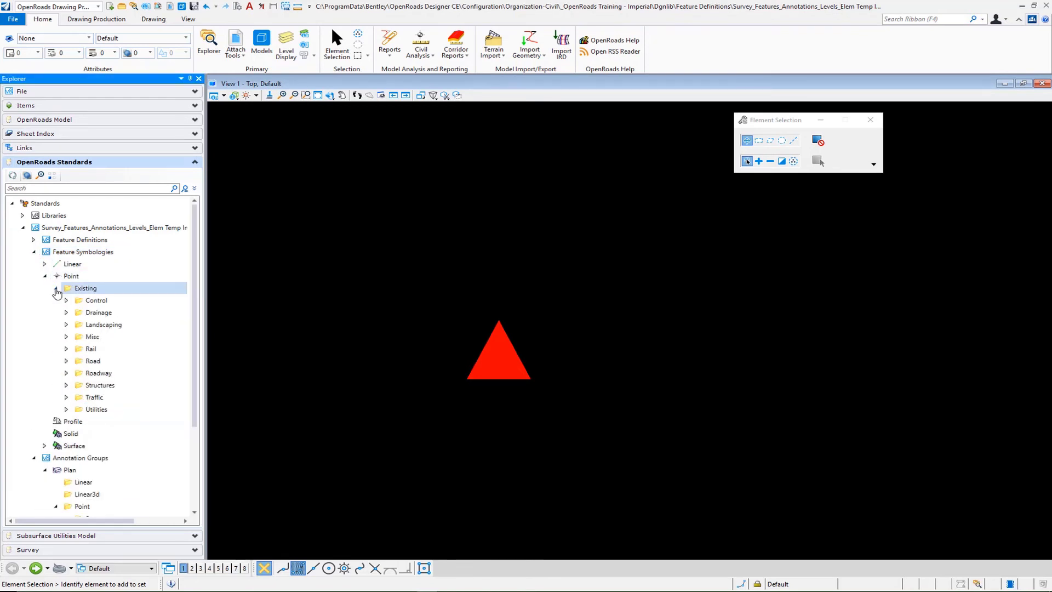
left_click(57, 288)
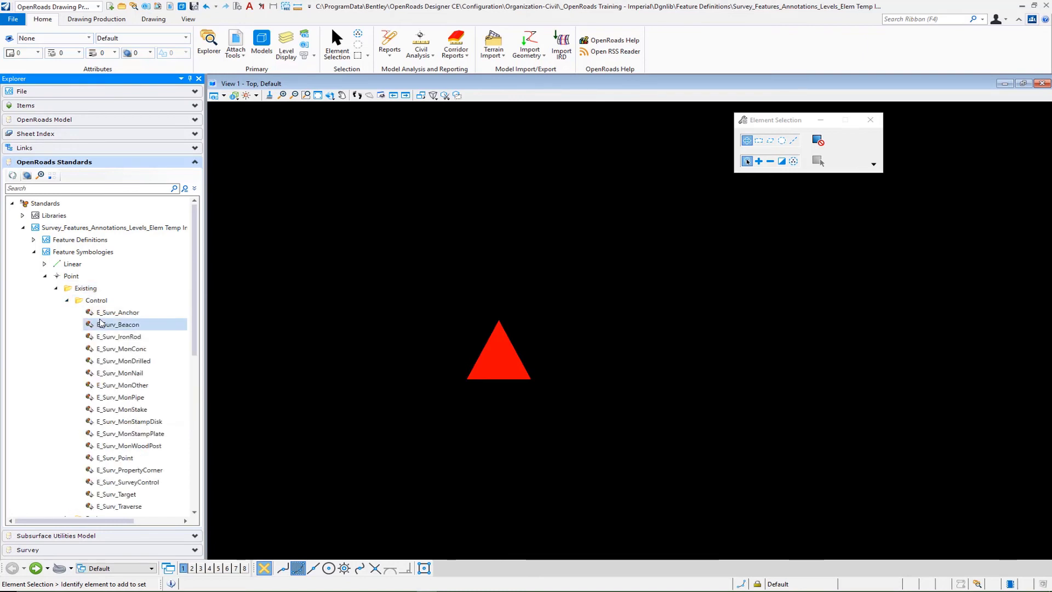
left_click(122, 348)
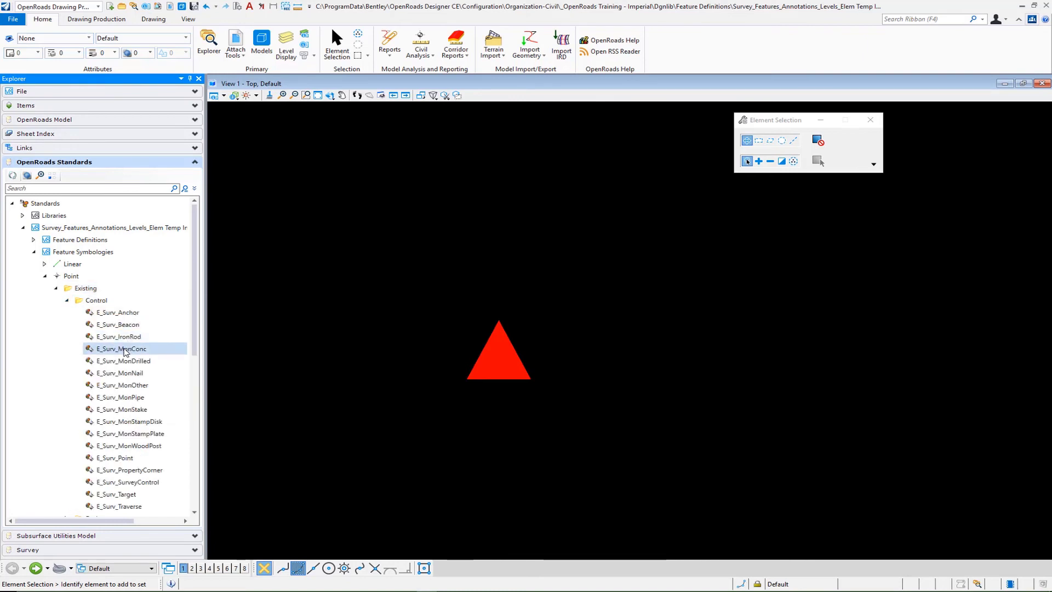
right_click(120, 349)
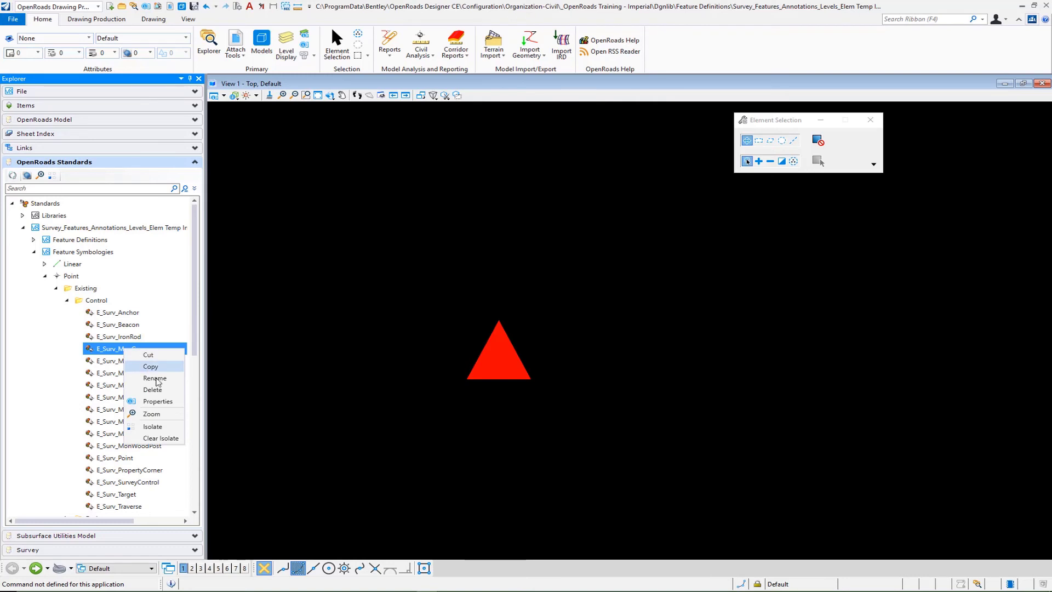
mouse_move(157, 401)
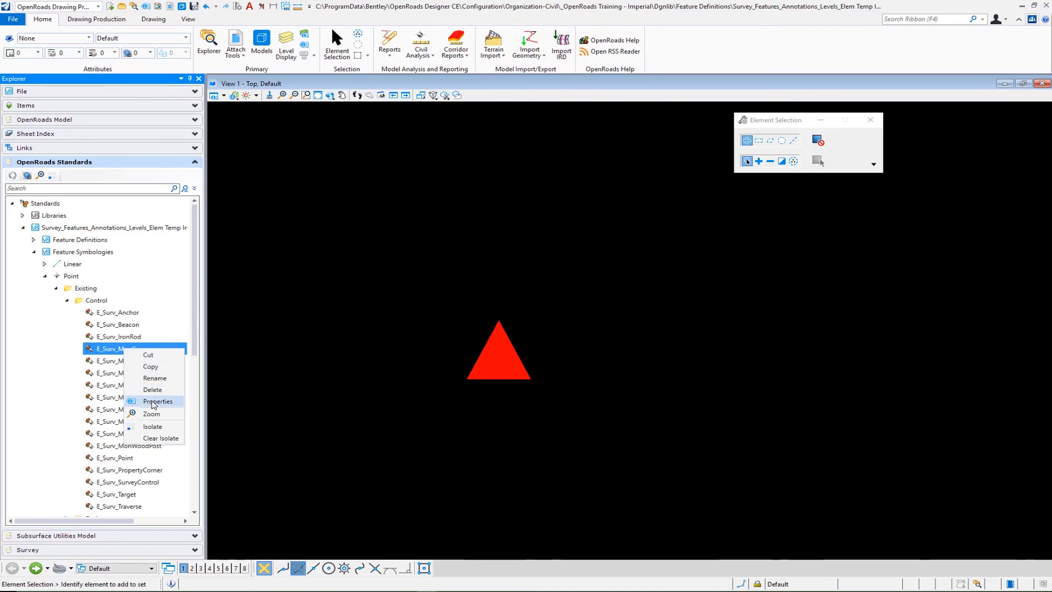
Set E_Surv_MonConc's Annotation Group property to Plan > Point > Survey > Control Point Label.
left_click(157, 402)
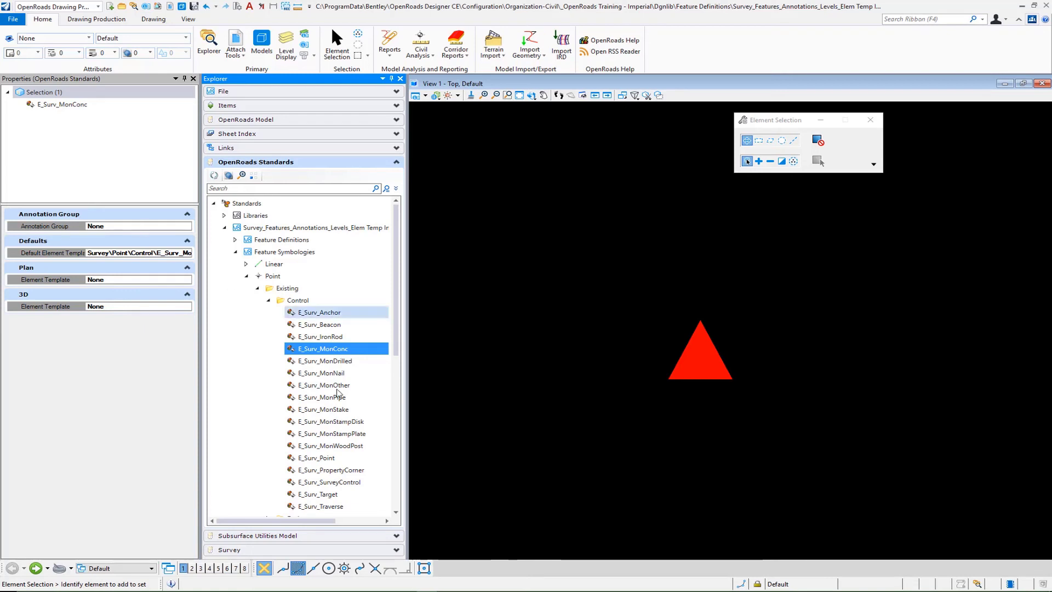
left_click(134, 226)
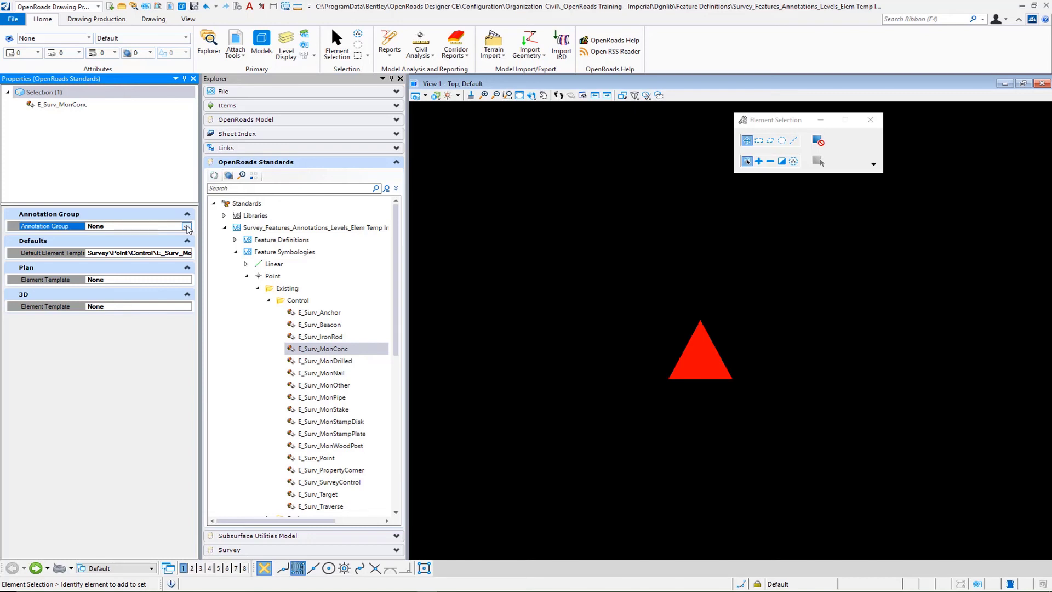
left_click(188, 226)
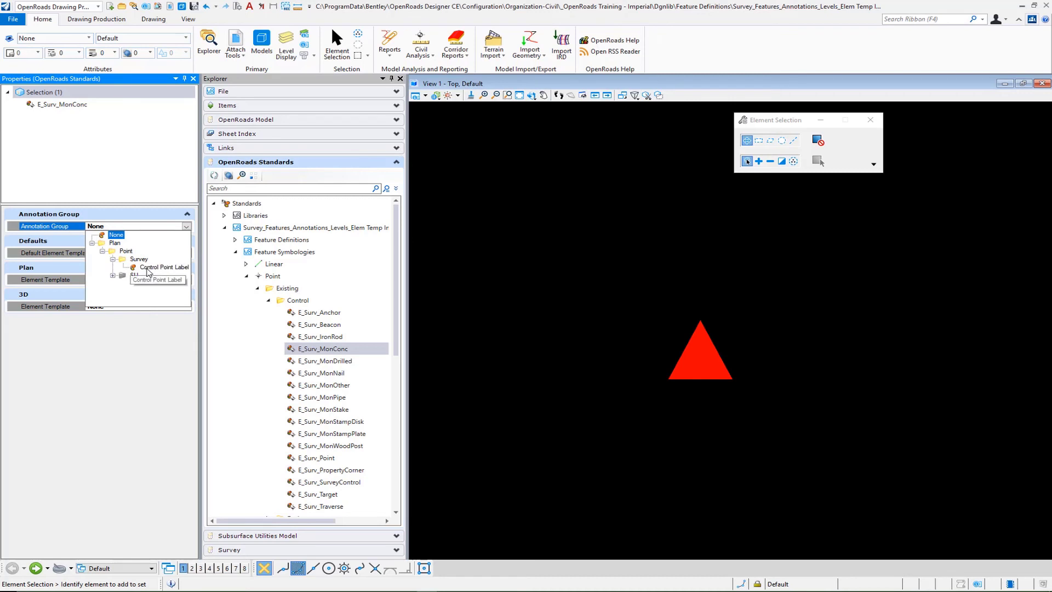
left_click(163, 266)
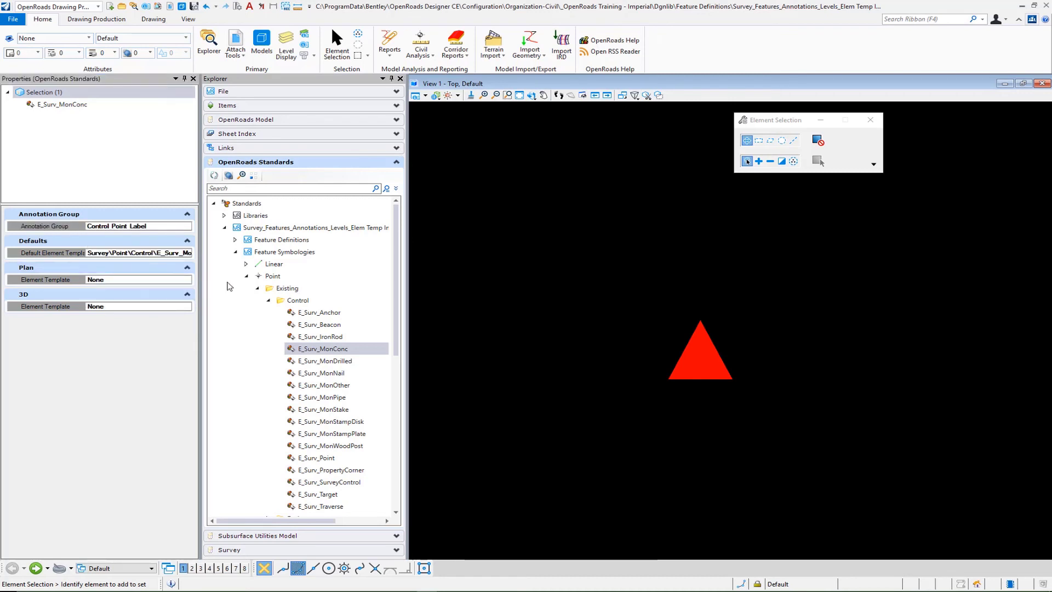
left_click(284, 251)
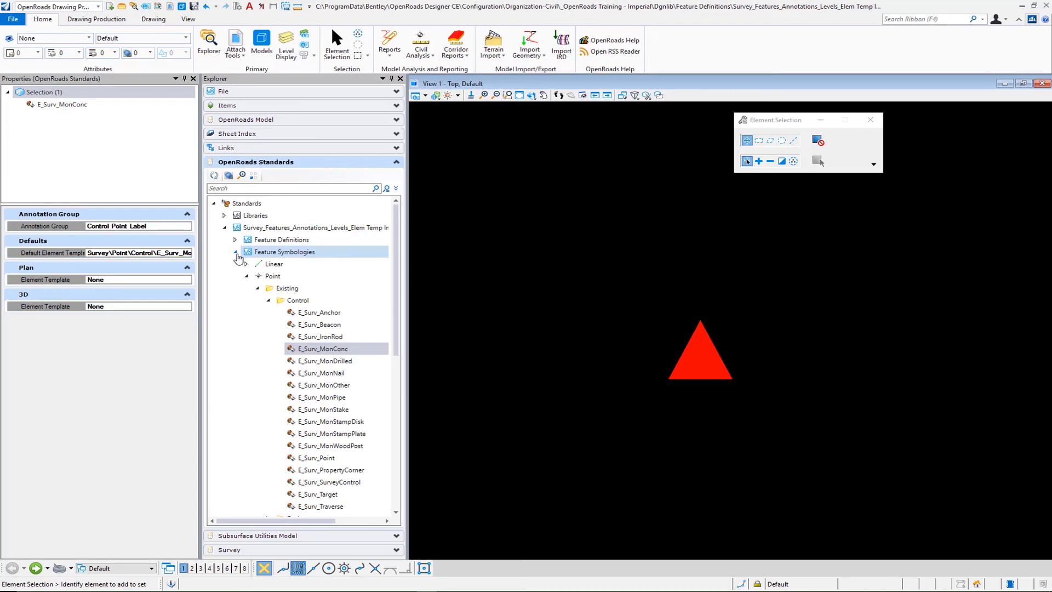
left_click(273, 275)
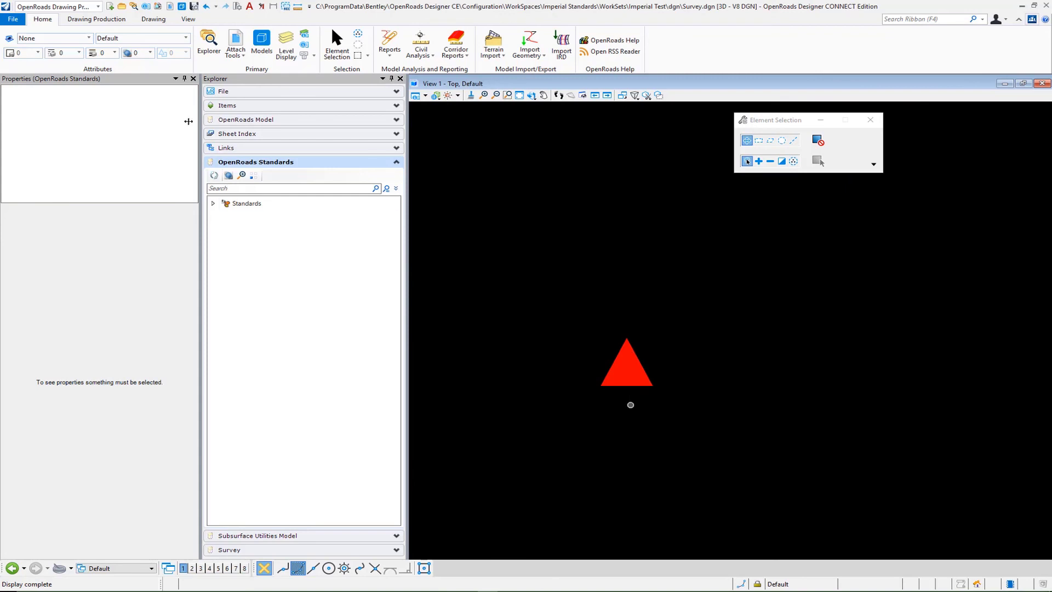
Launch Annotate Model from Drawing Production > Model Annotation.
left_click(96, 18)
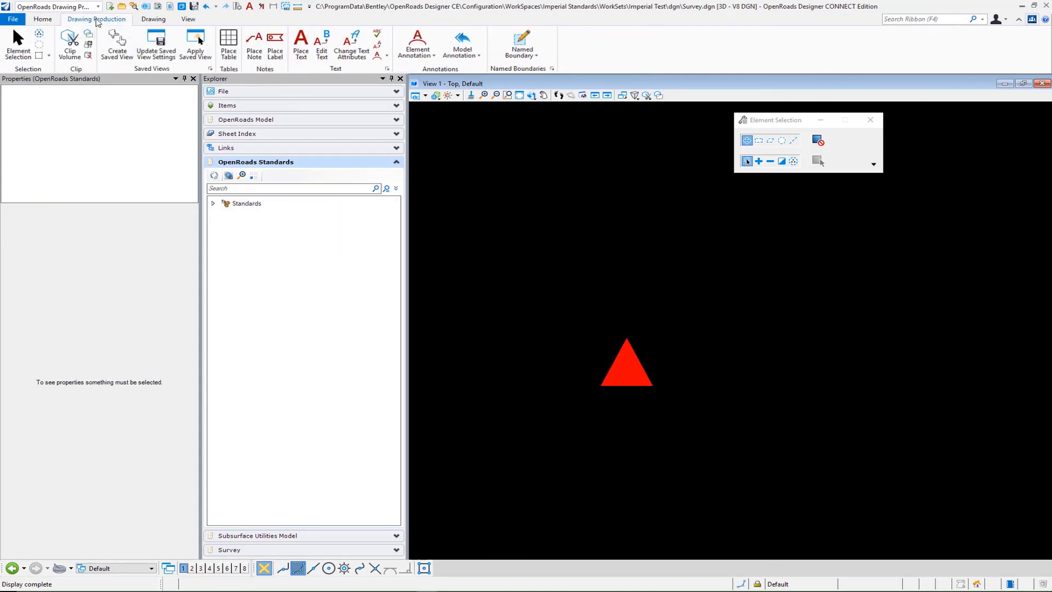
left_click(461, 42)
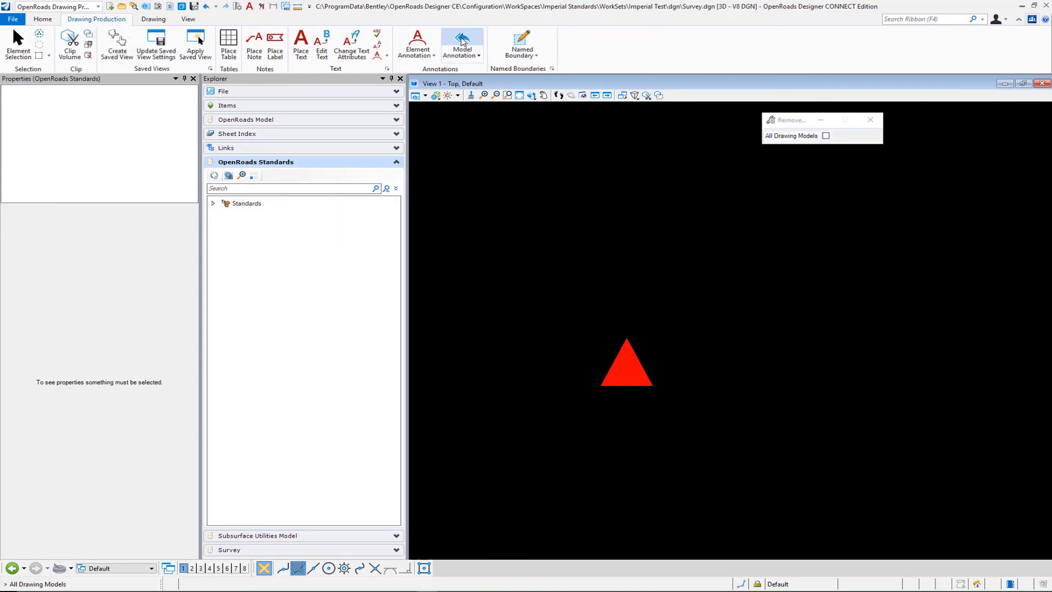
left_click(461, 45)
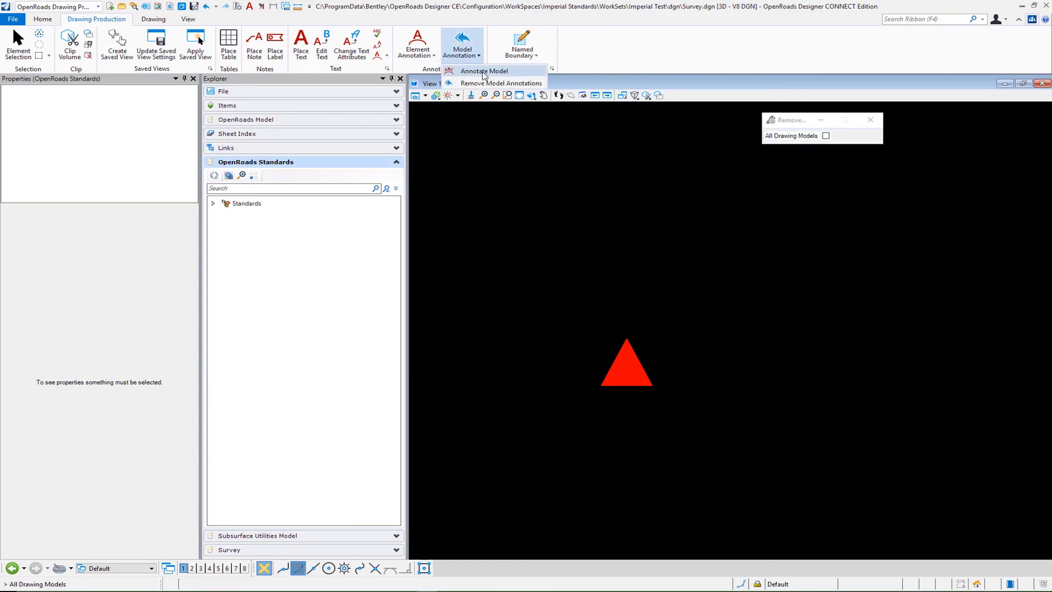
left_click(484, 71)
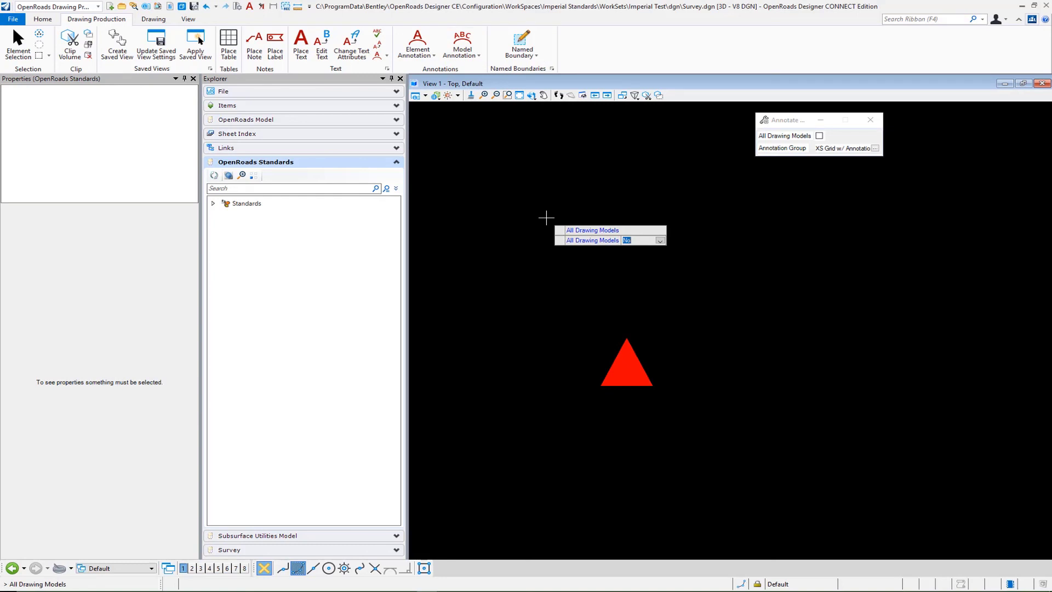
mouse_move(543, 218)
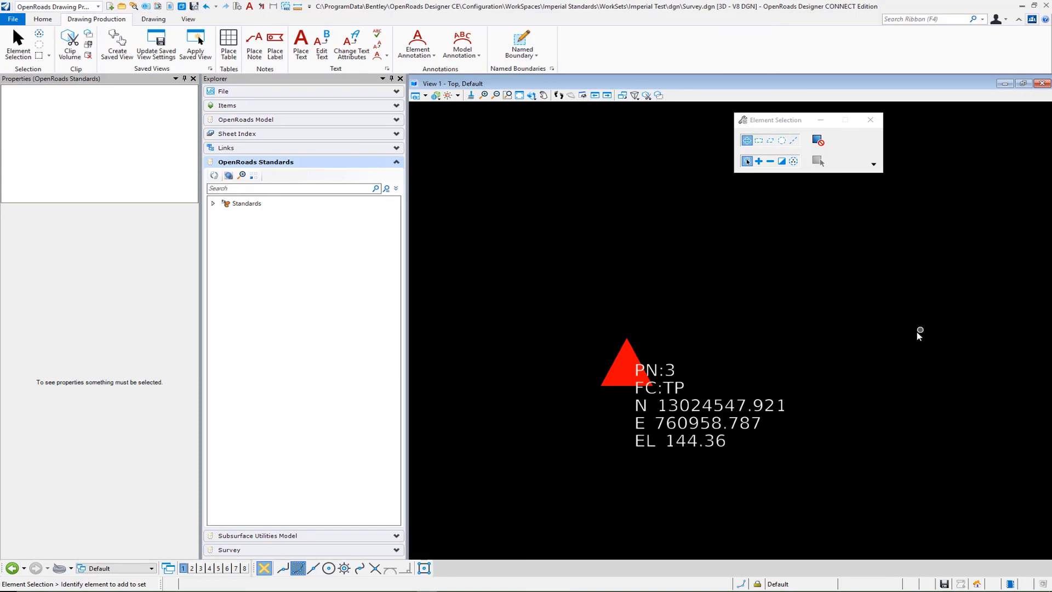
mouse_move(920, 334)
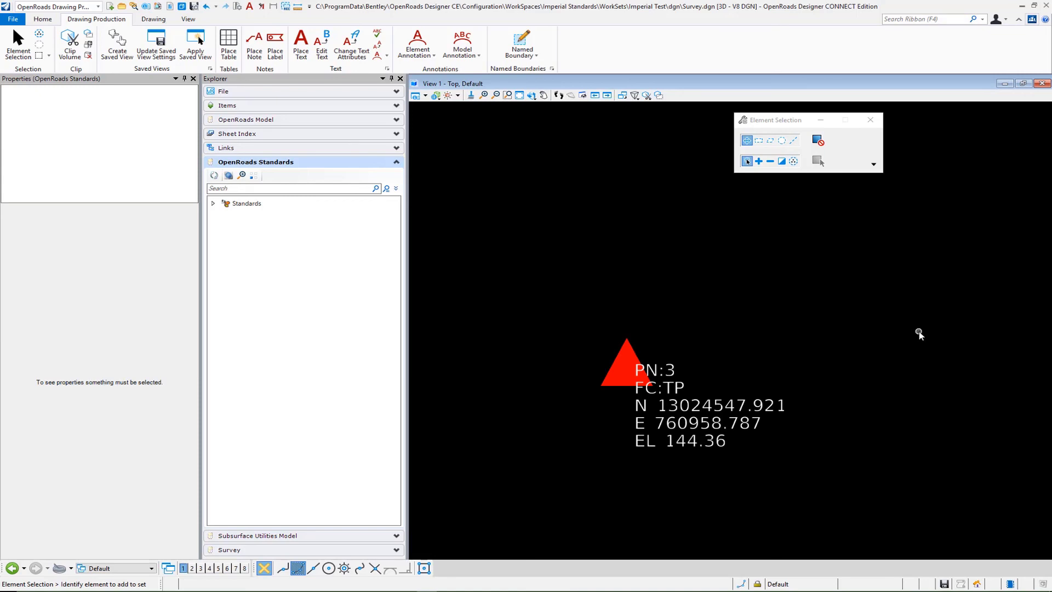